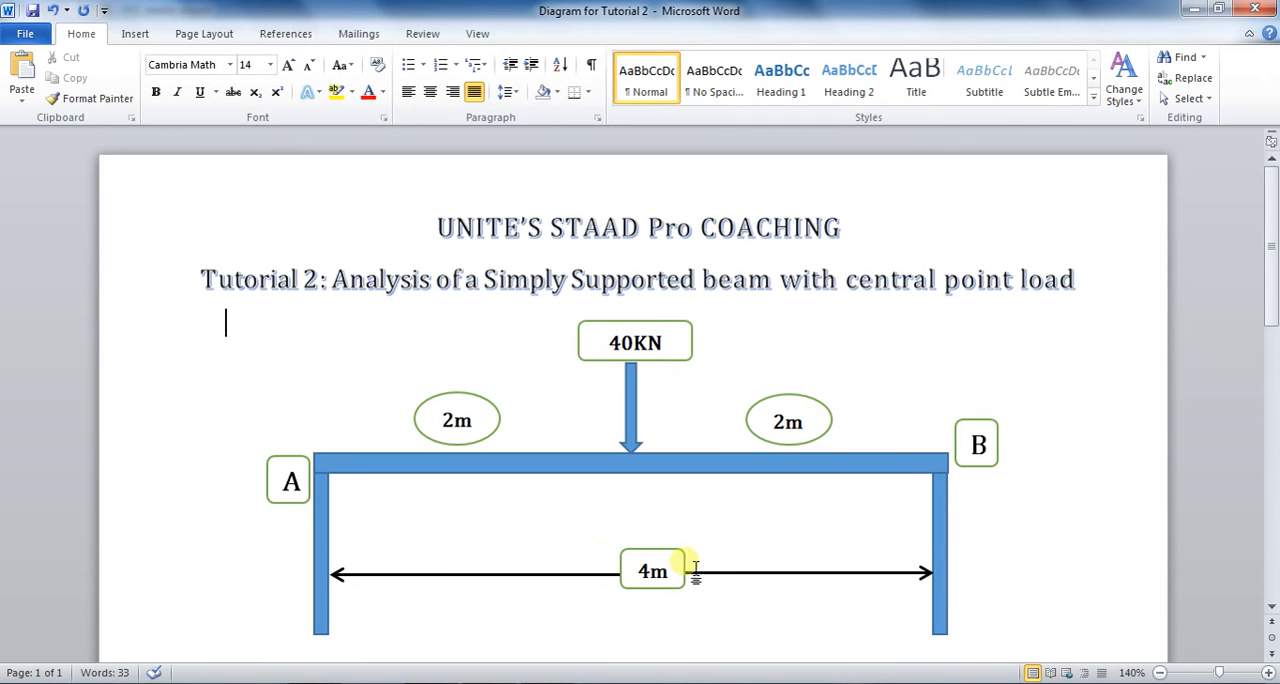
mouse_move(368, 530)
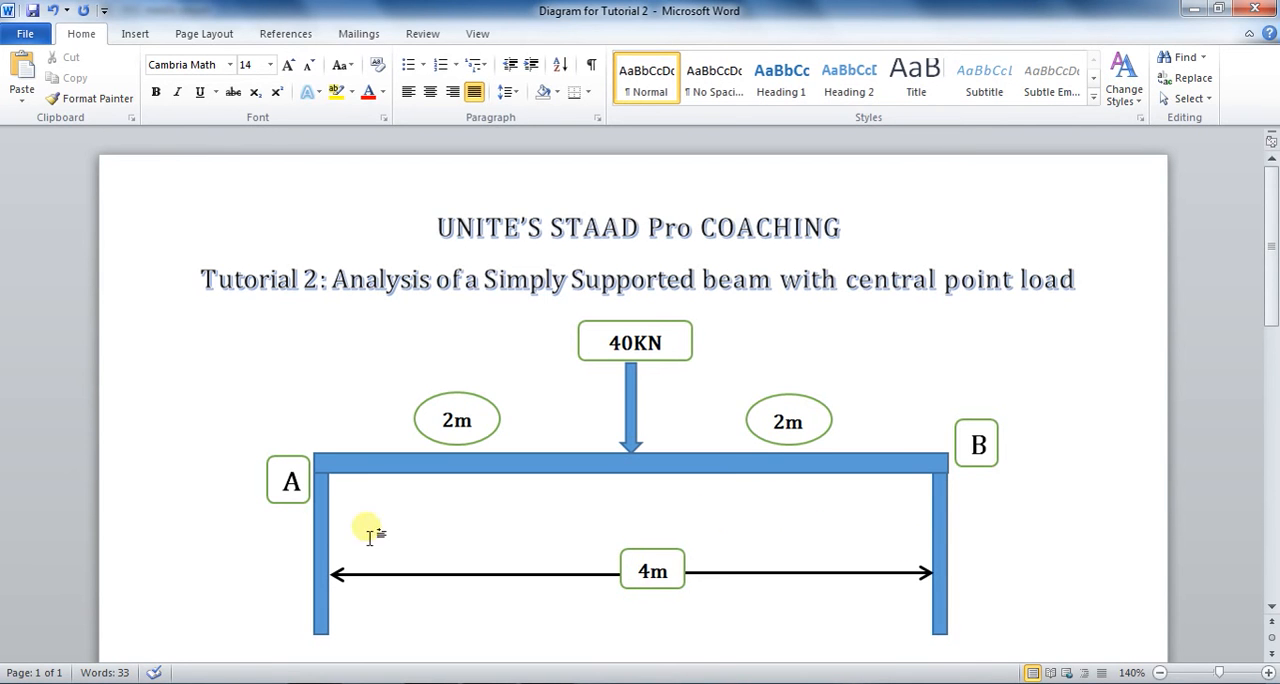
mouse_move(338, 532)
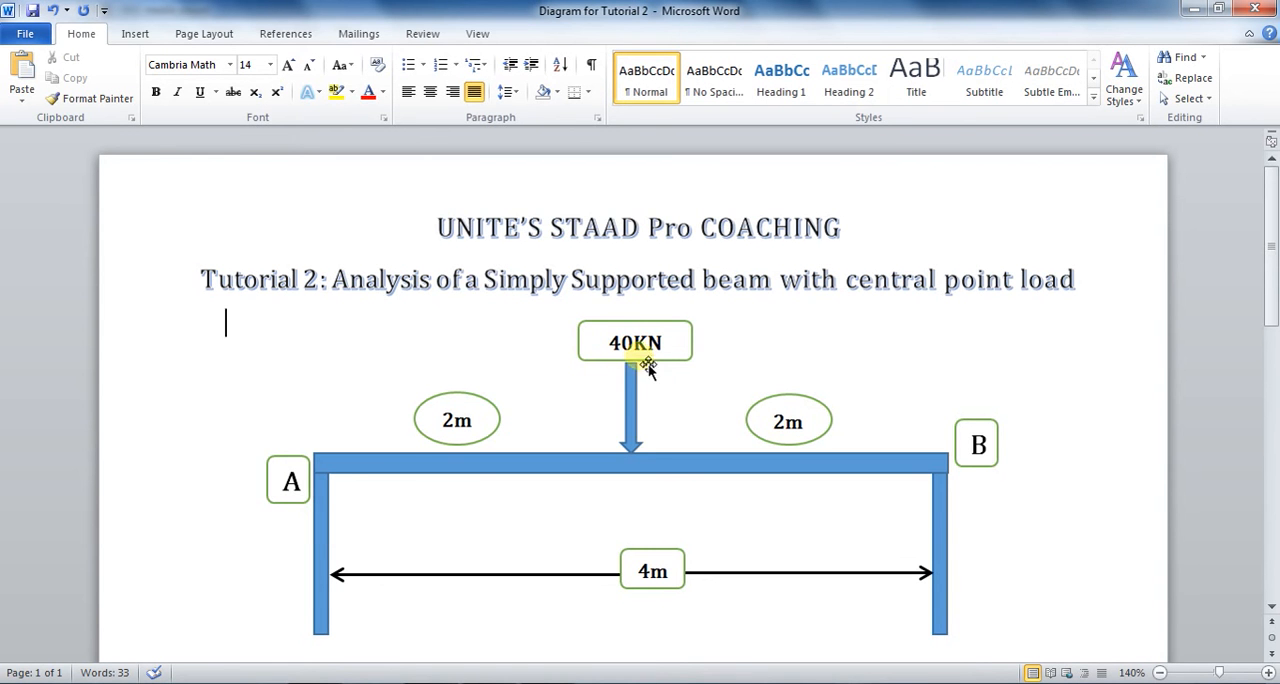
mouse_move(1010, 378)
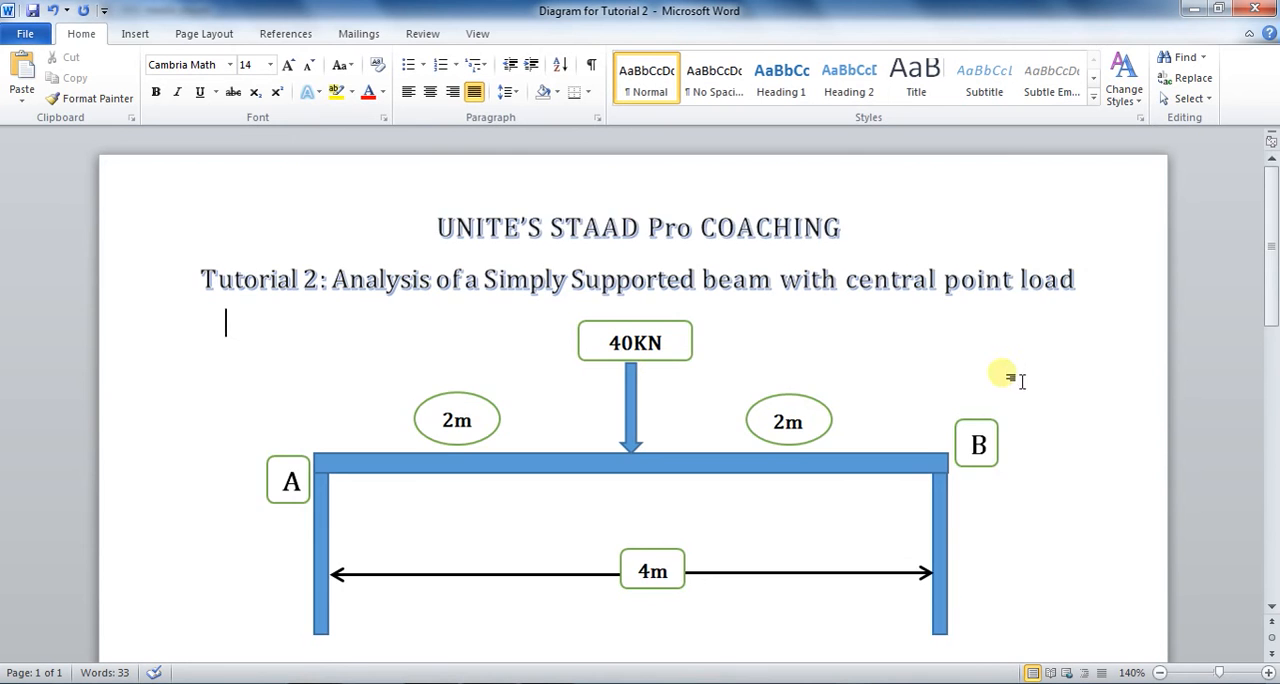
- Launch STAAD.Pro and start a new space structure named SSPT
scroll(down, 3)
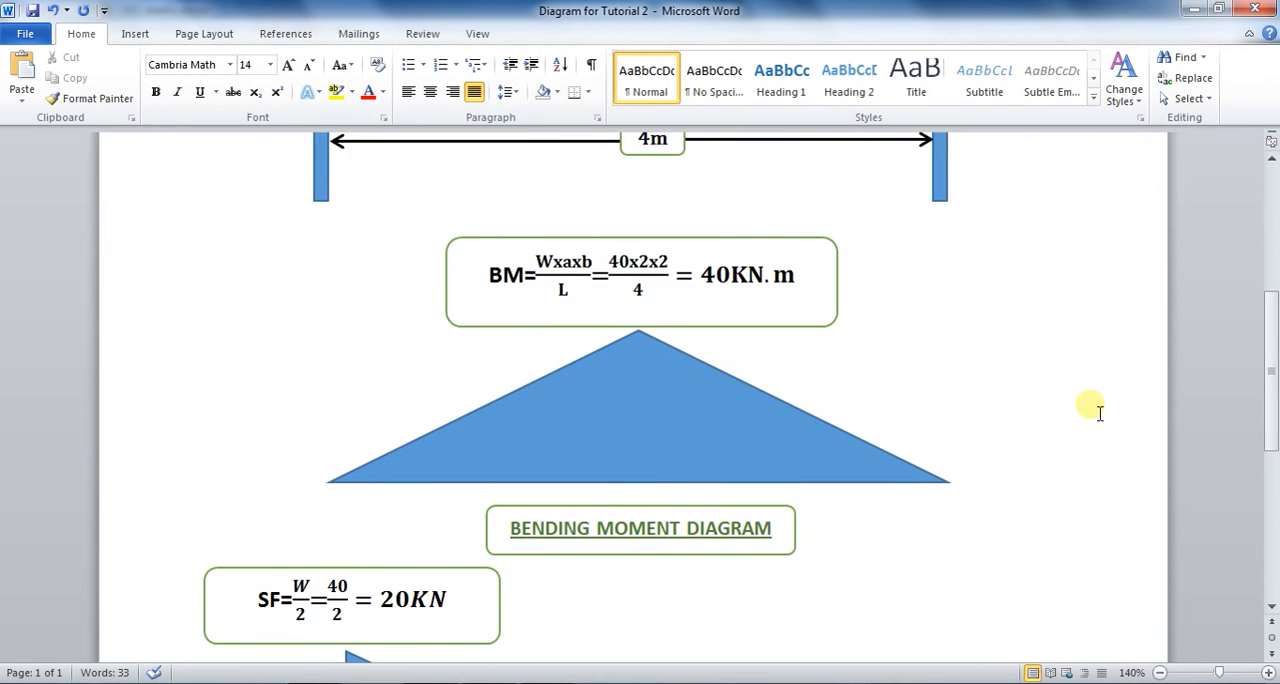
scroll(down, 3)
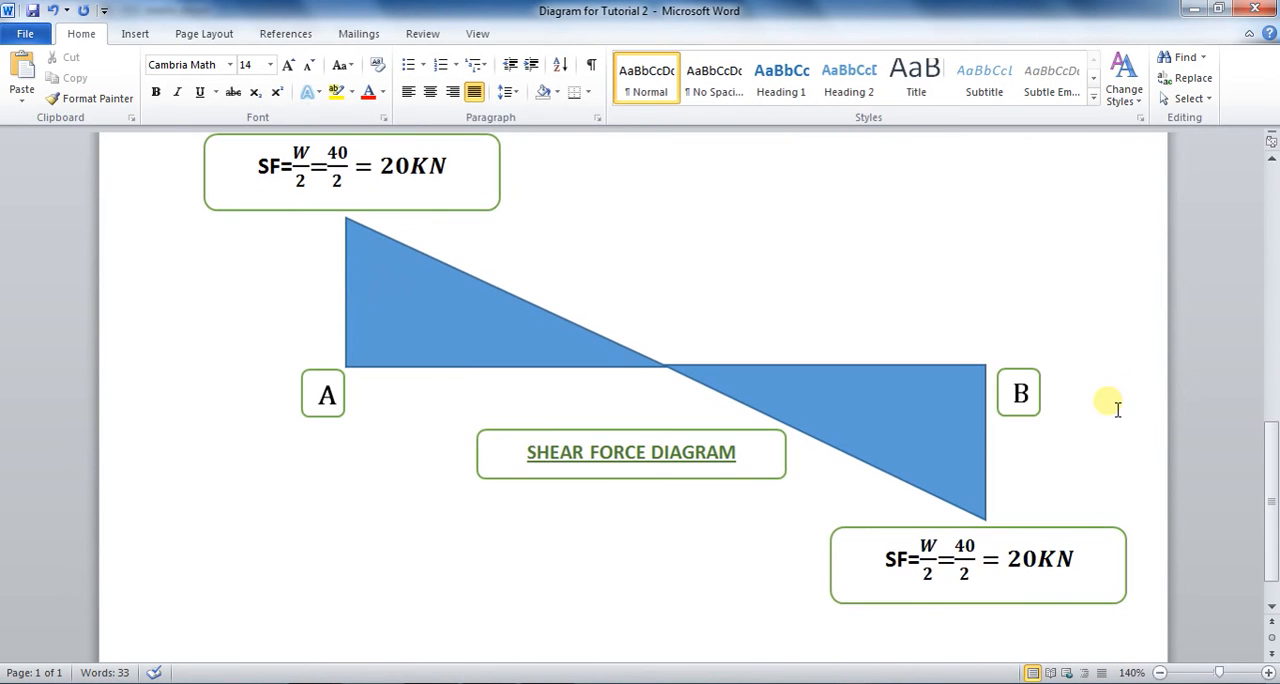
mouse_move(344, 304)
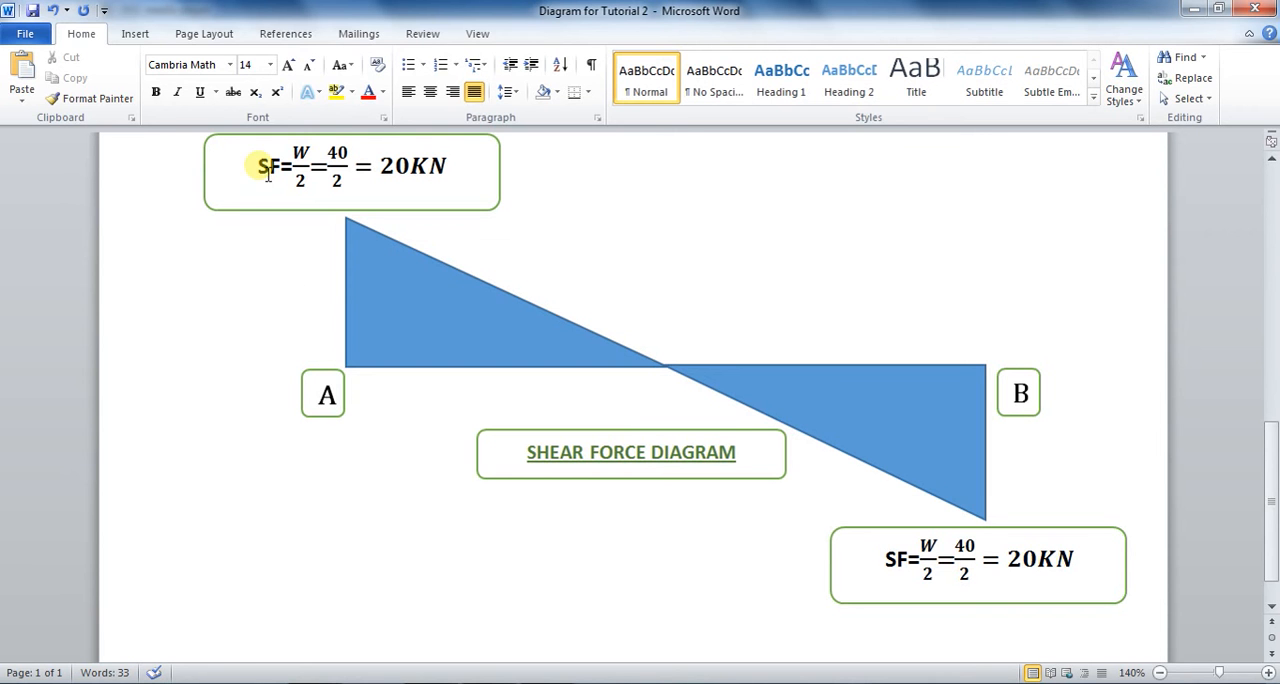
mouse_move(272, 194)
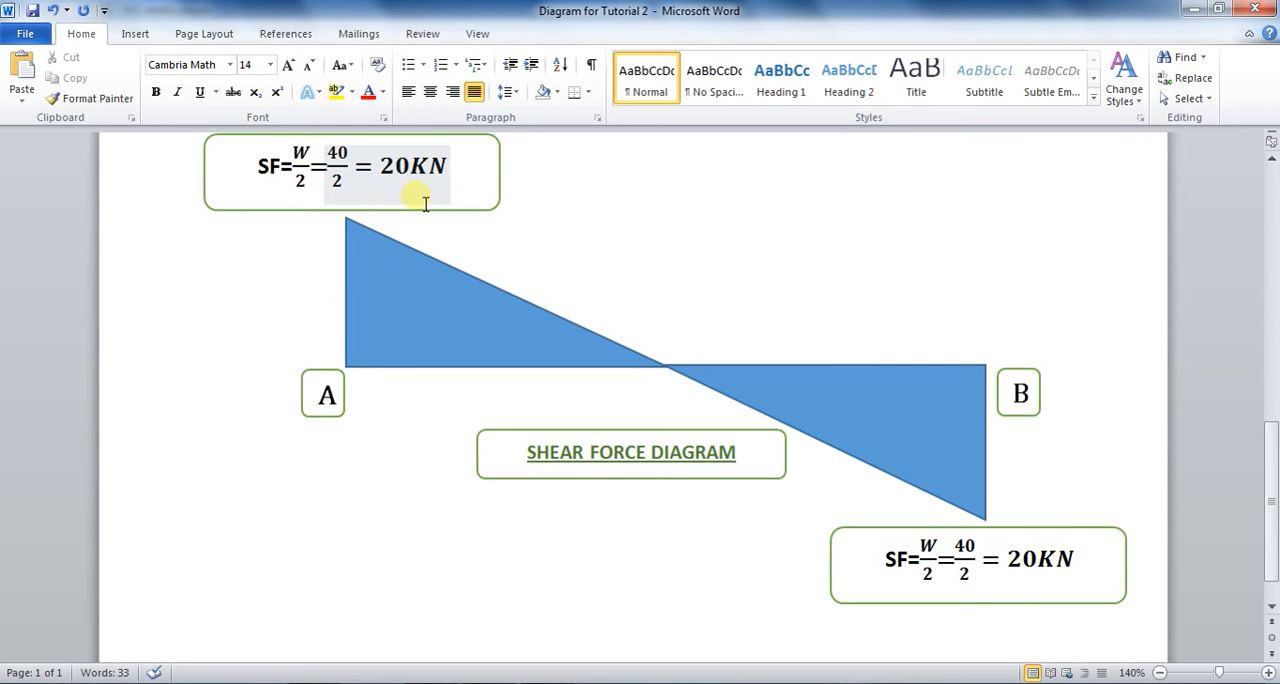
scroll(down, 3)
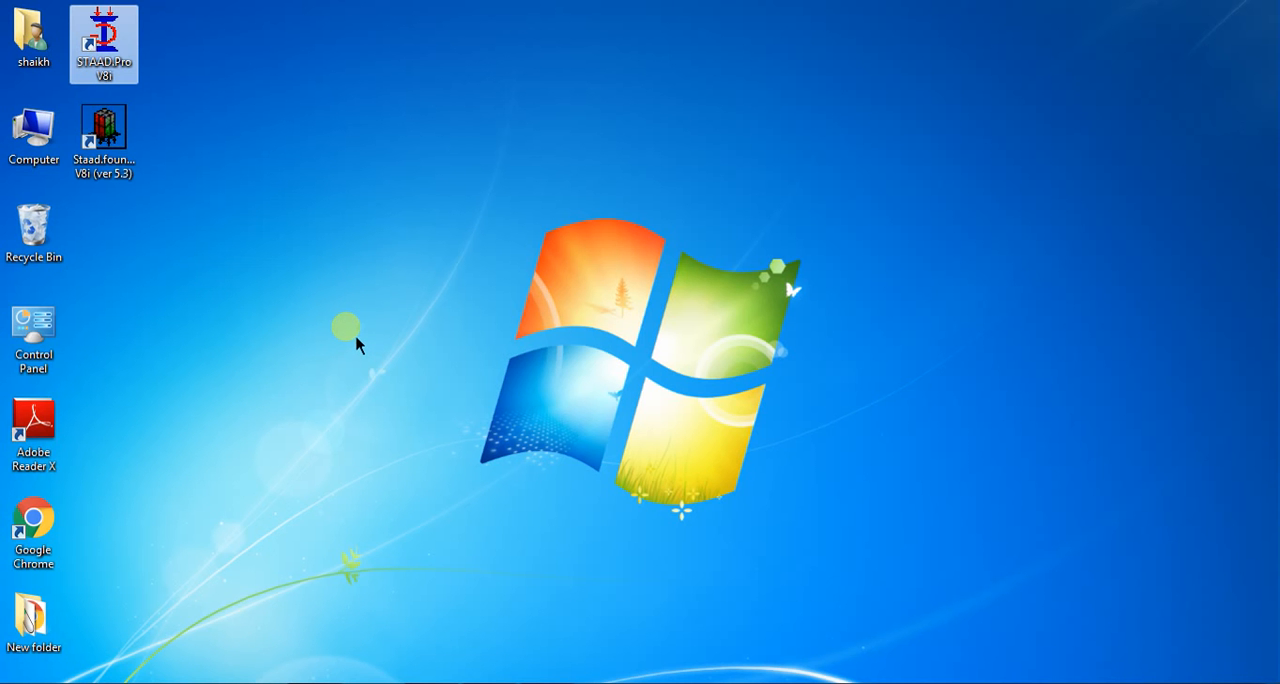
mouse_move(236, 304)
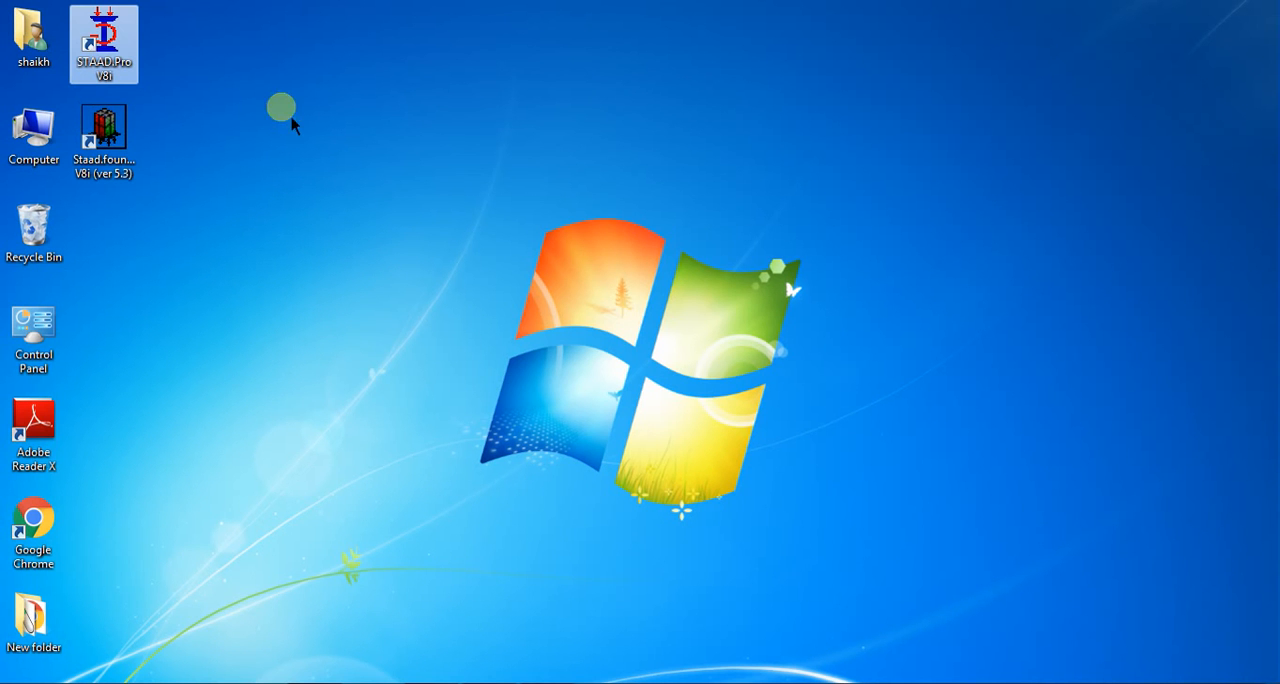
mouse_move(104, 44)
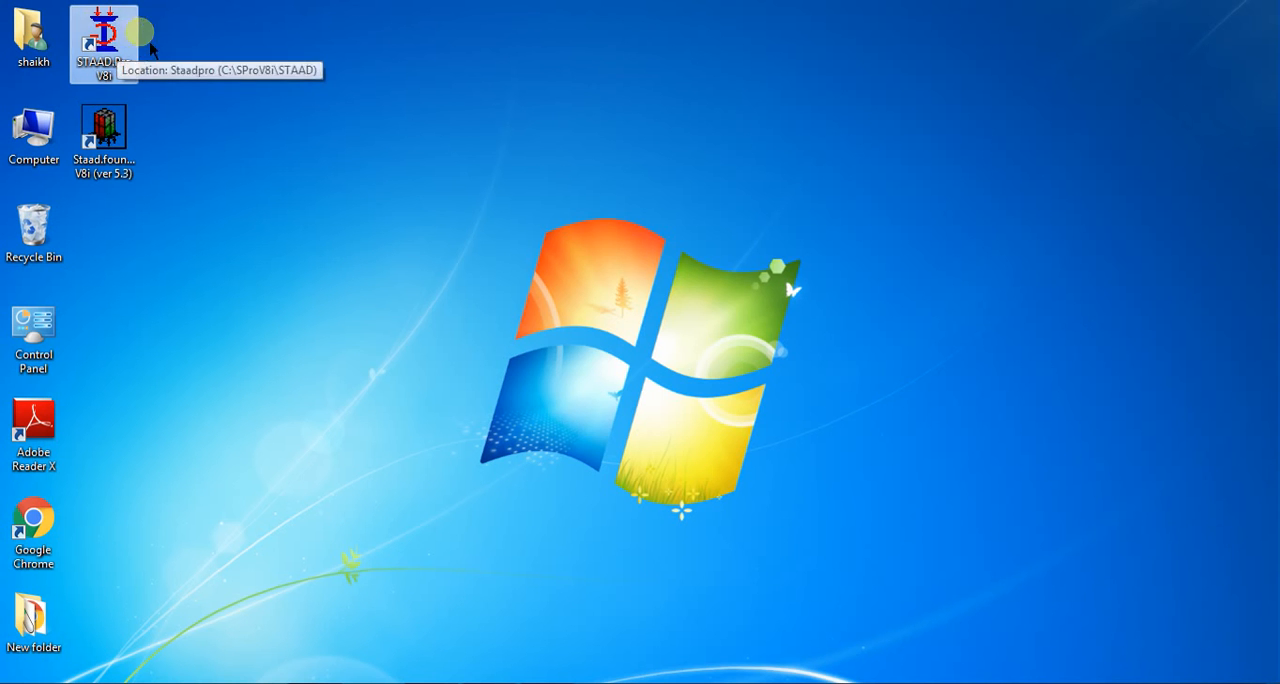
mouse_move(460, 404)
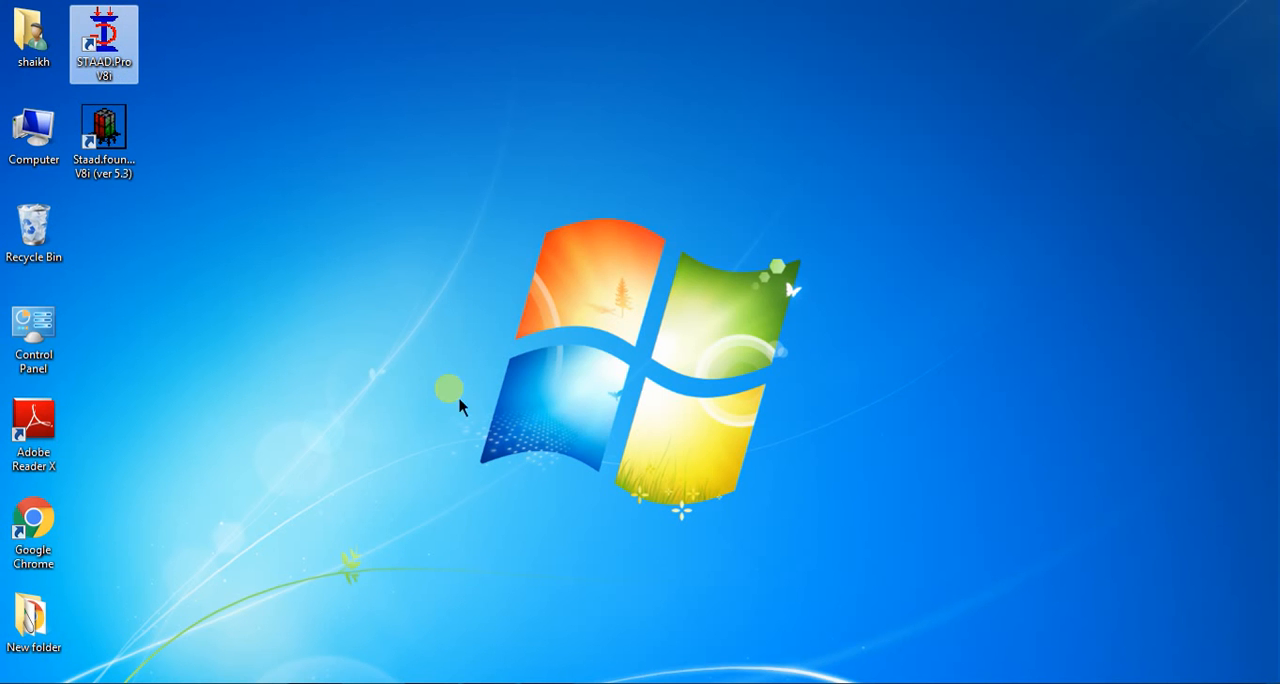
double_click(104, 44)
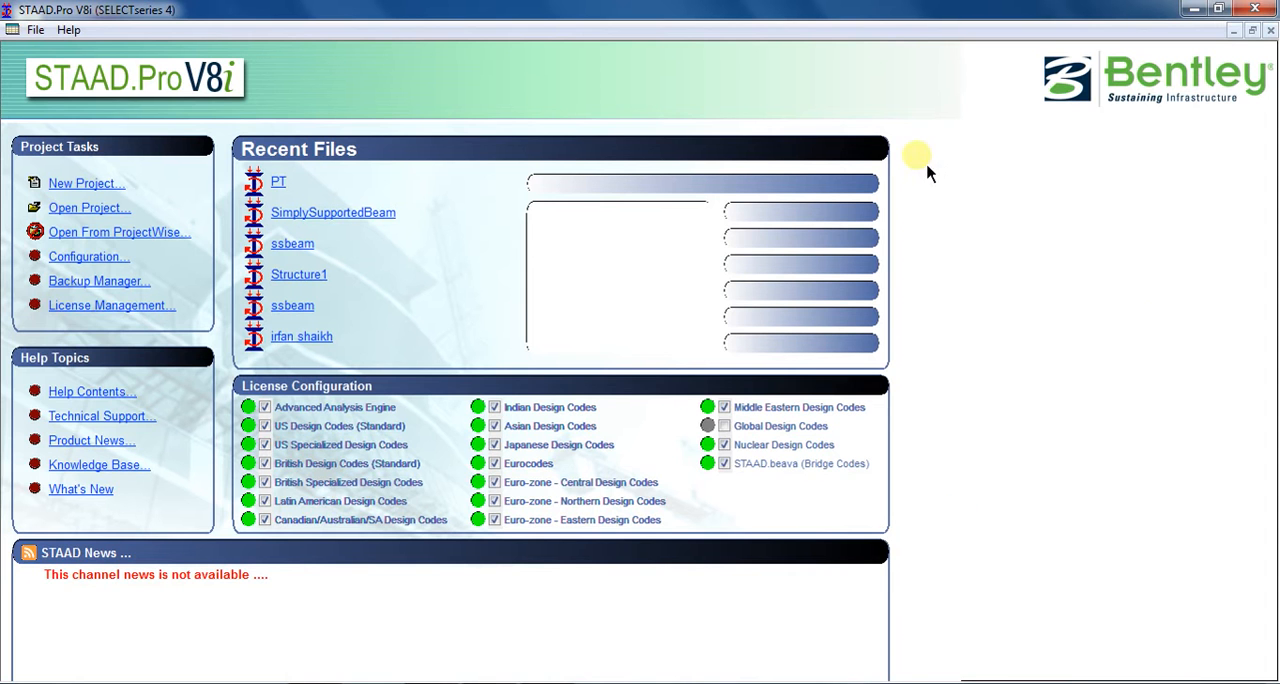
click(86, 184)
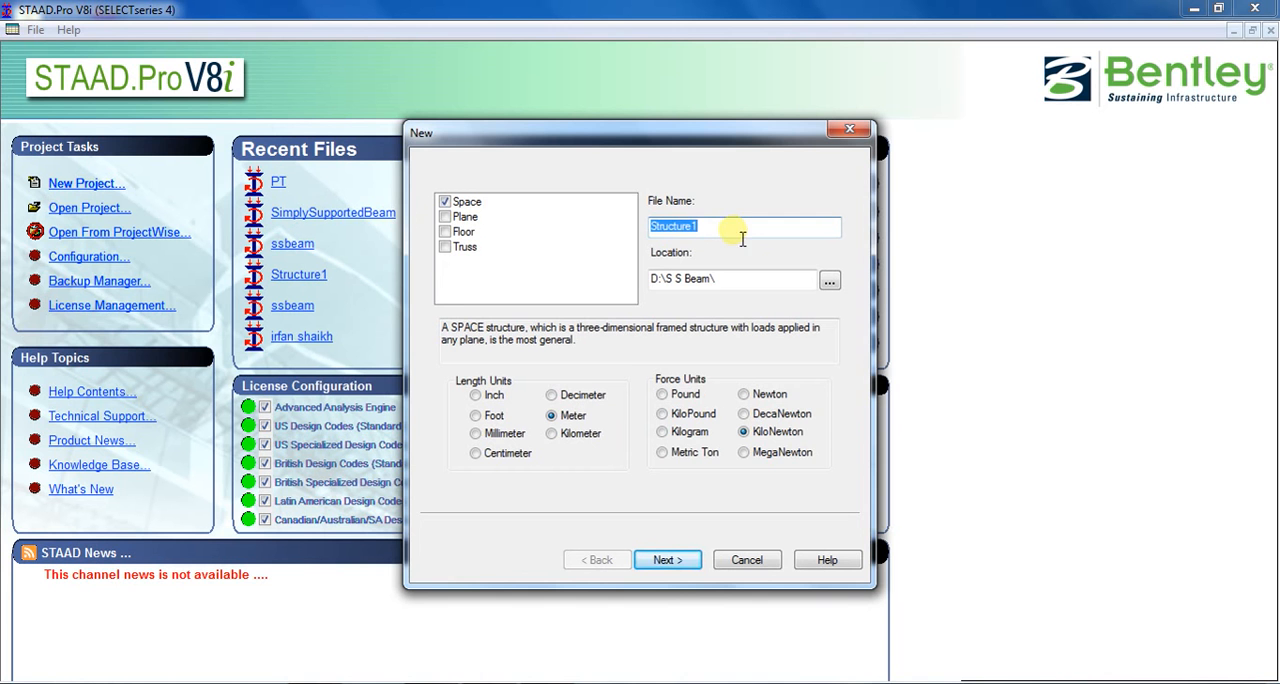
text(SSPT)
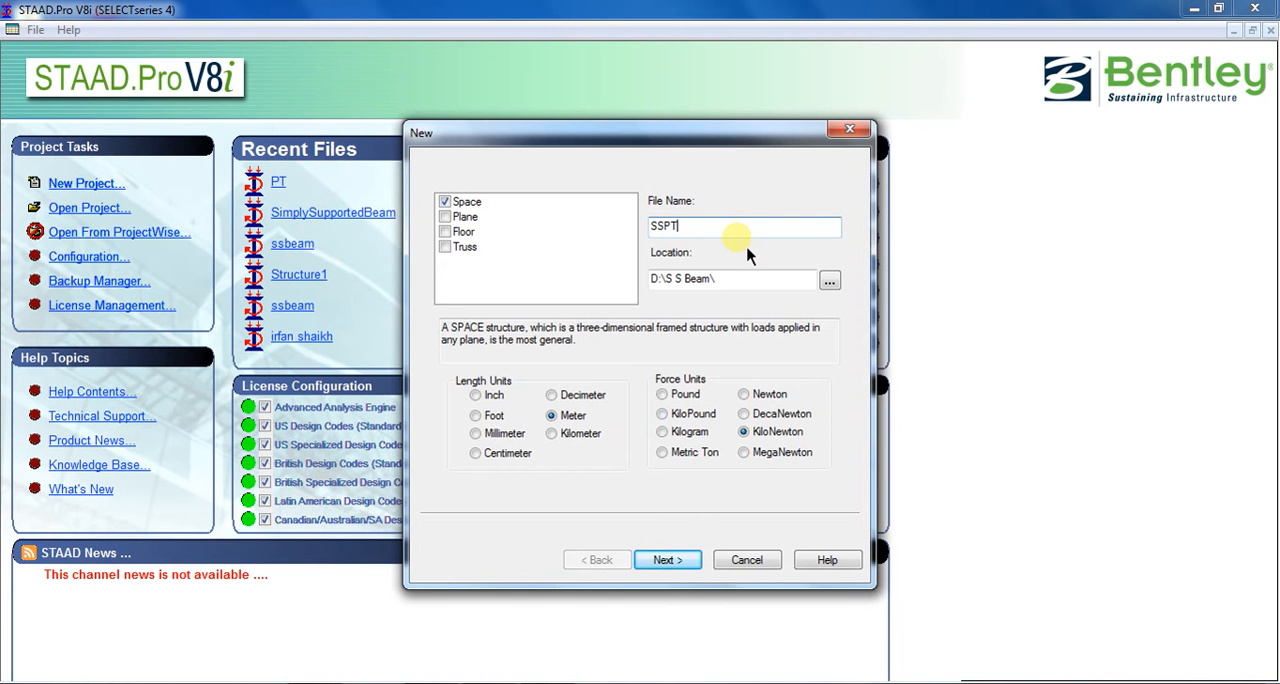
mouse_move(828, 280)
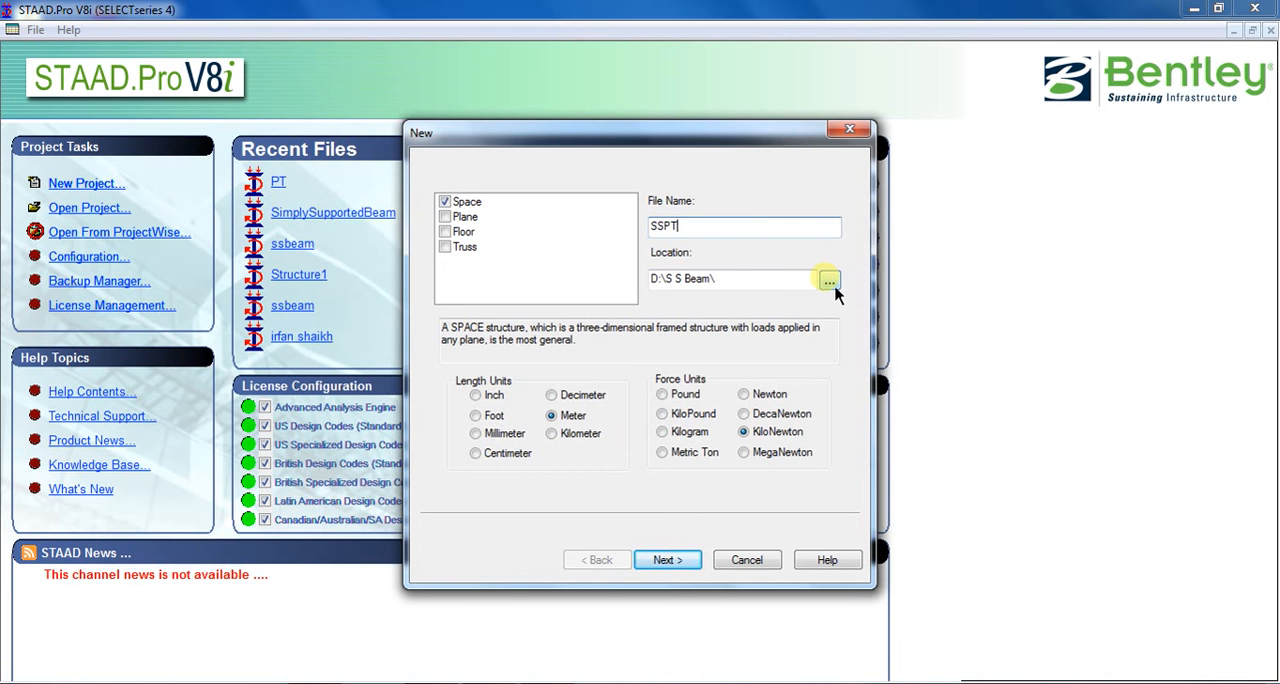
- Locate the project in D:\SSPT with Meter and KiloNewton units and continue
click(828, 280)
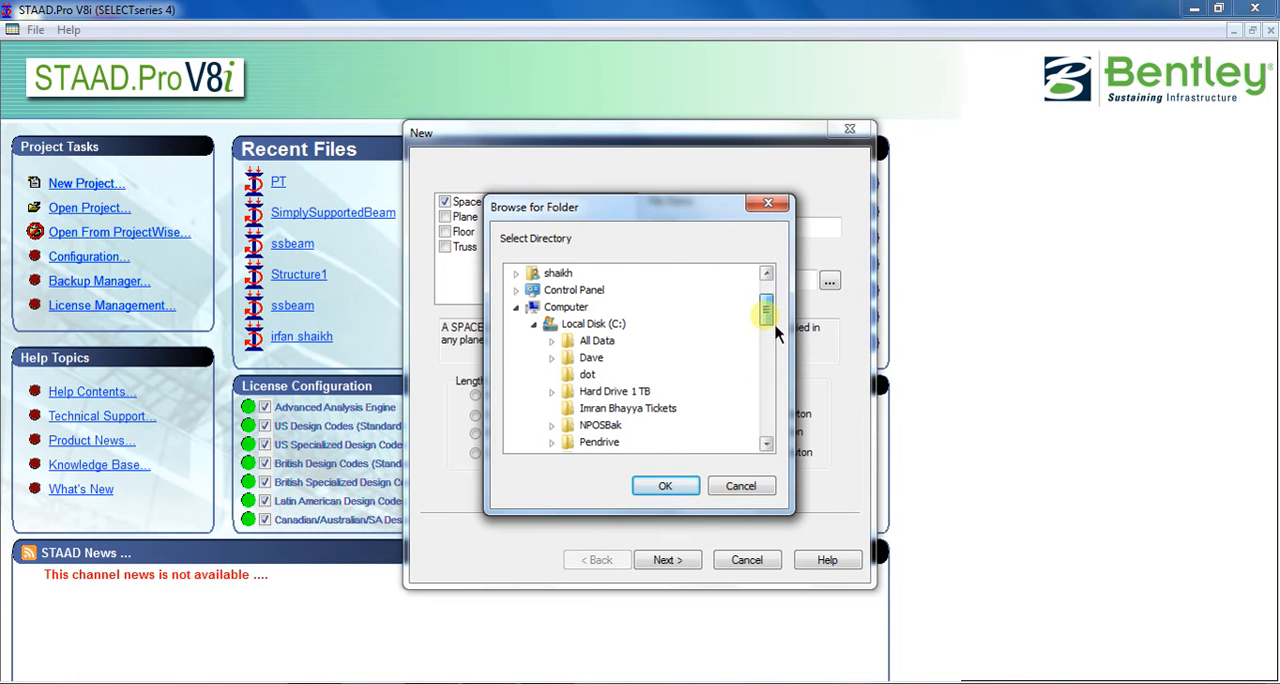
scroll(down, 3)
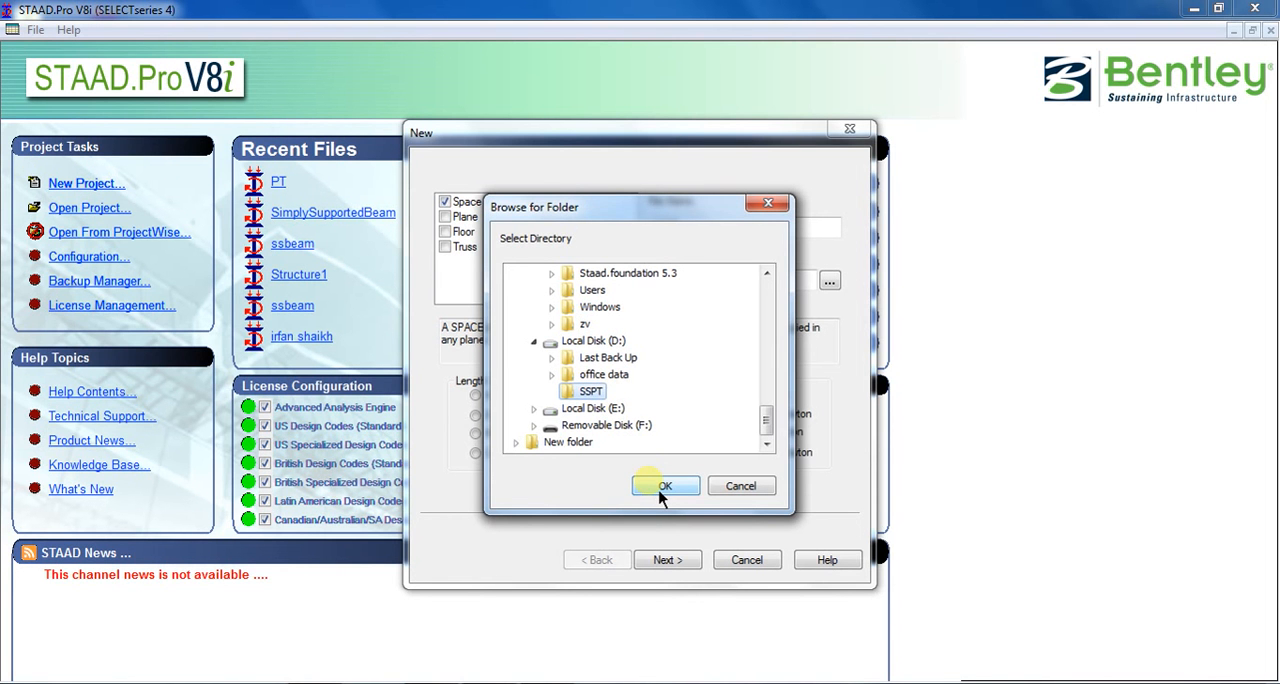
click(664, 484)
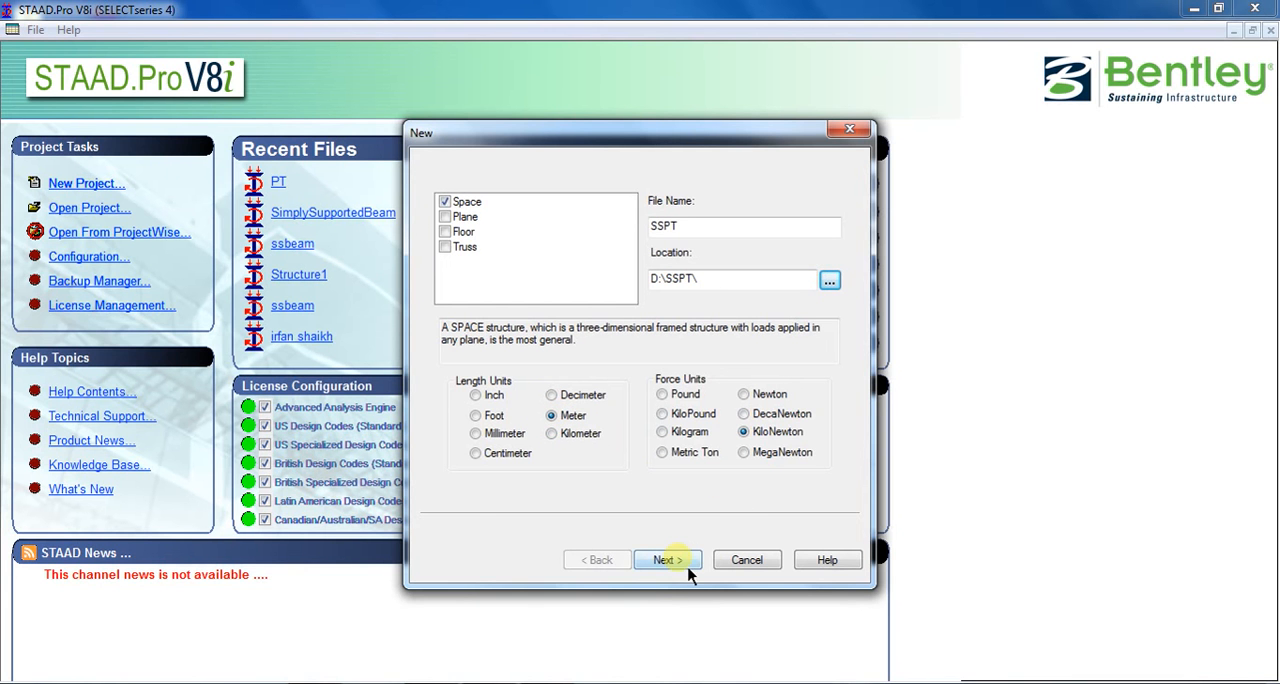
click(666, 560)
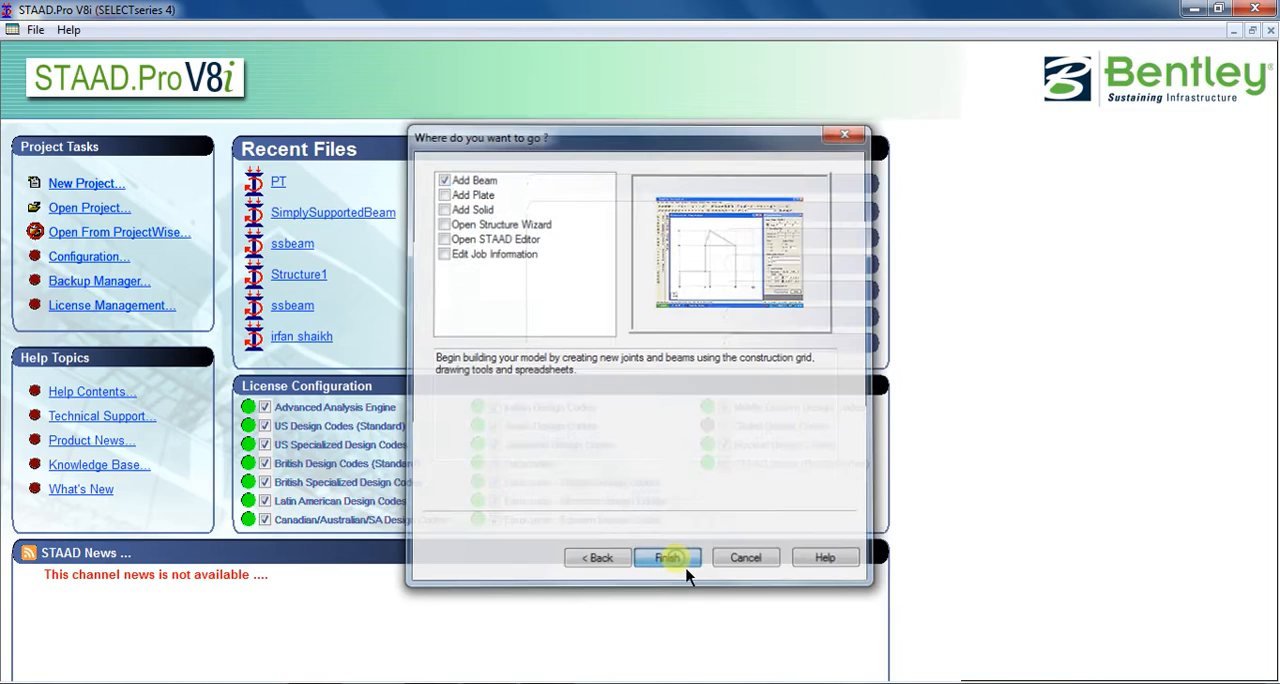
- Finish setup with Add Beam selected and view the grid face-on
click(668, 556)
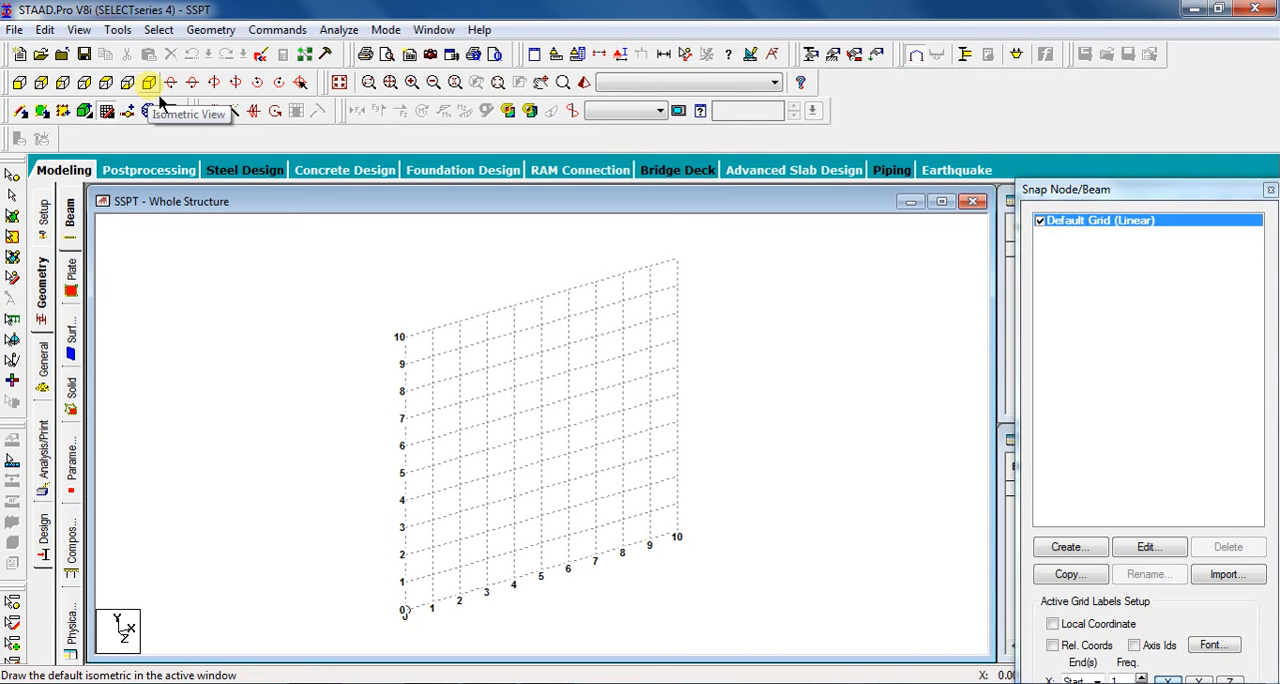
click(18, 82)
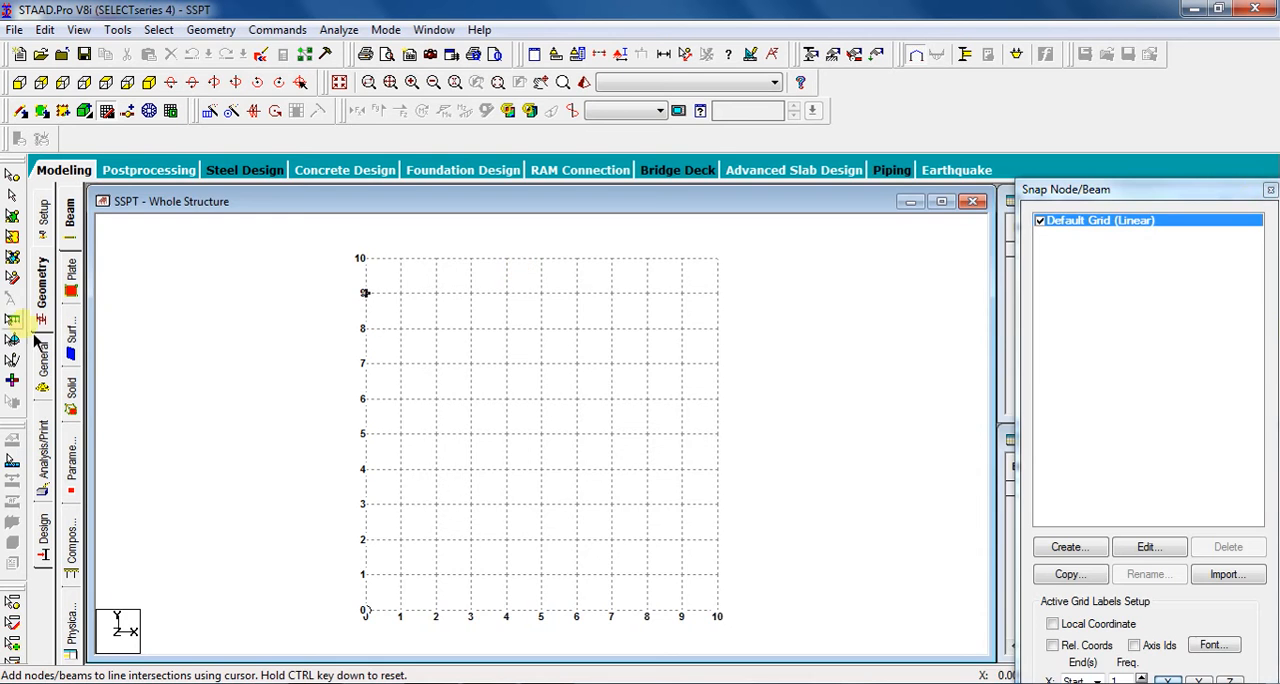
mouse_move(716, 258)
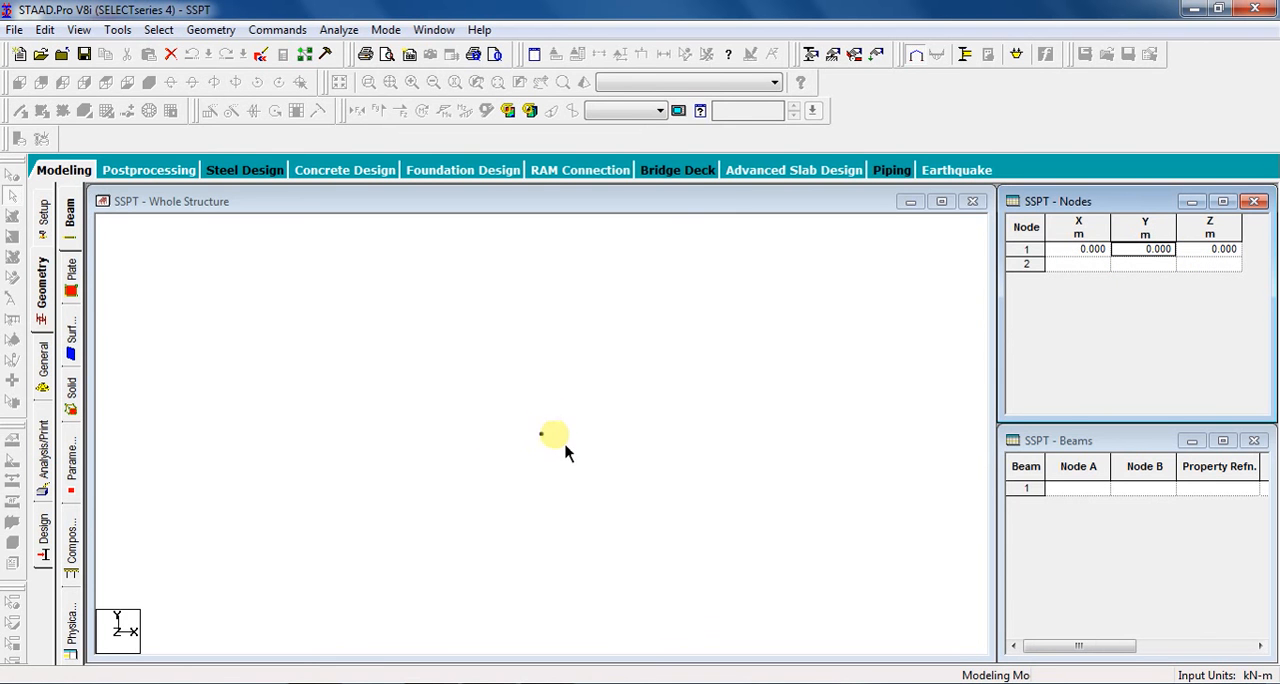
mouse_move(1064, 296)
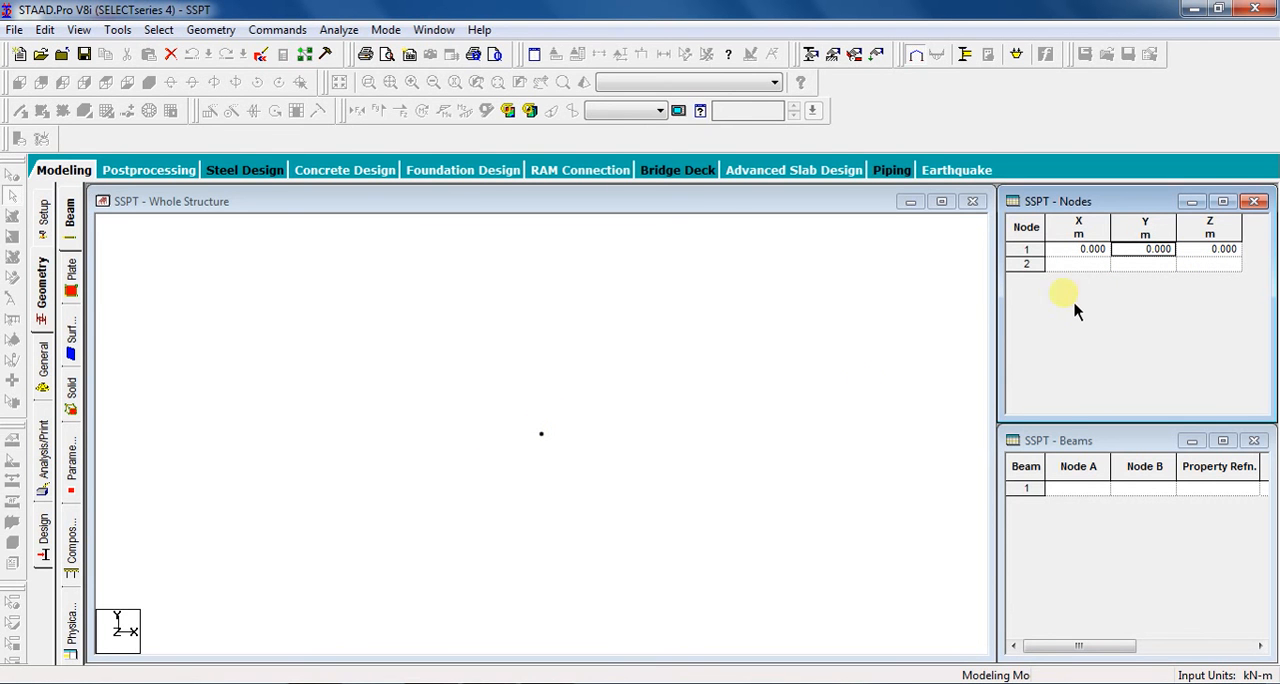
- Place node 2 at x = 4.000 m and draw a beam from node 1 to node 2
click(1078, 264)
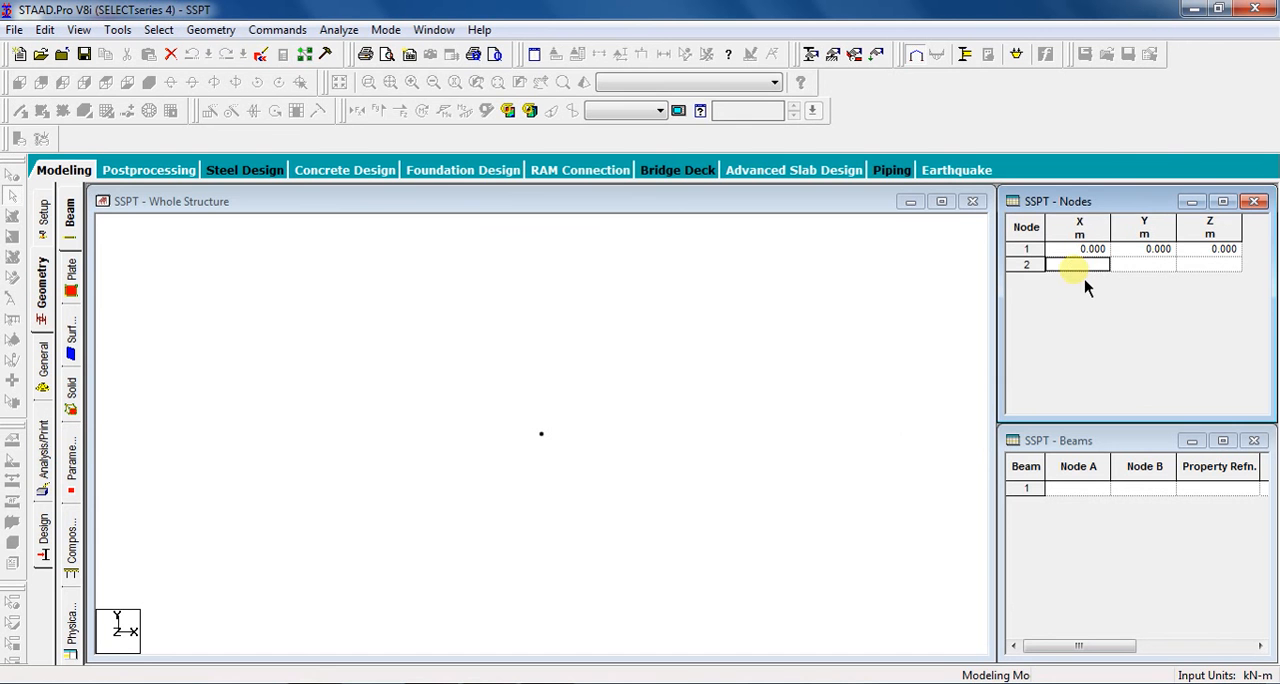
text(4.000)
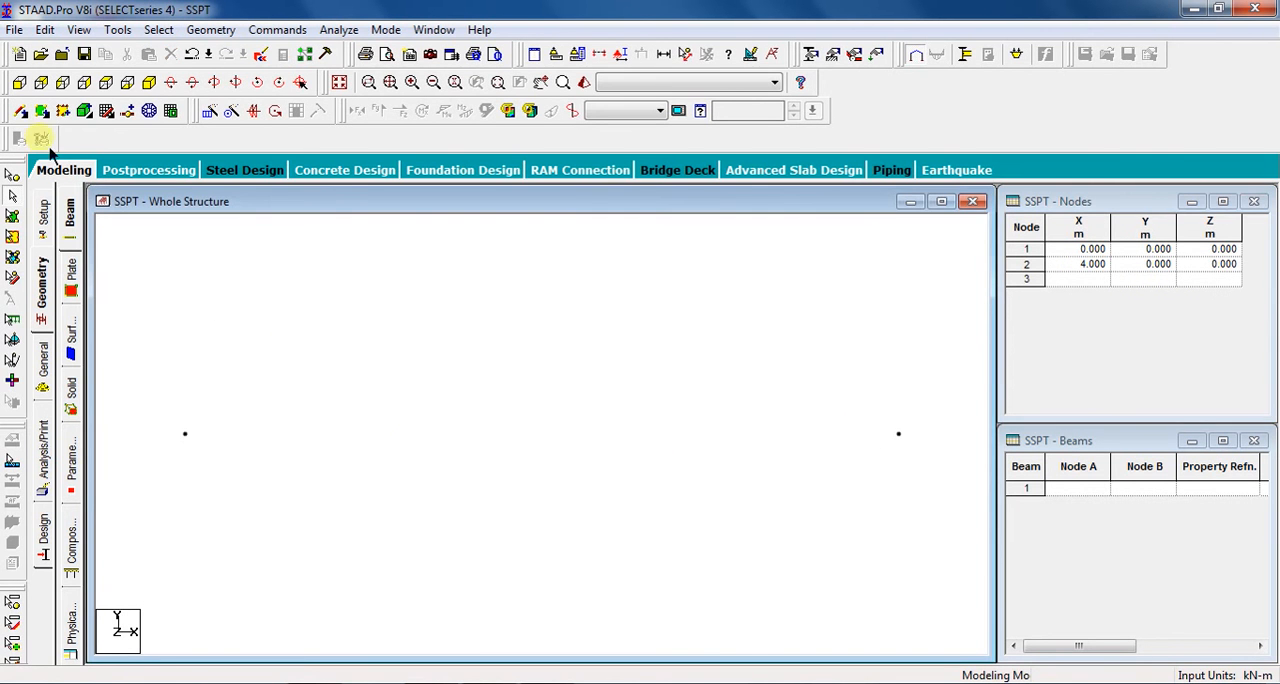
click(42, 138)
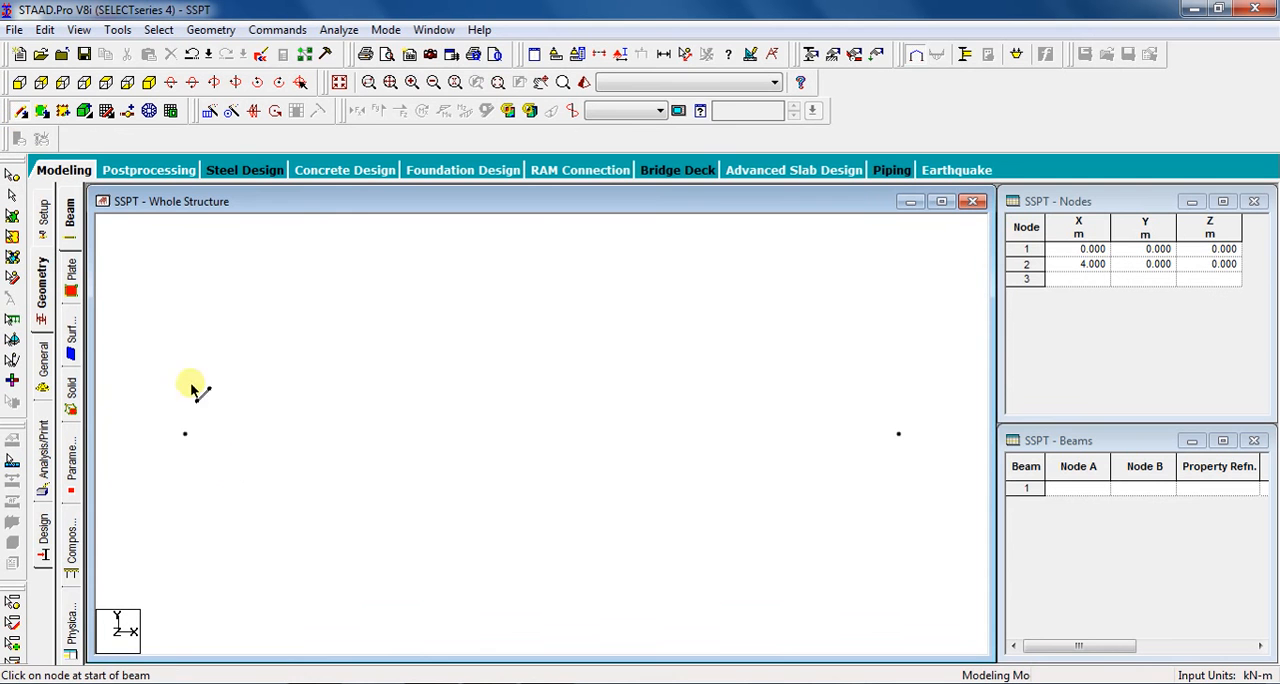
drag(184, 432, 898, 432)
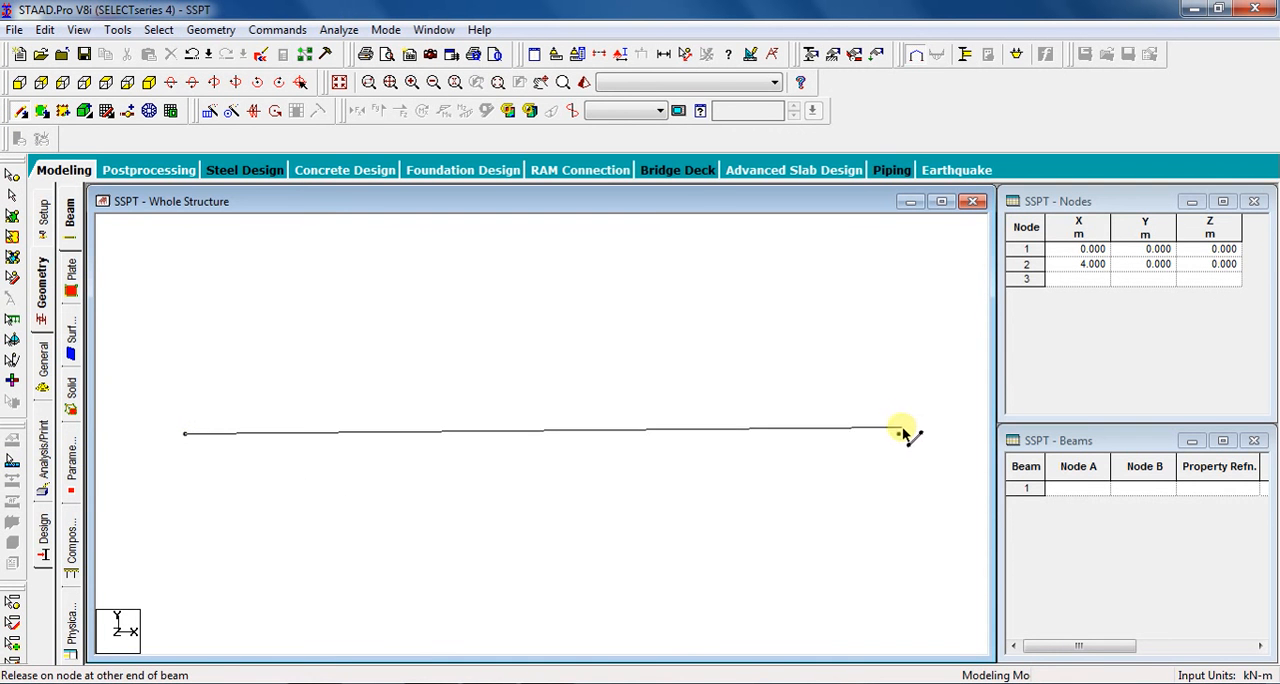
click(900, 432)
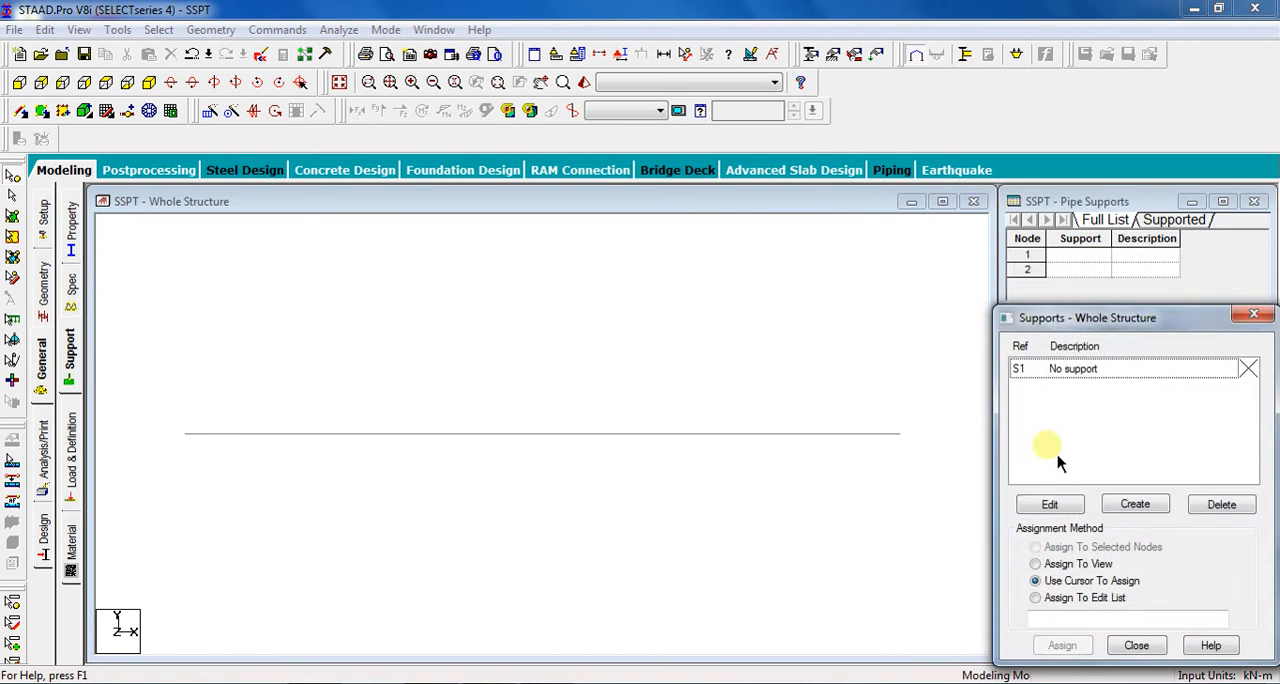
- Create pinned Support 2 and assign it to both end nodes of the beam
click(1136, 504)
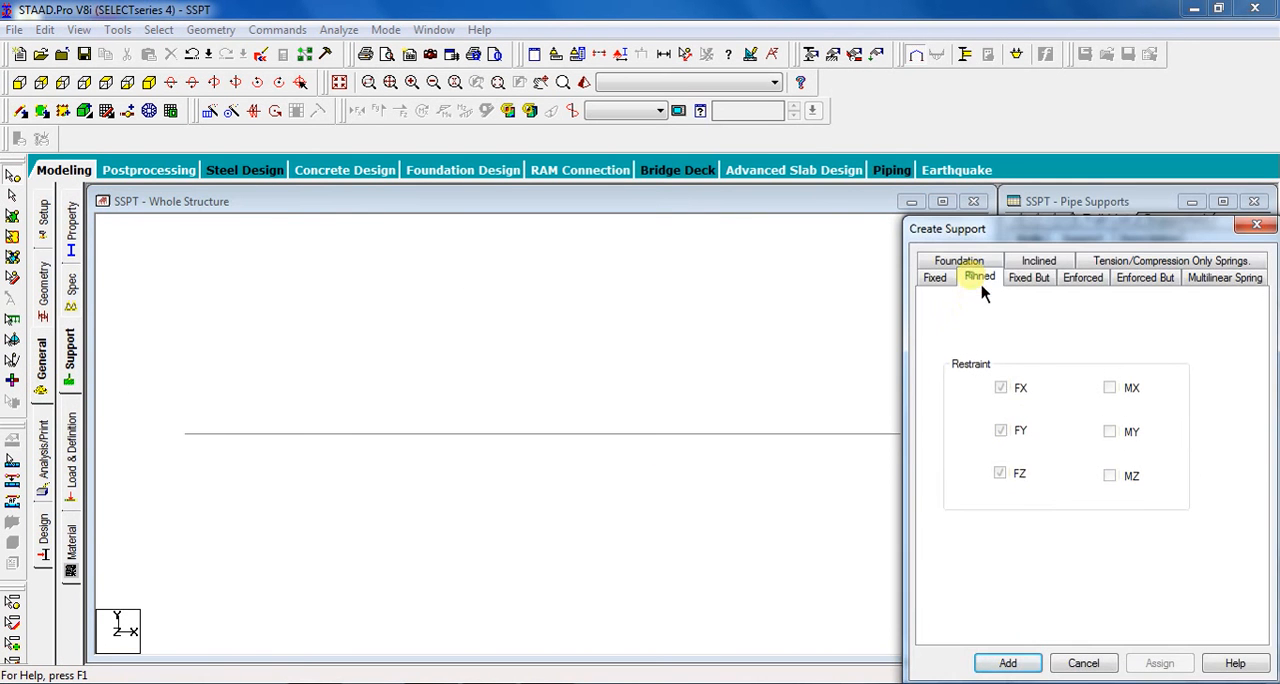
click(1008, 664)
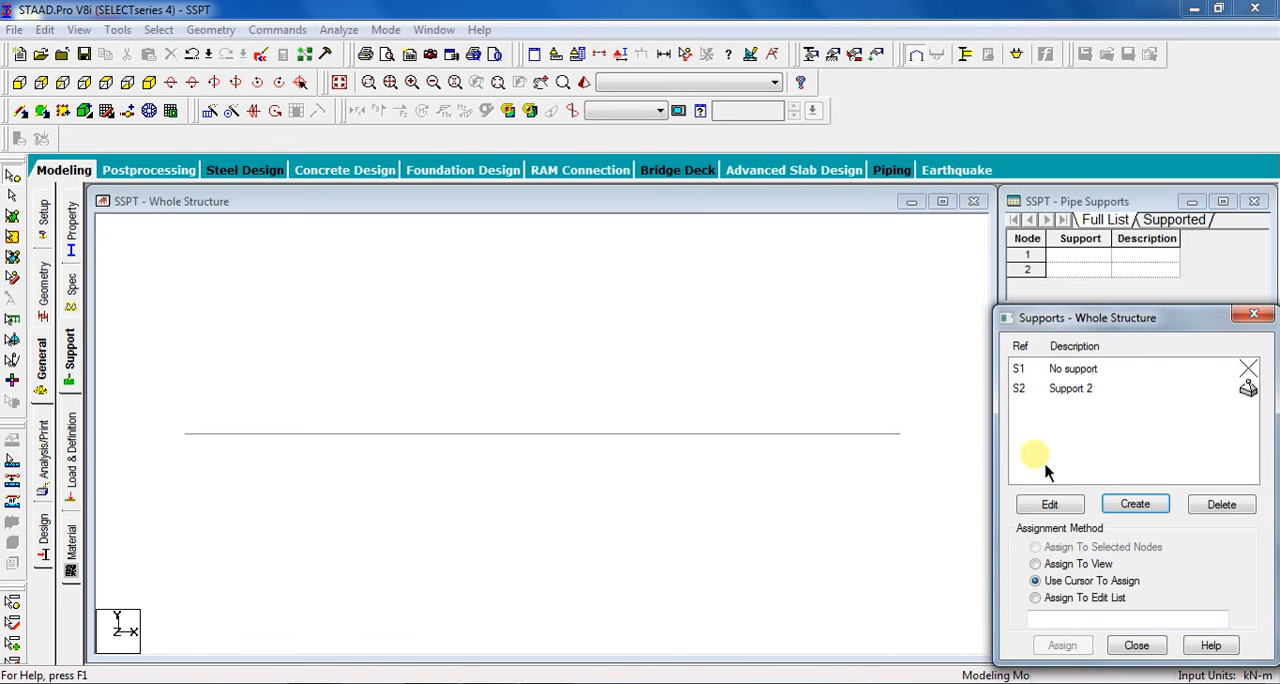
click(1070, 388)
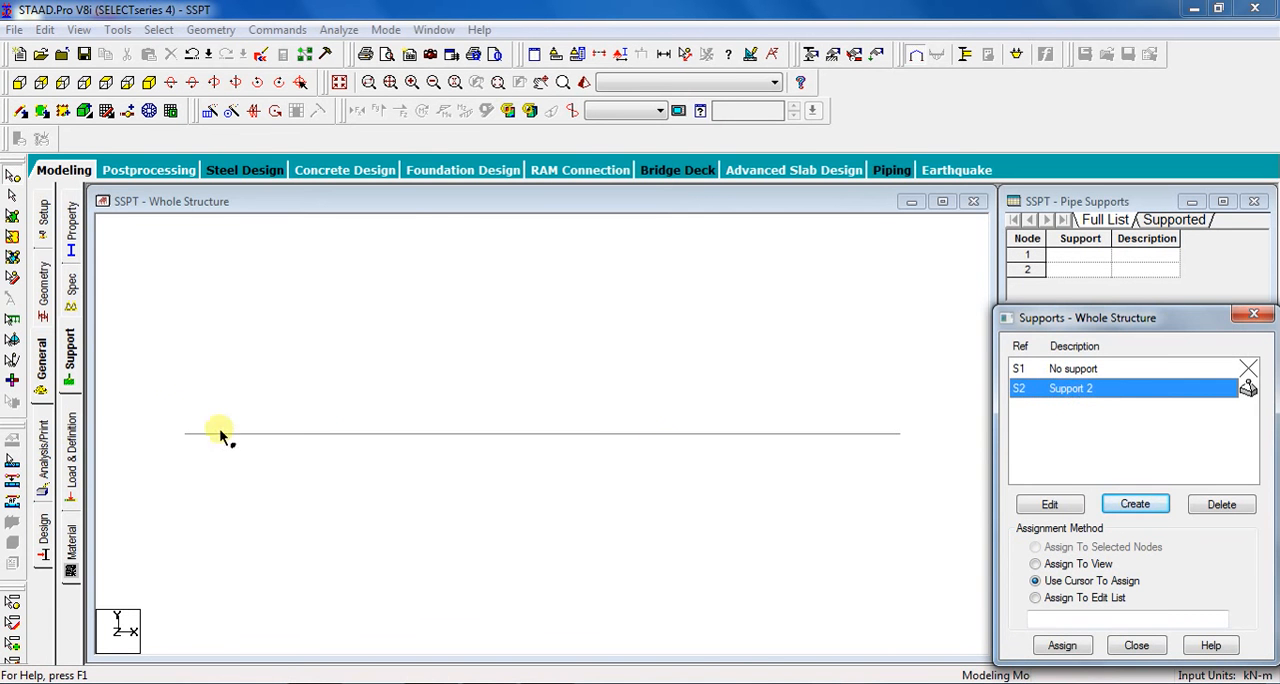
drag(220, 432, 924, 462)
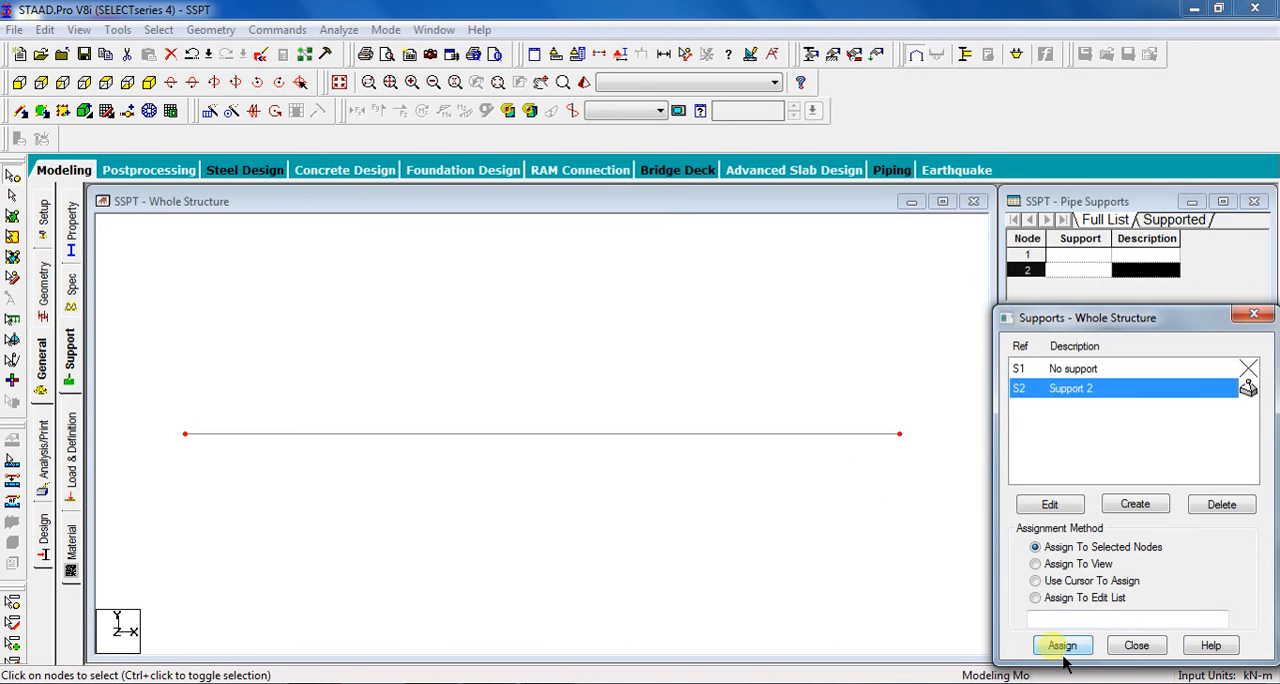
click(1062, 644)
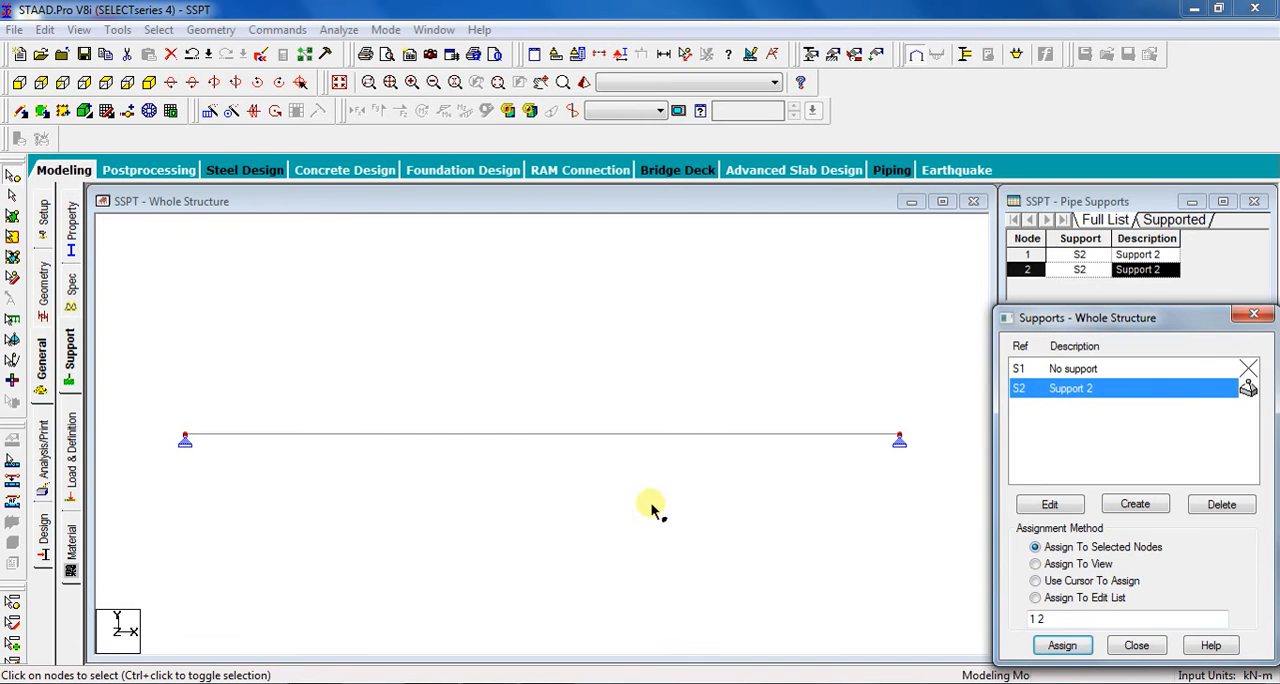
mouse_move(130, 484)
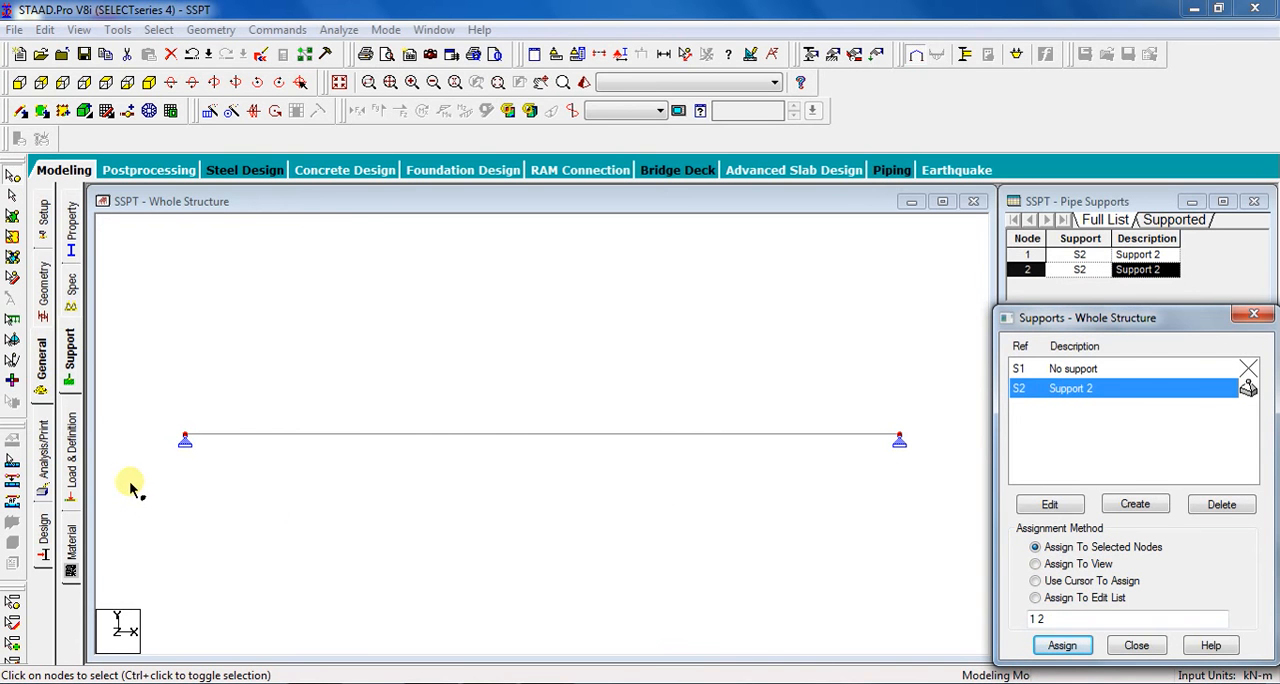
mouse_move(144, 474)
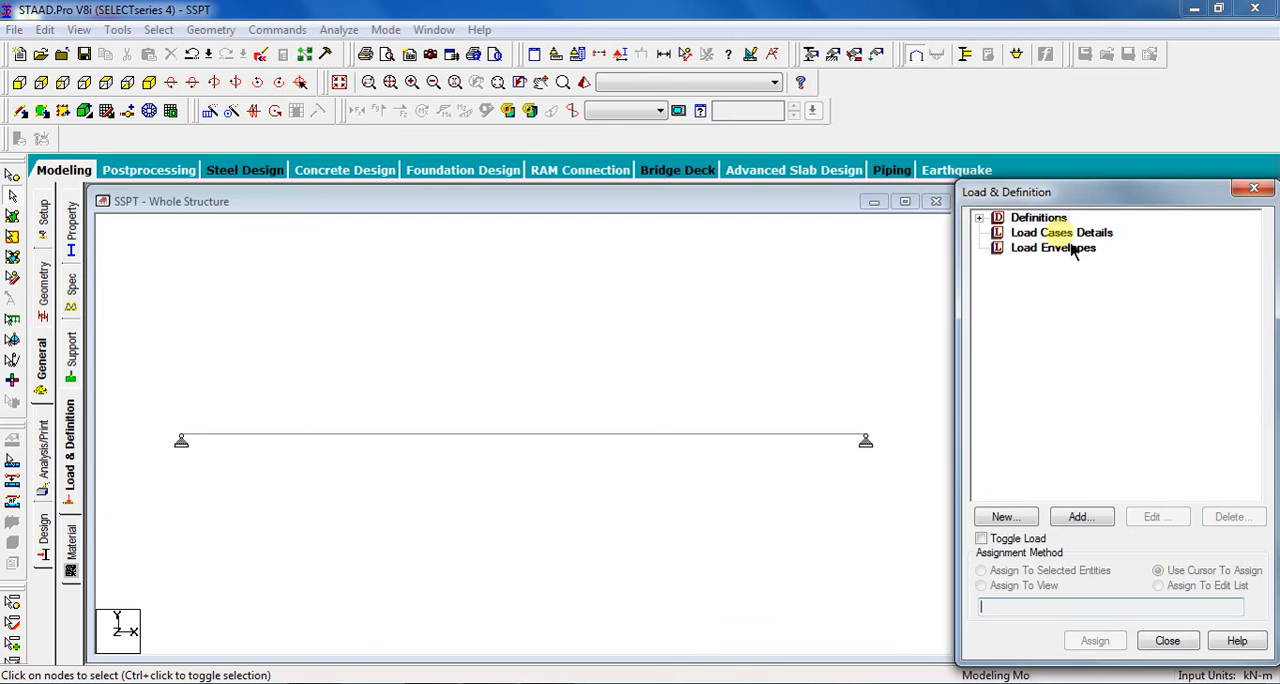
- Add primary load case 1 titled PT under Load Cases Details
click(1060, 232)
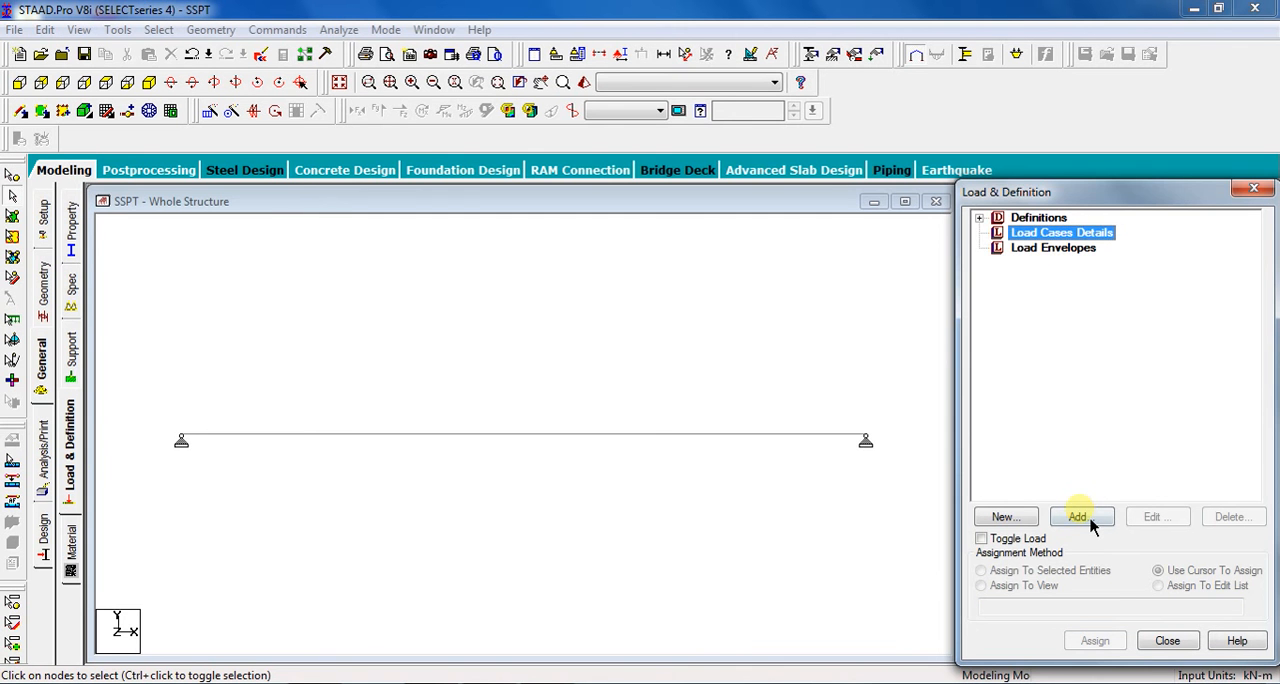
click(1080, 516)
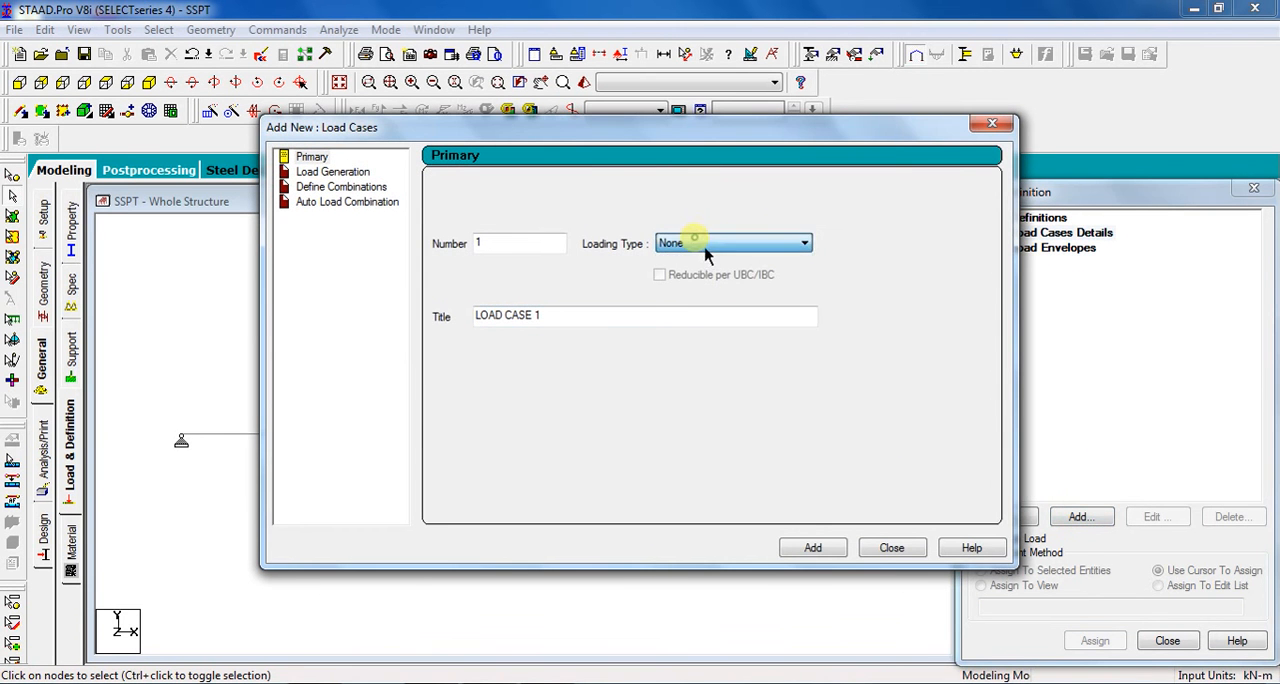
triple_click(508, 316)
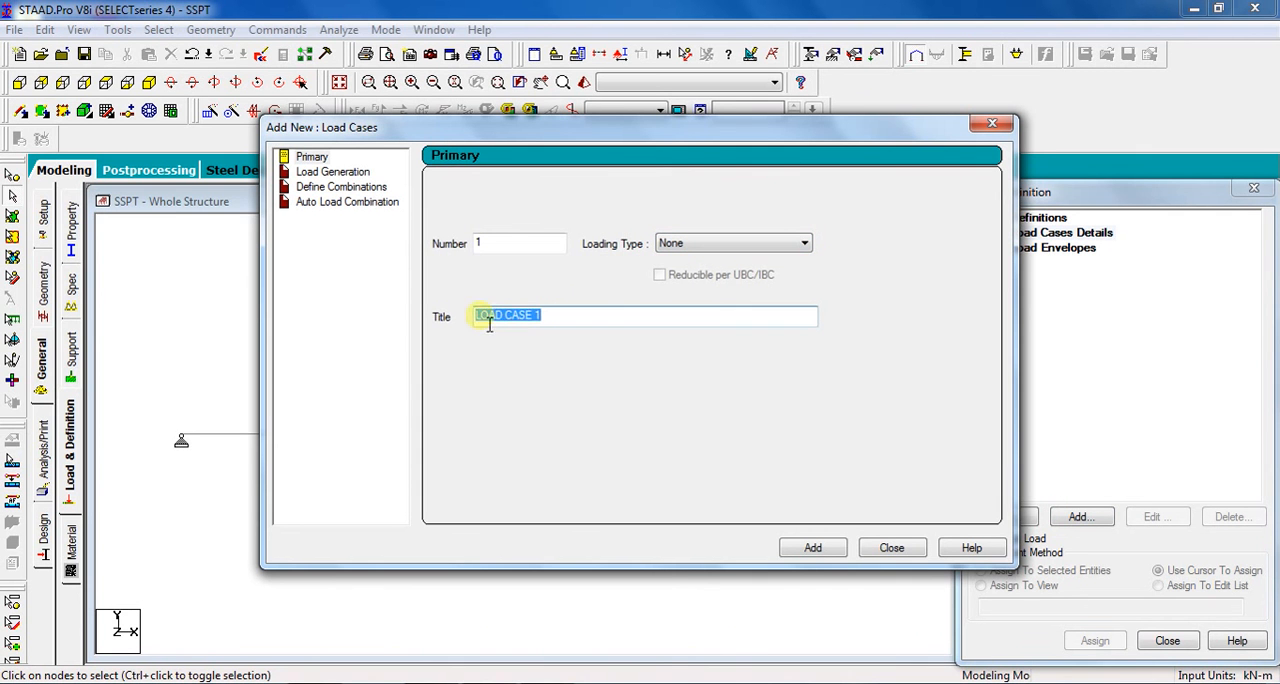
text(PT)
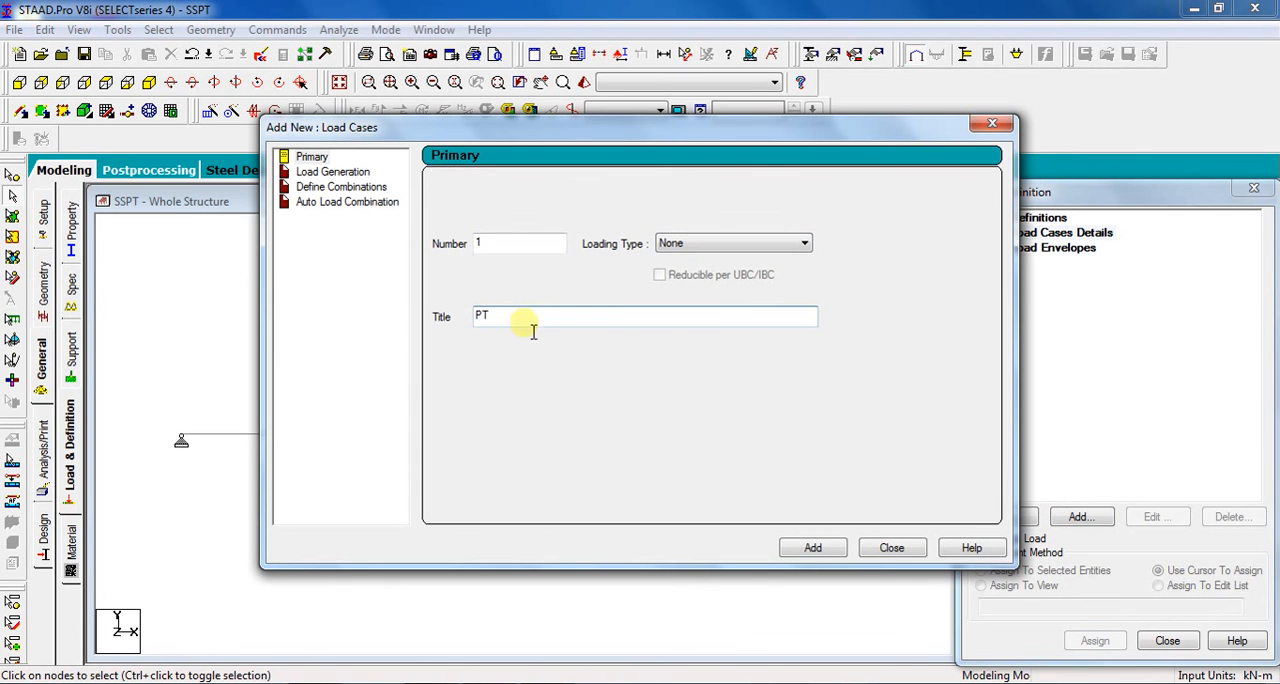
click(812, 548)
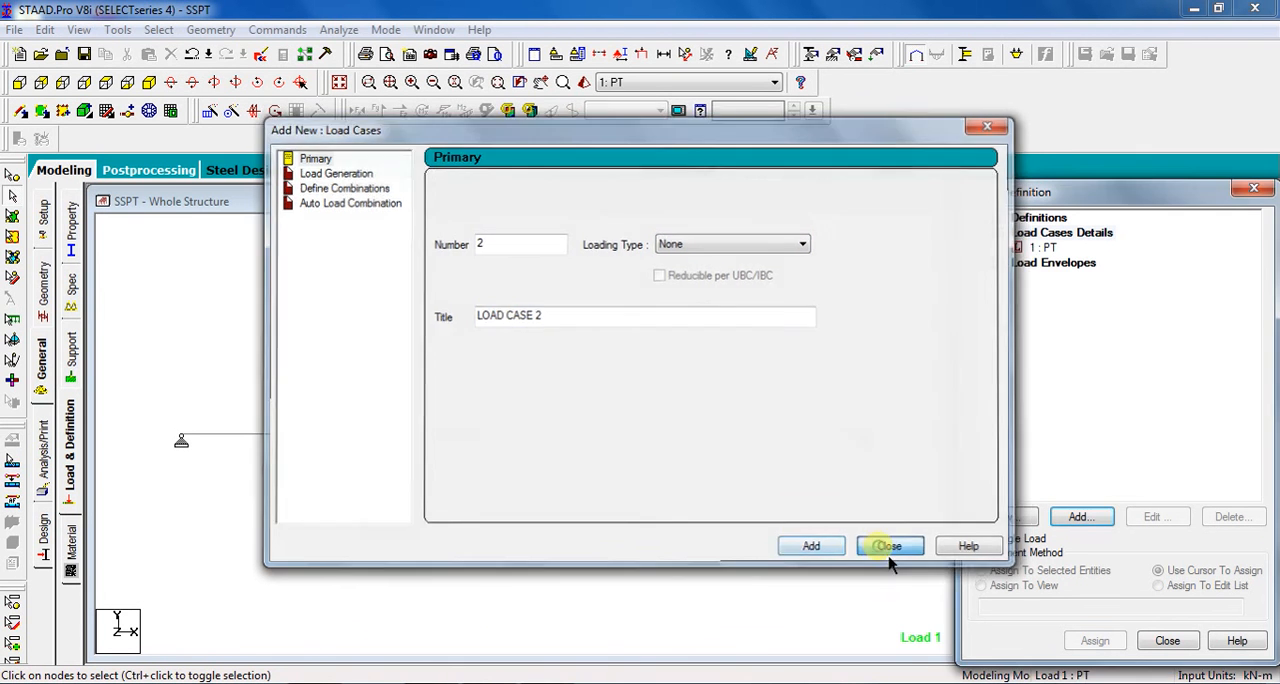
click(888, 544)
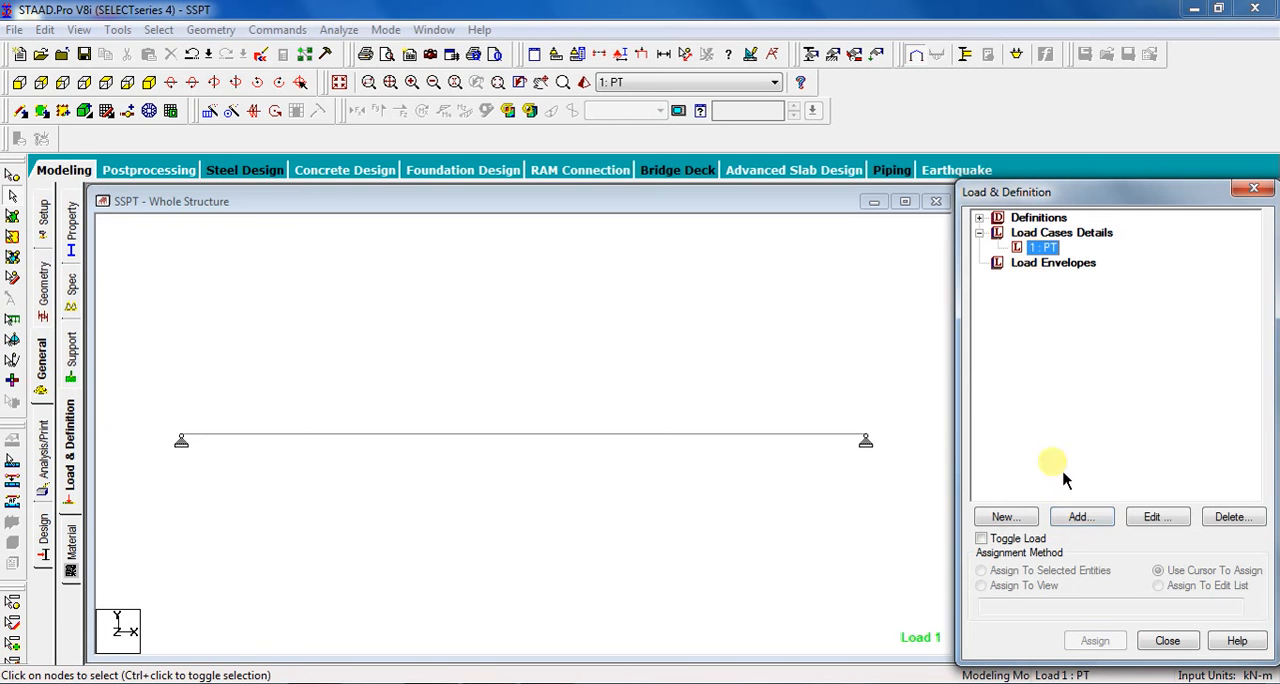
- Add a concentrated member force of -40 kN in GY at d1 = 2 m to case PT
click(1080, 516)
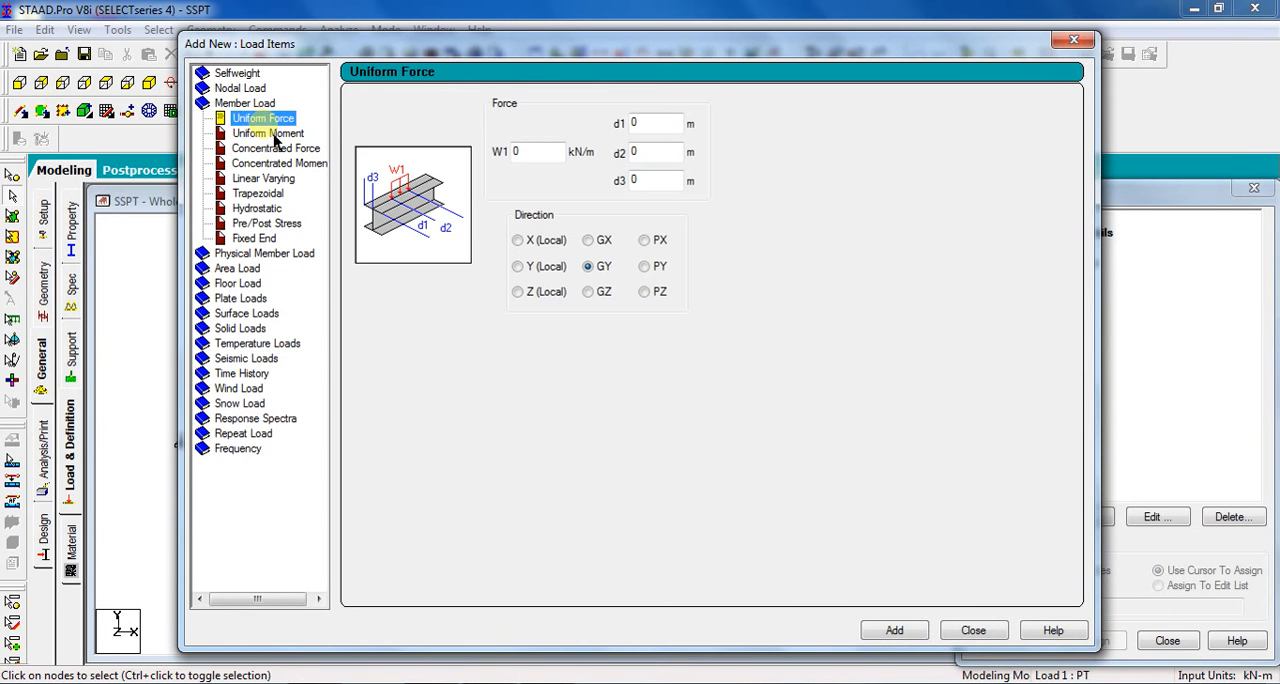
click(276, 148)
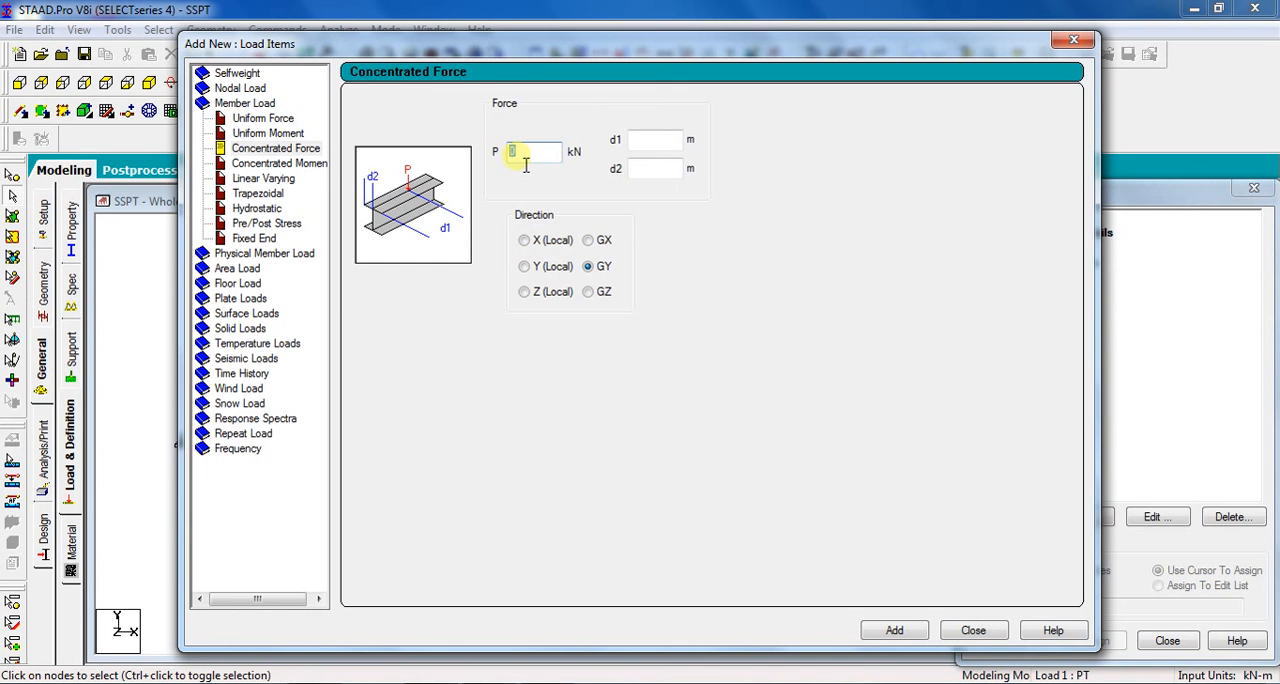
text(-40)
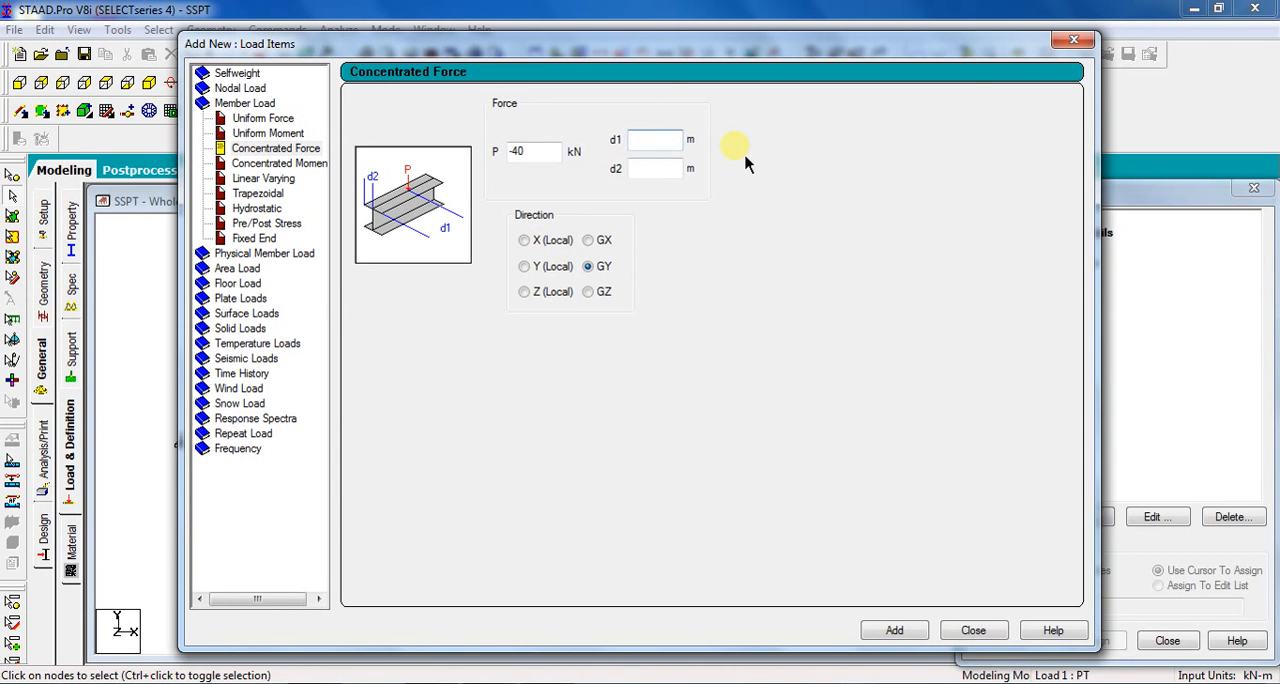
text(2)
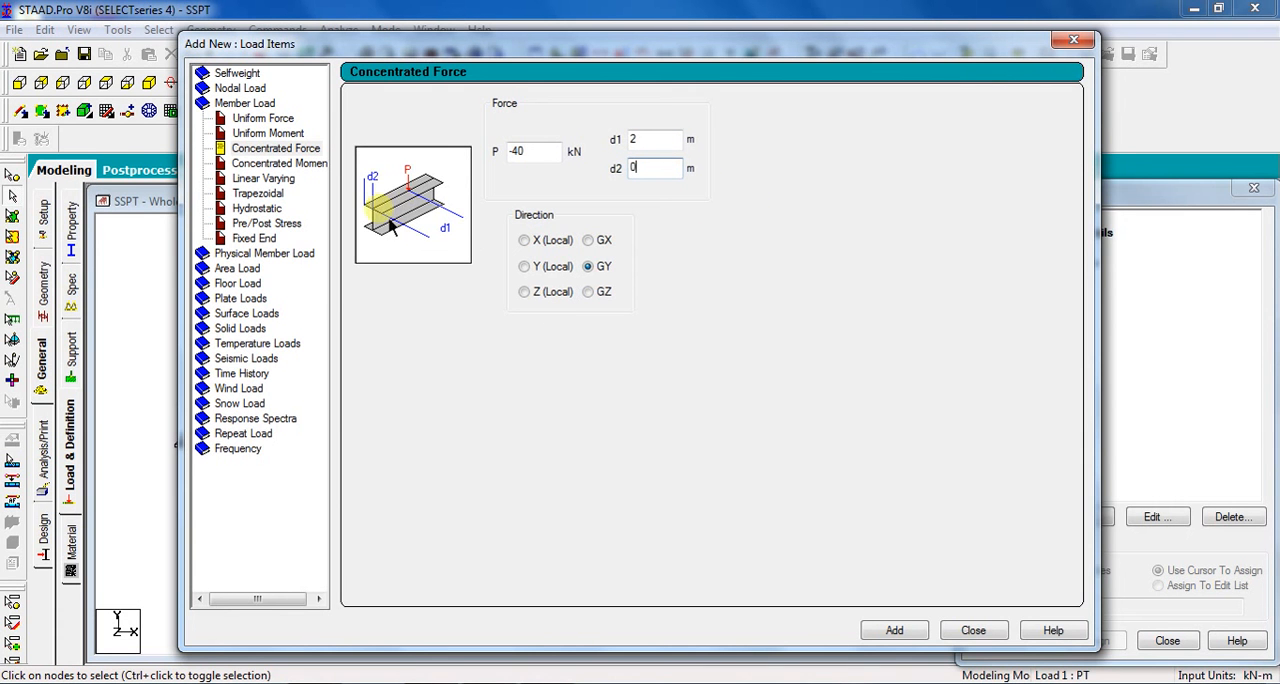
mouse_move(444, 228)
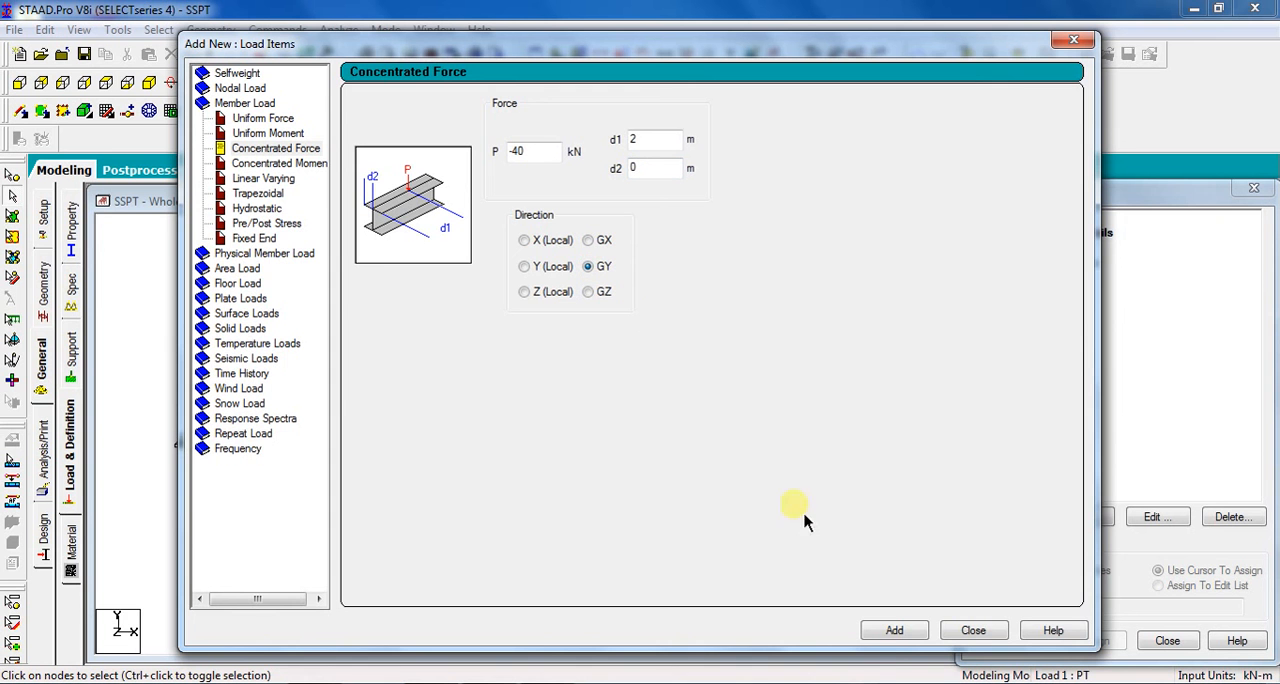
mouse_move(844, 548)
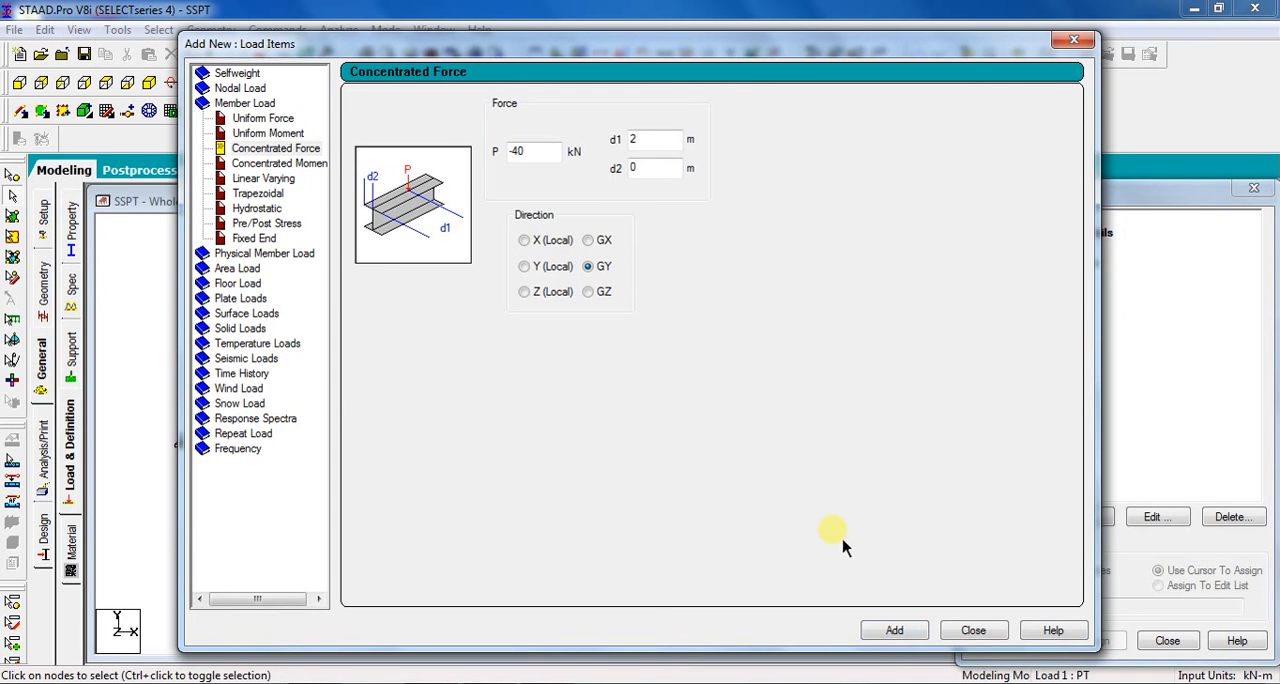
click(972, 630)
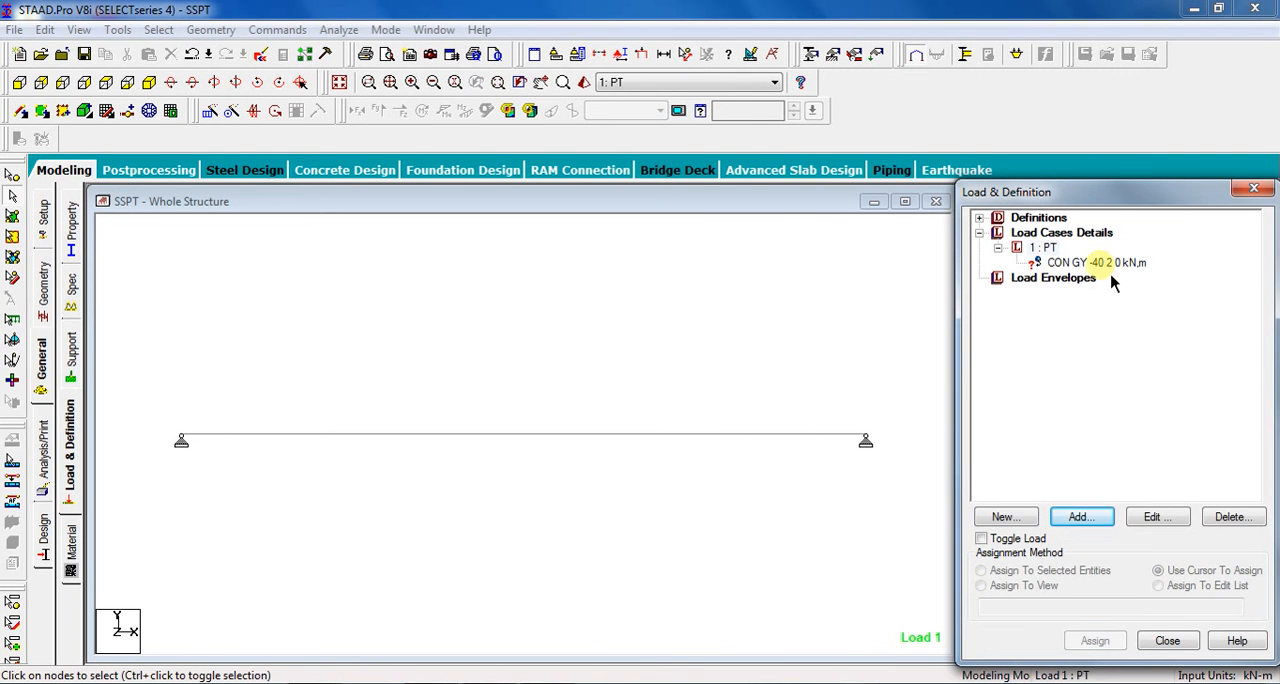
- Assign the CON GY -40 kN load to the beam at midspan
click(1084, 262)
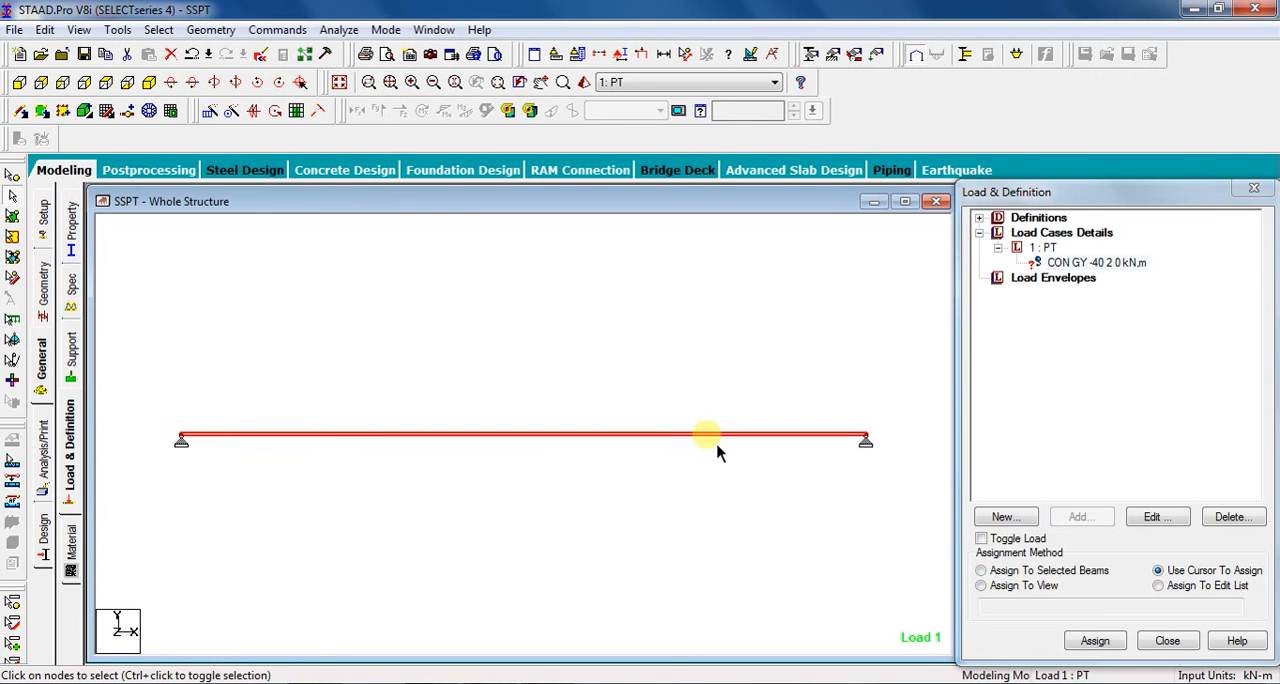
click(980, 570)
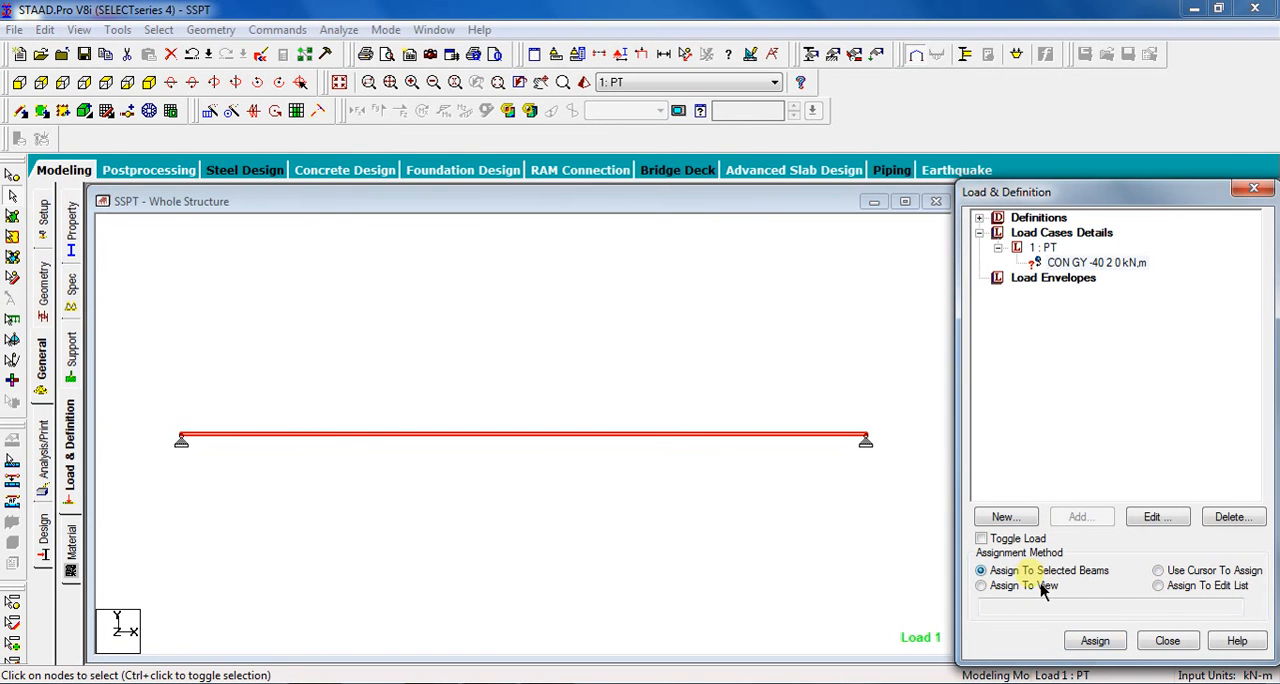
click(1094, 640)
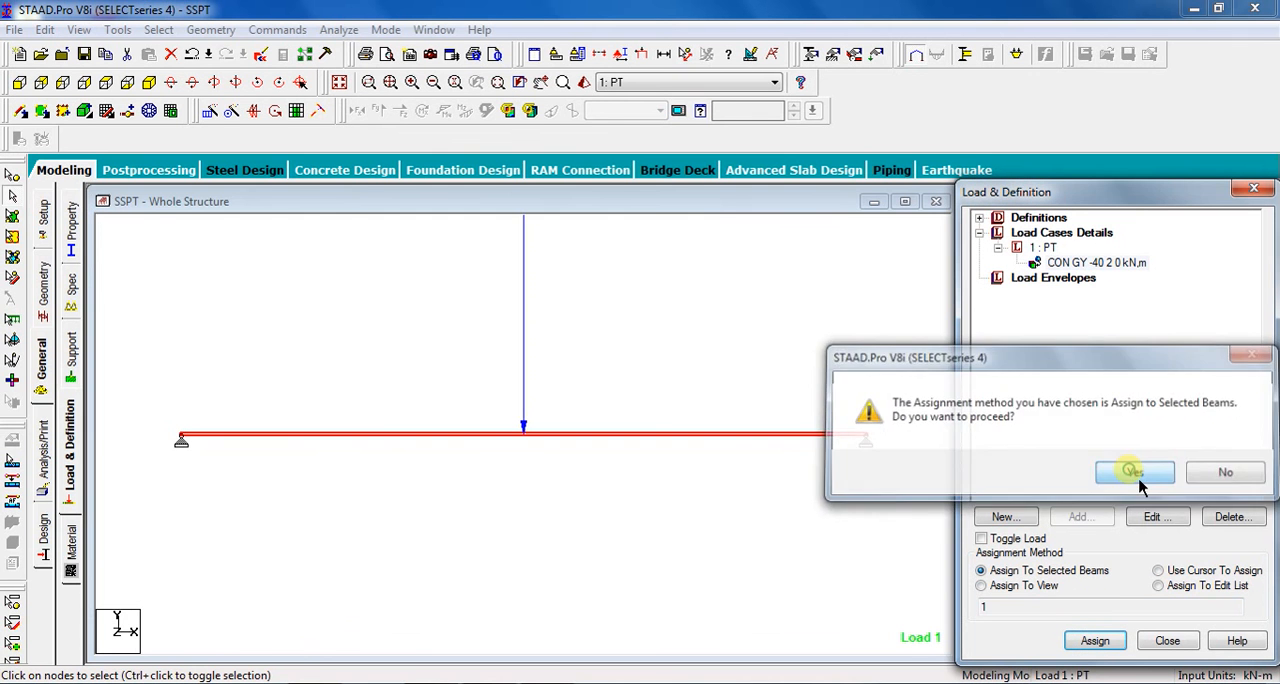
click(1132, 472)
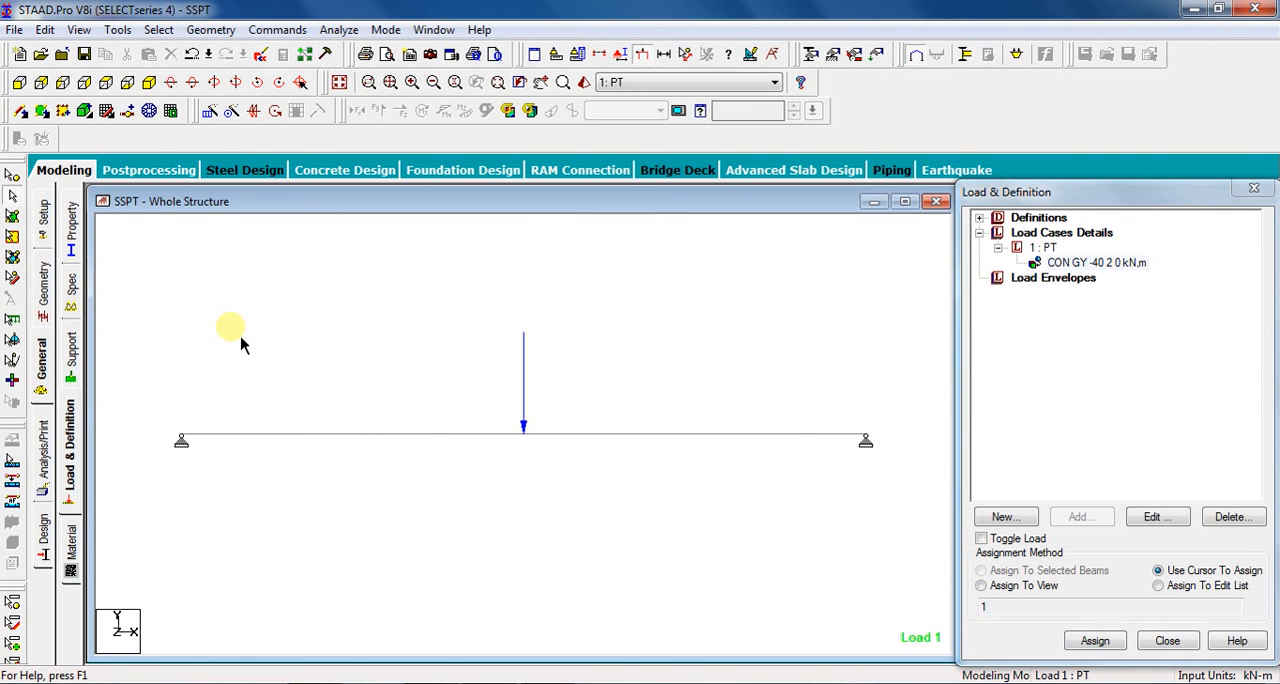
- Define a rectangular concrete section YD 0.30 m by ZD 0.23 m
click(70, 226)
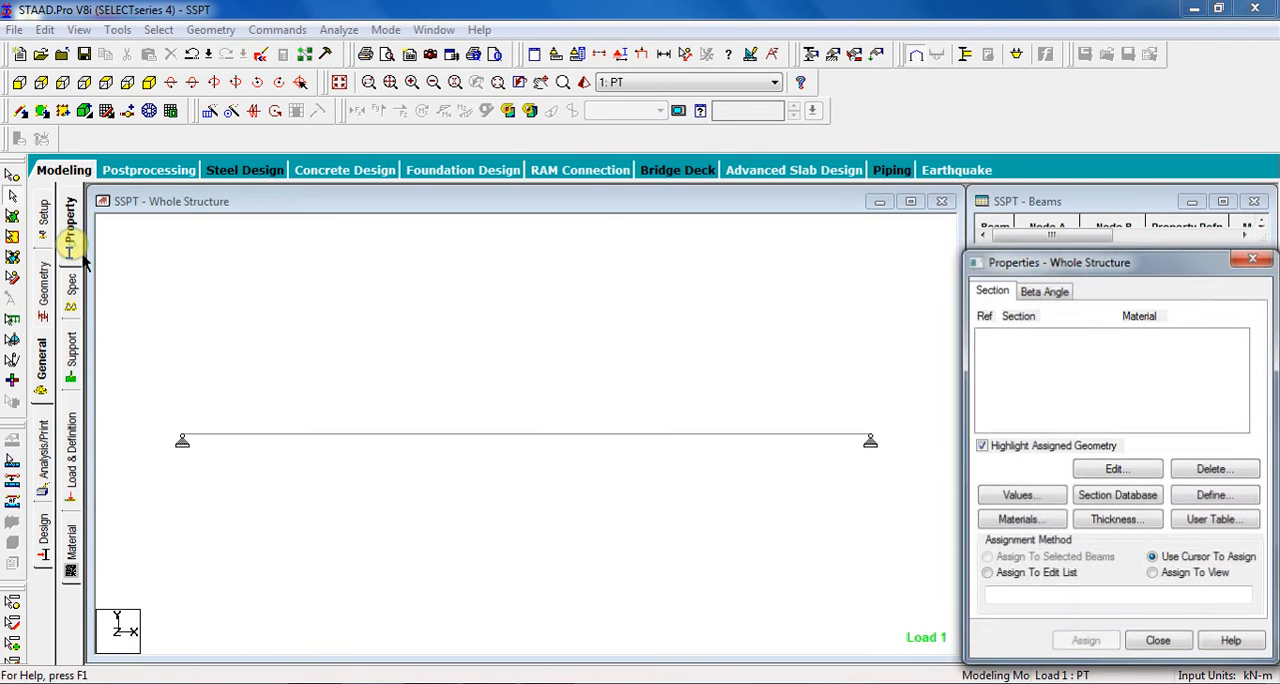
click(1212, 496)
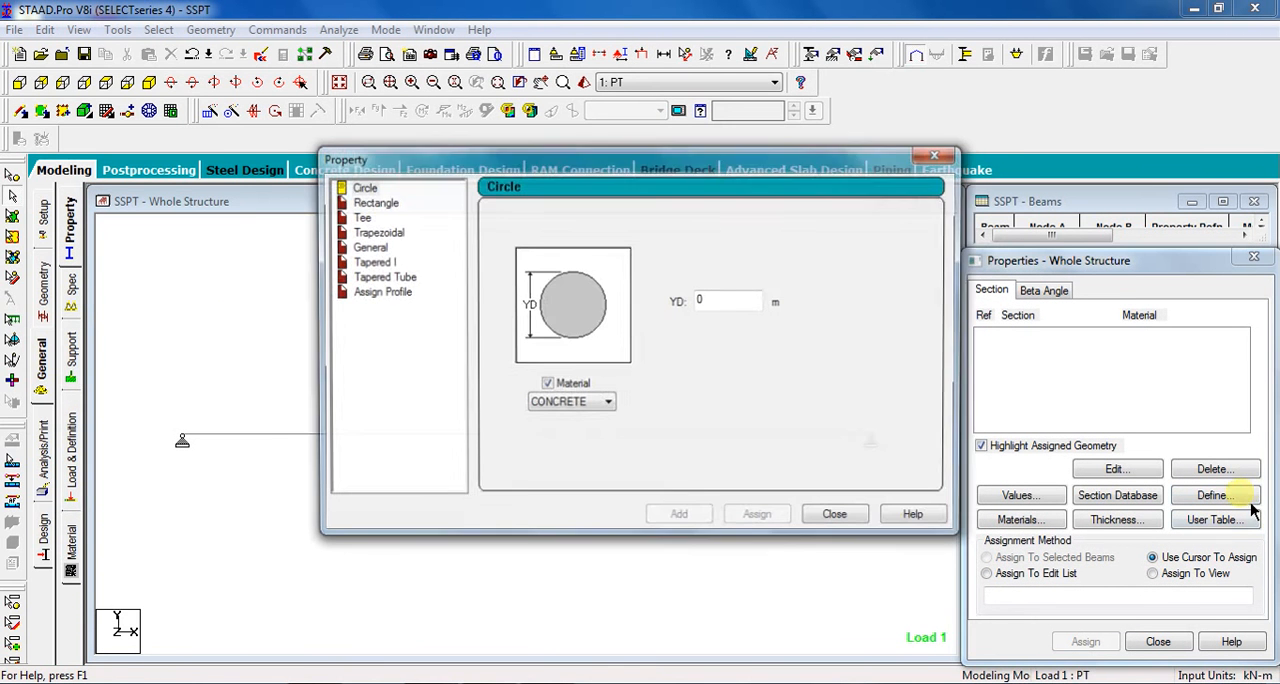
click(376, 202)
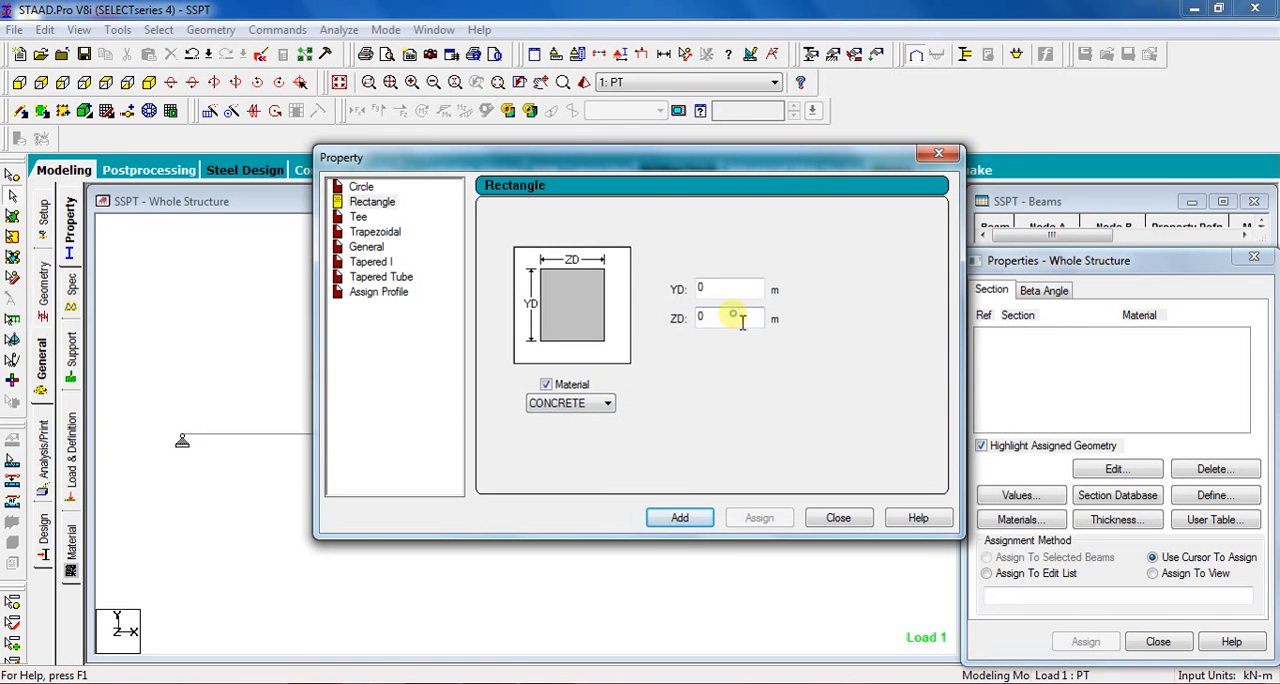
mouse_move(748, 352)
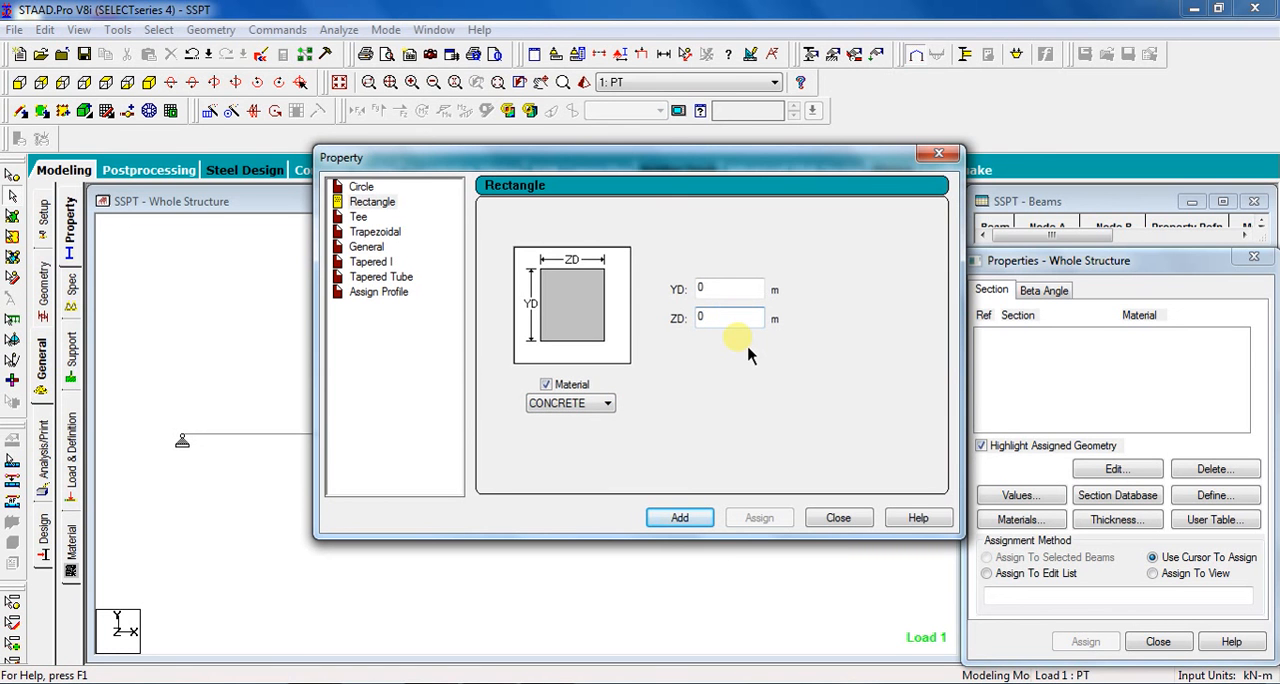
text(0.23)
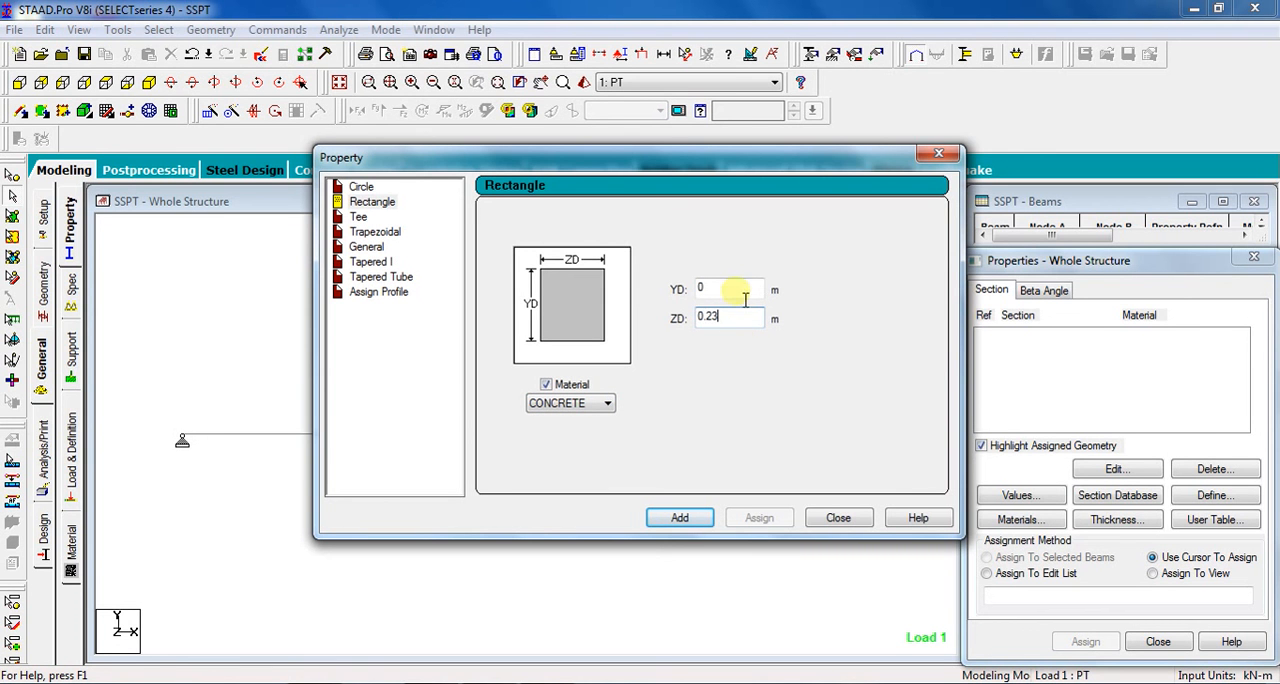
text(0.30)
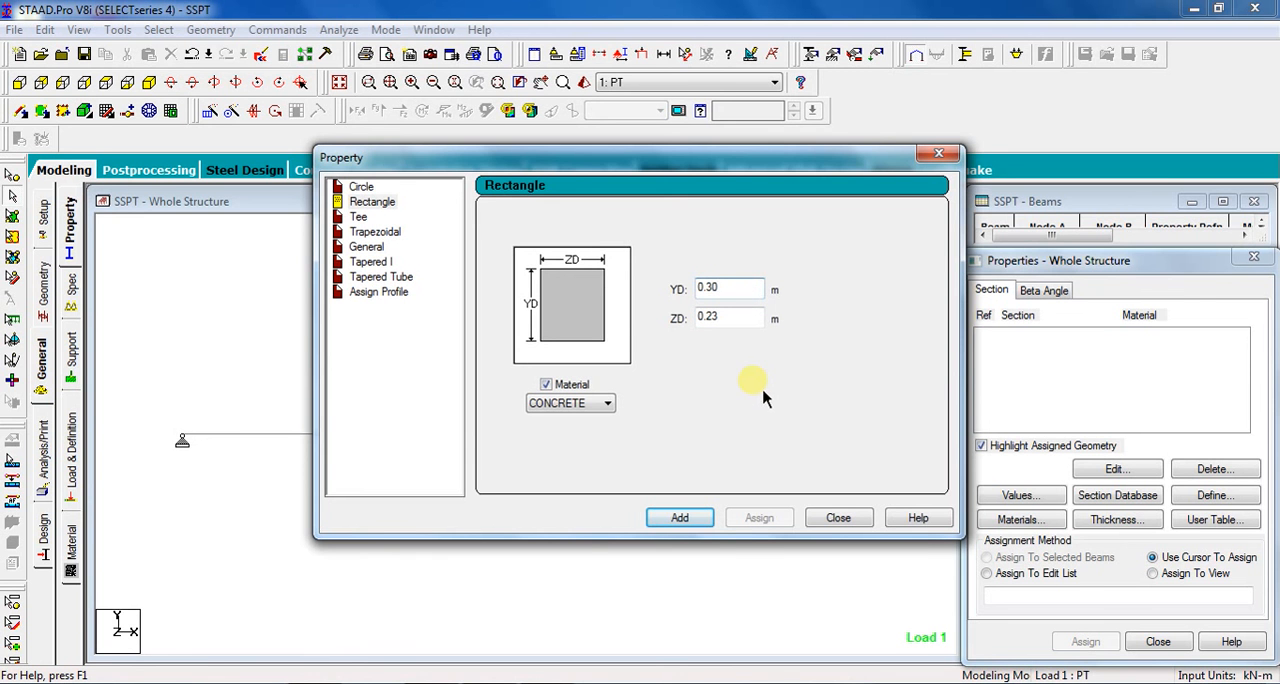
mouse_move(760, 404)
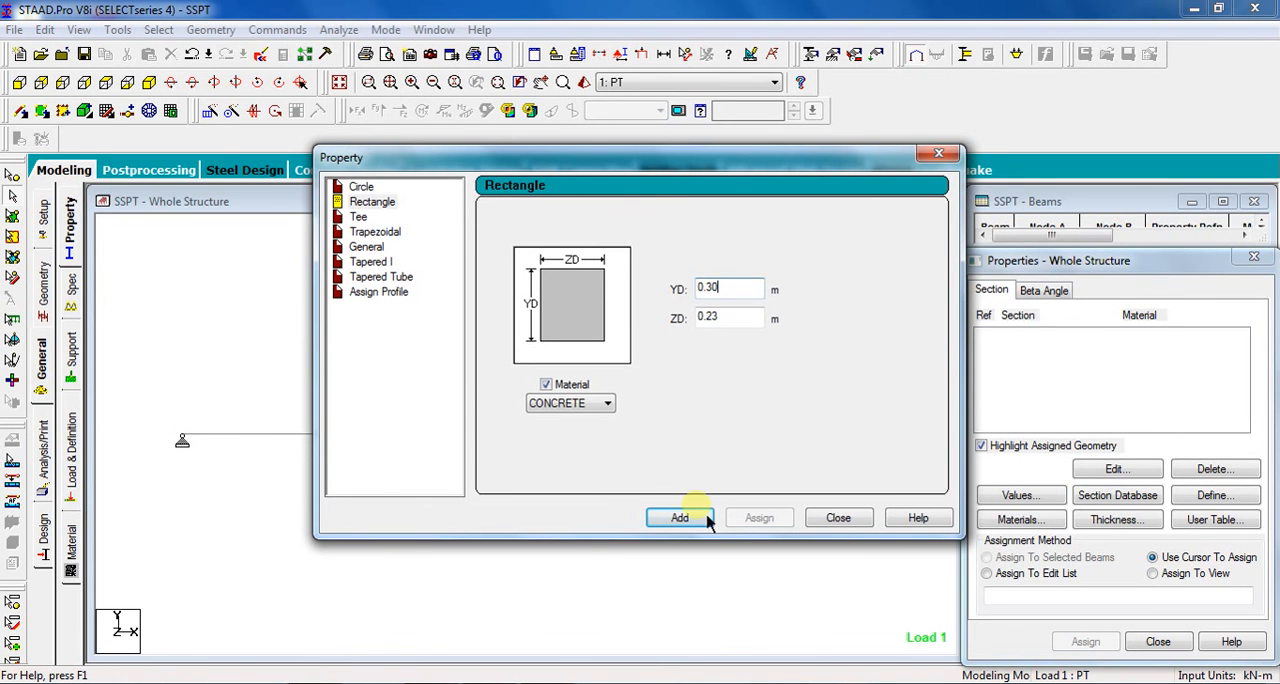
click(680, 516)
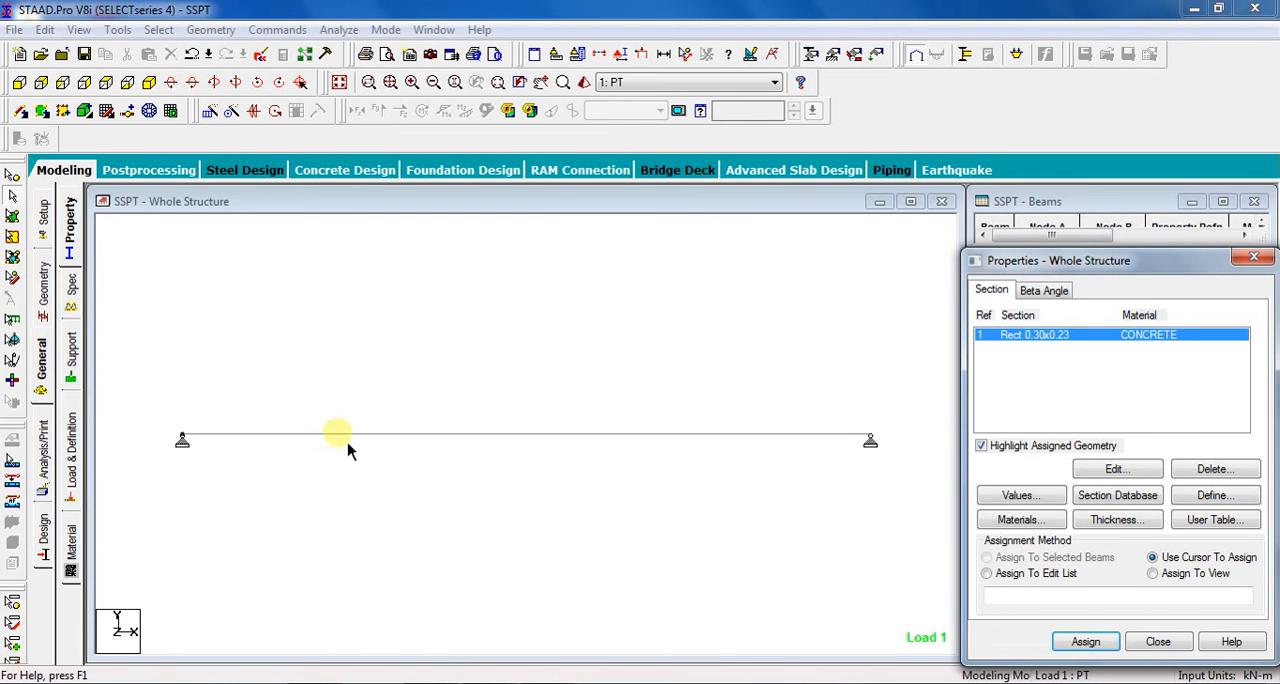
- Assign the Rect 0.30x0.23 section to the beam, labelling it R1
click(986, 556)
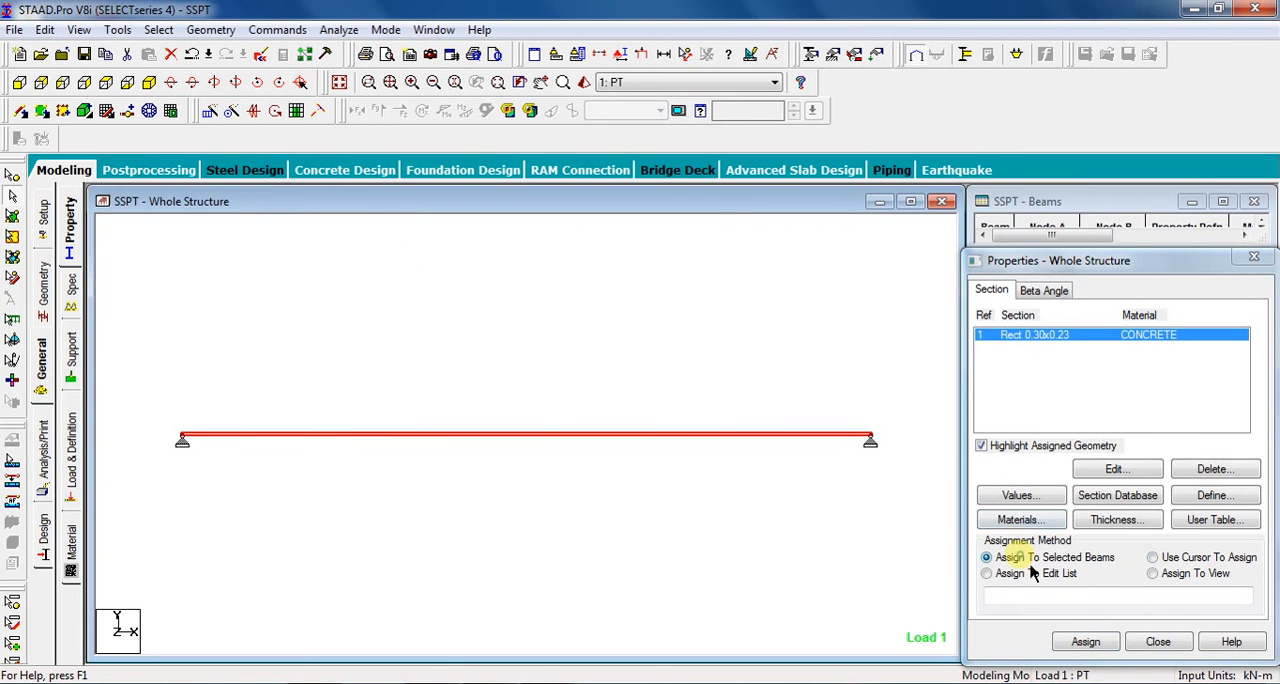
click(1084, 640)
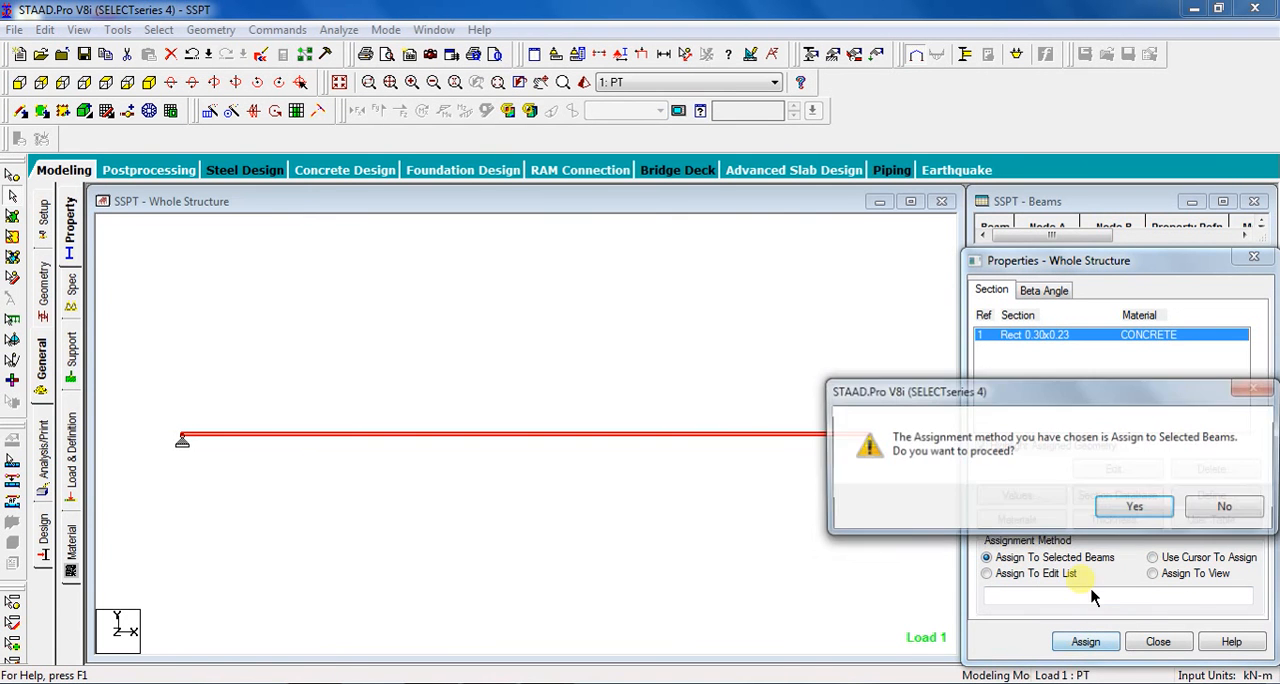
click(1134, 506)
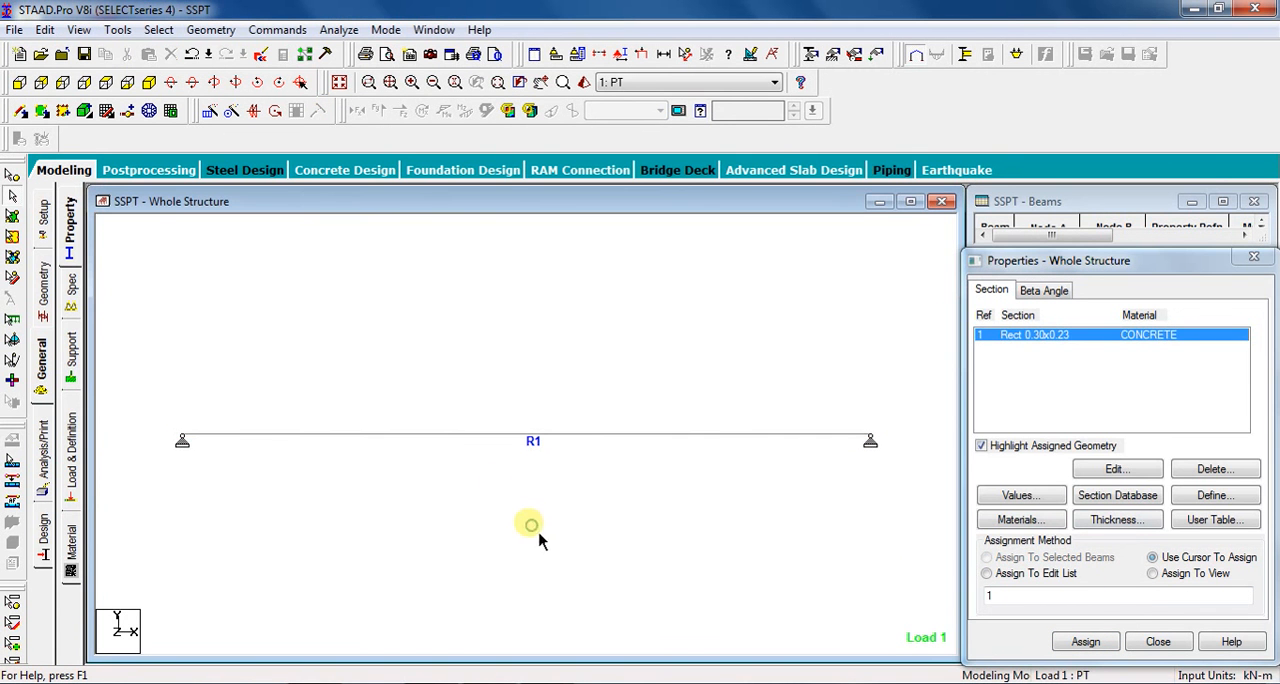
mouse_move(372, 300)
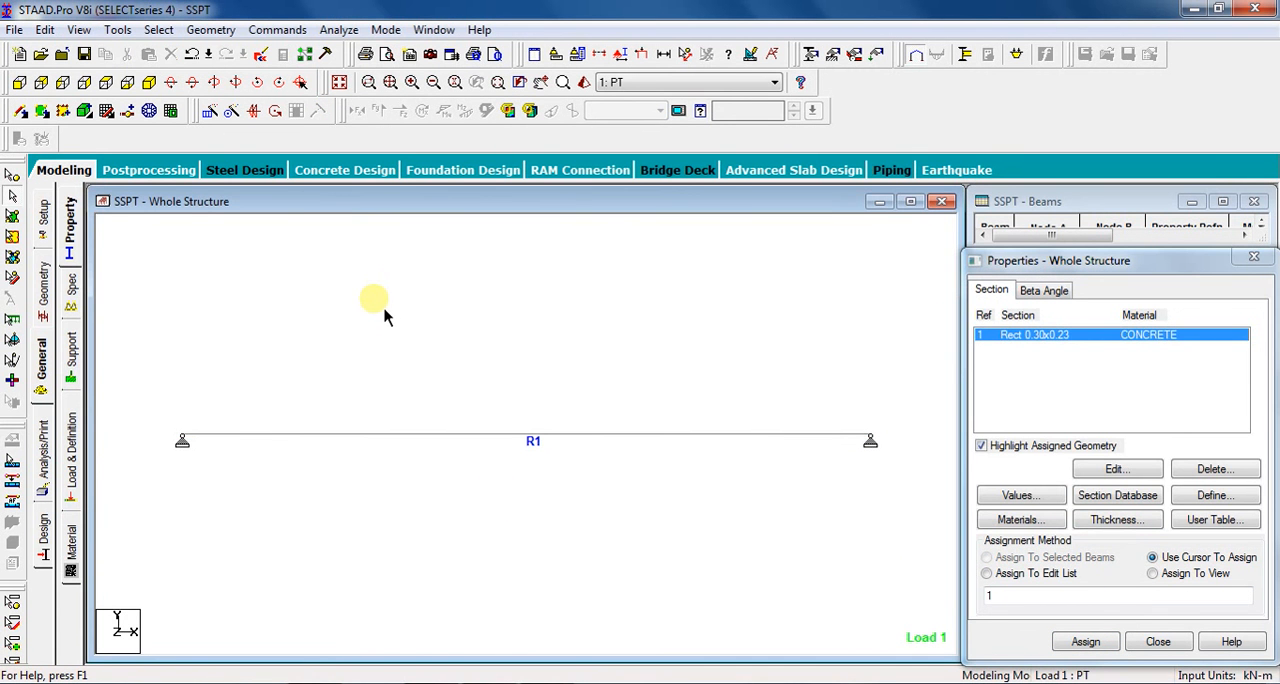
- Add Perform Analysis with No Print, save the model and run the analysis
click(276, 28)
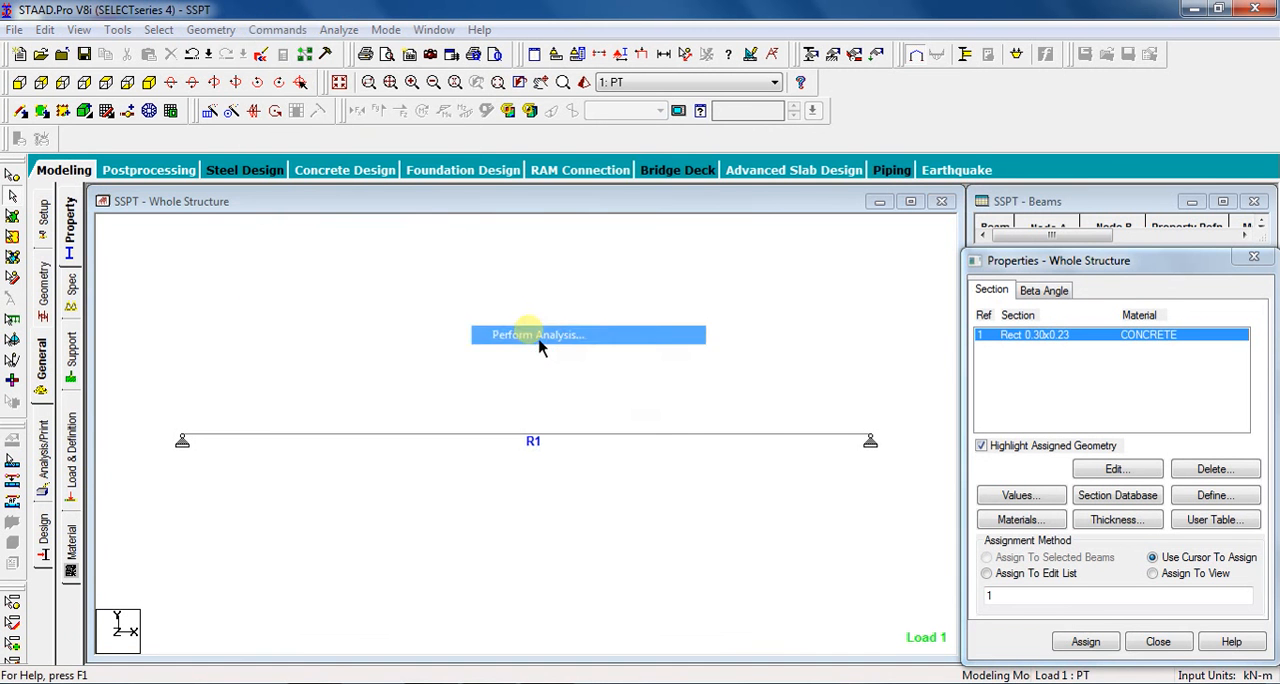
click(536, 334)
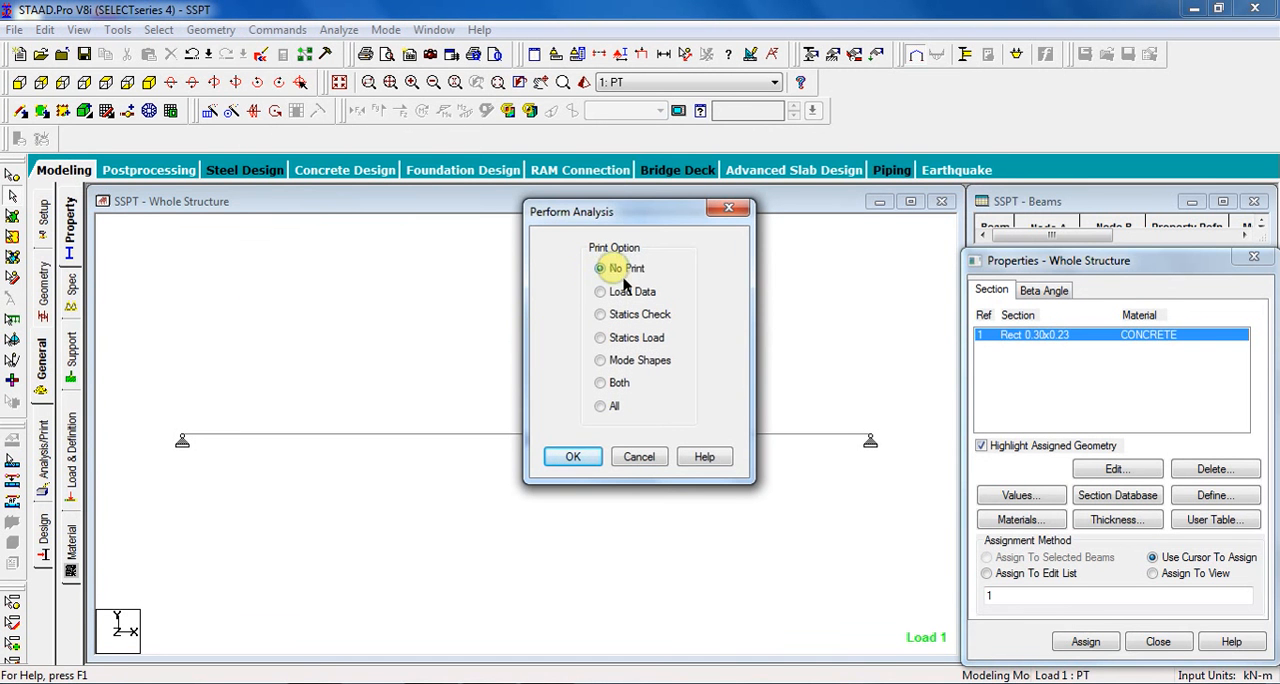
click(572, 456)
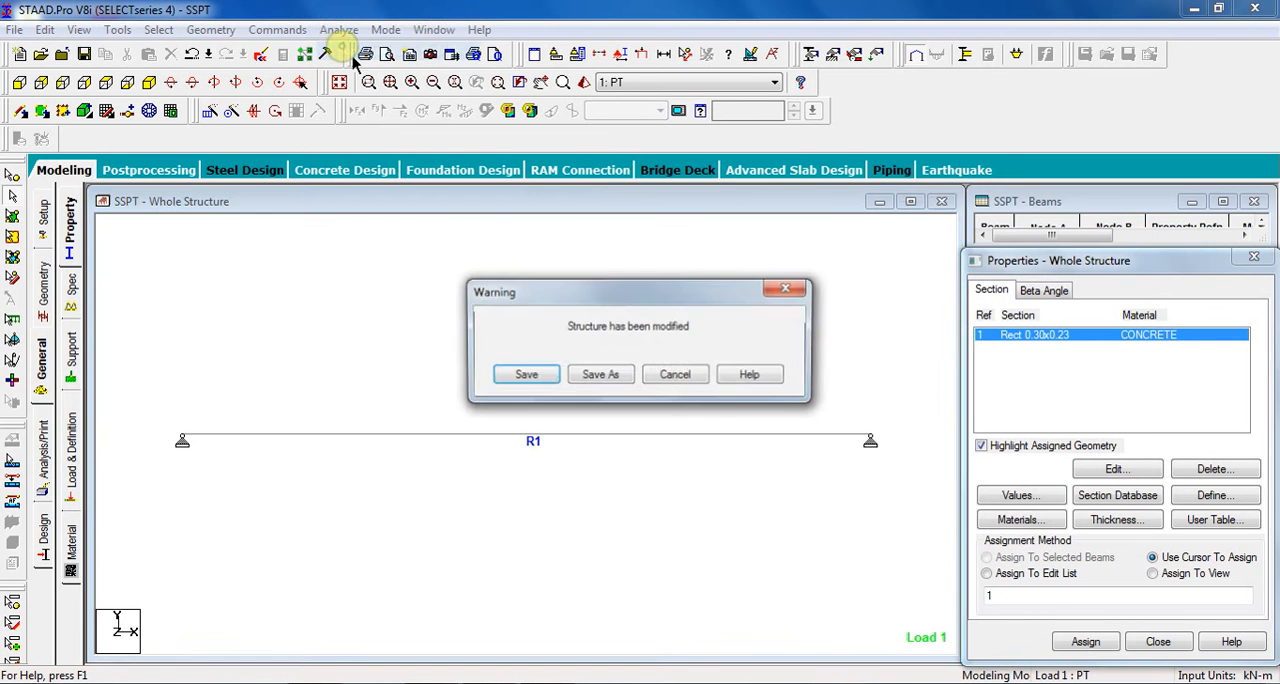
click(526, 372)
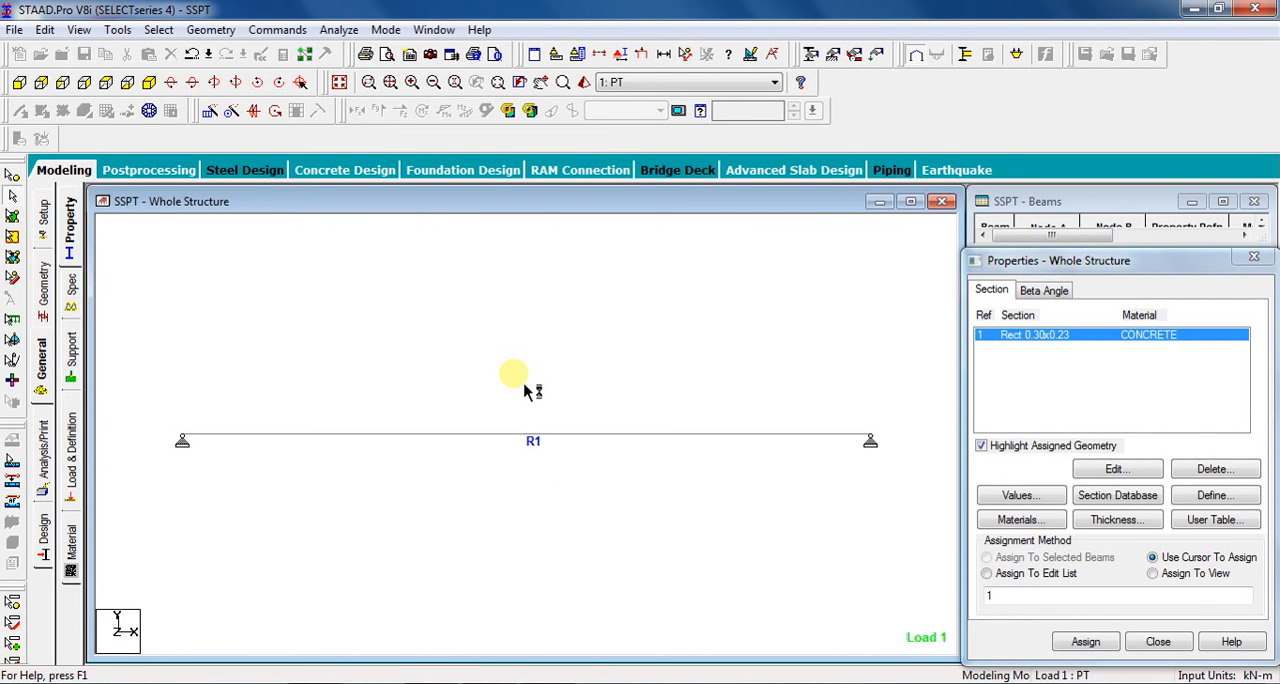
mouse_move(516, 388)
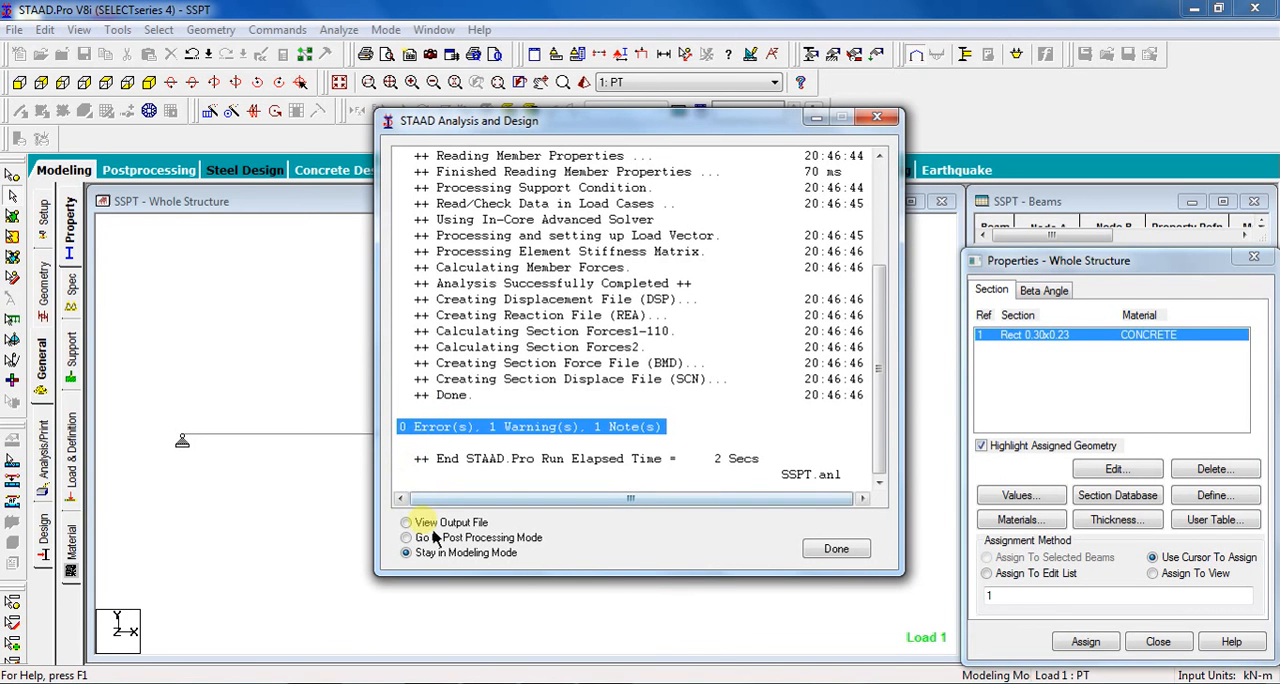
- Finish the analysis and go to Post Processing mode to view results
click(406, 536)
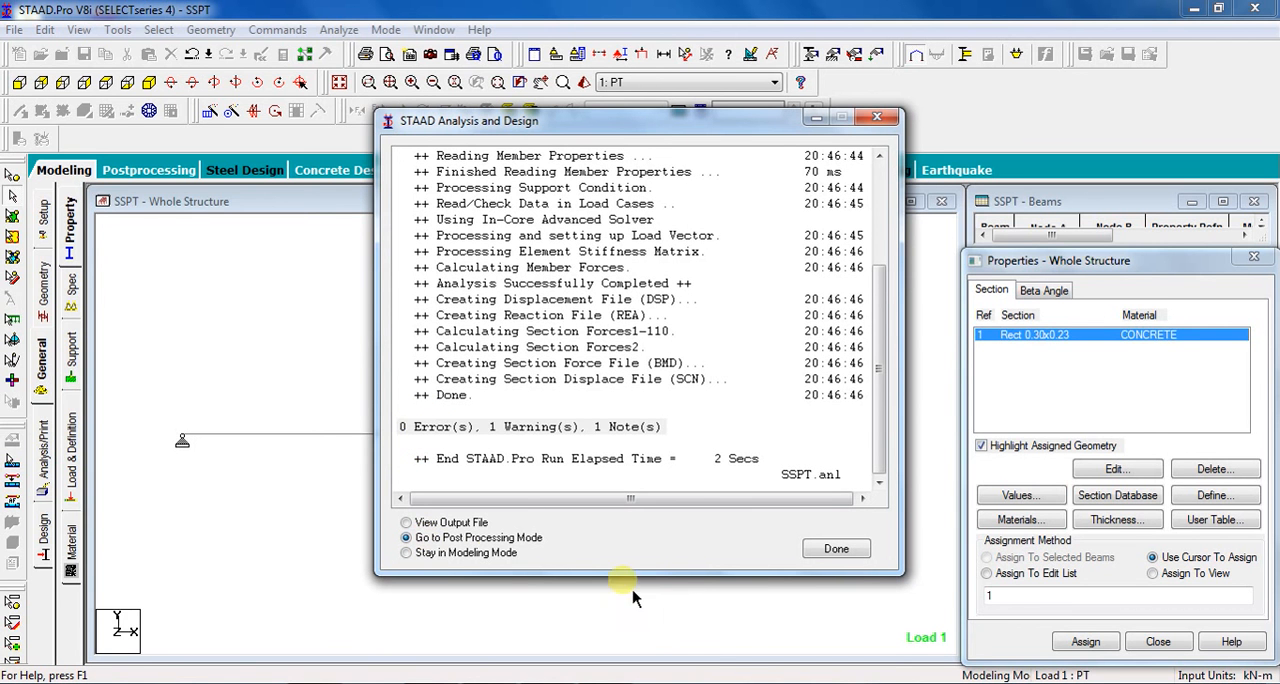
click(836, 548)
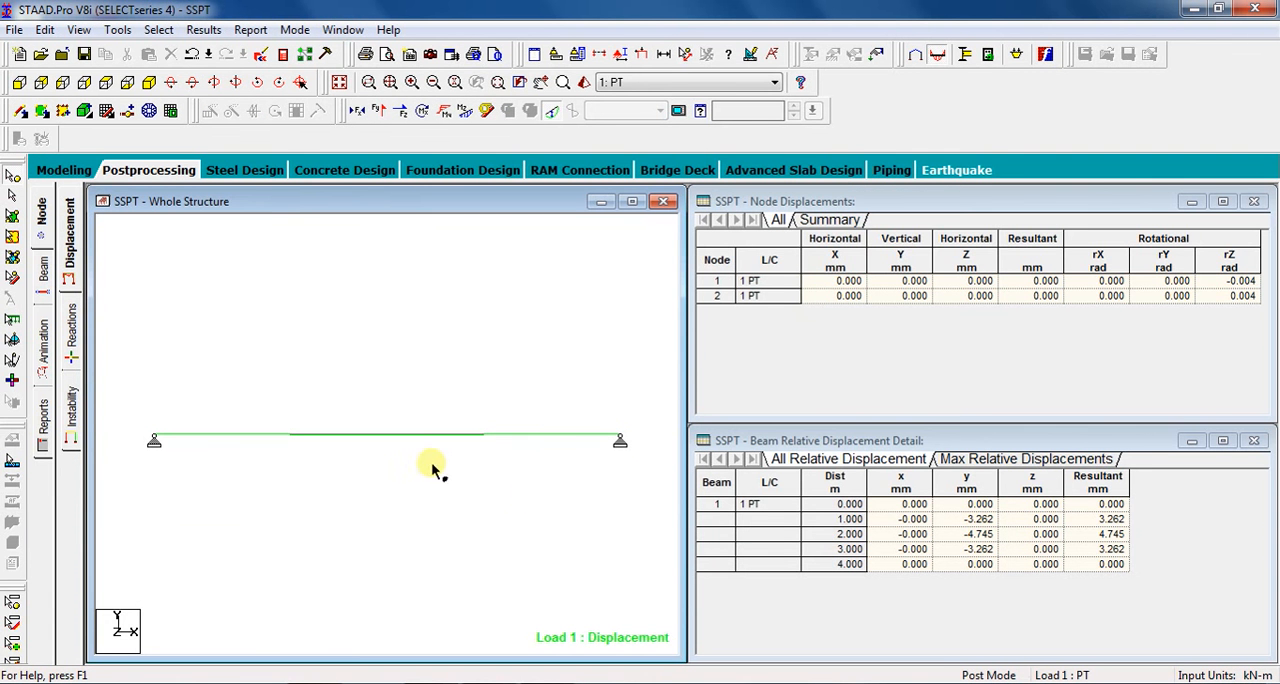
mouse_move(360, 330)
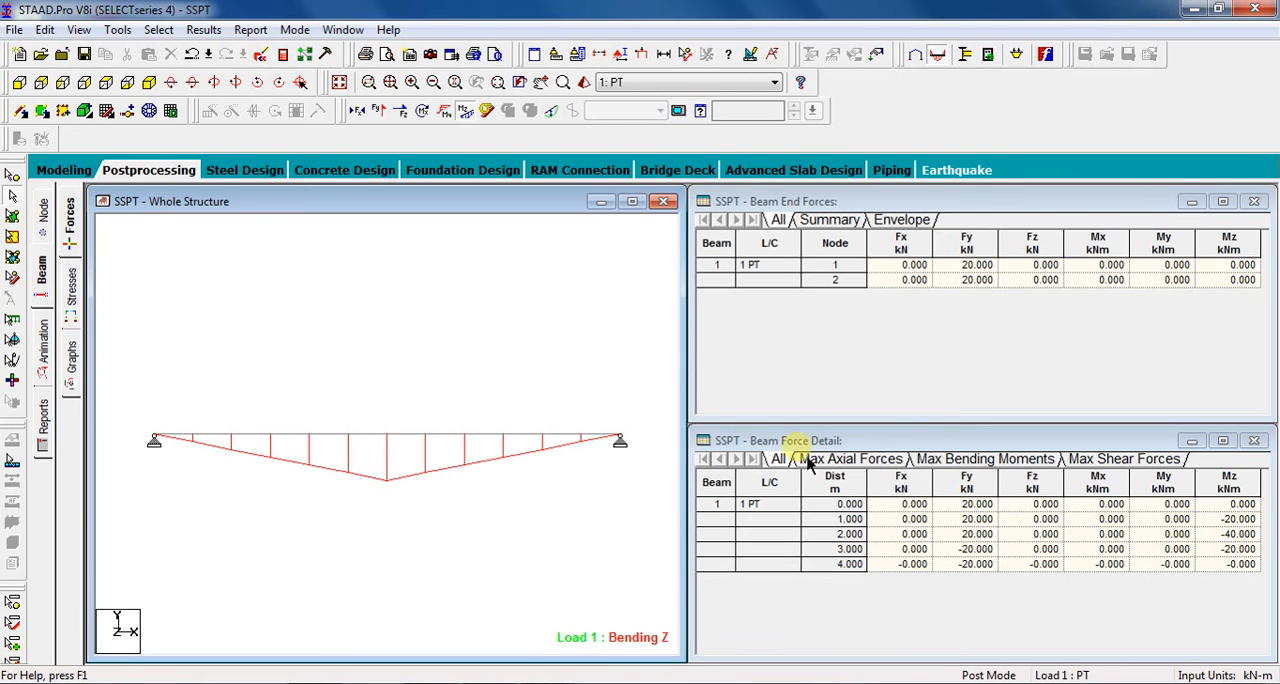
- Review the Max Bending Moments and Max Shear Forces tables (20 and -20 kN)
click(984, 458)
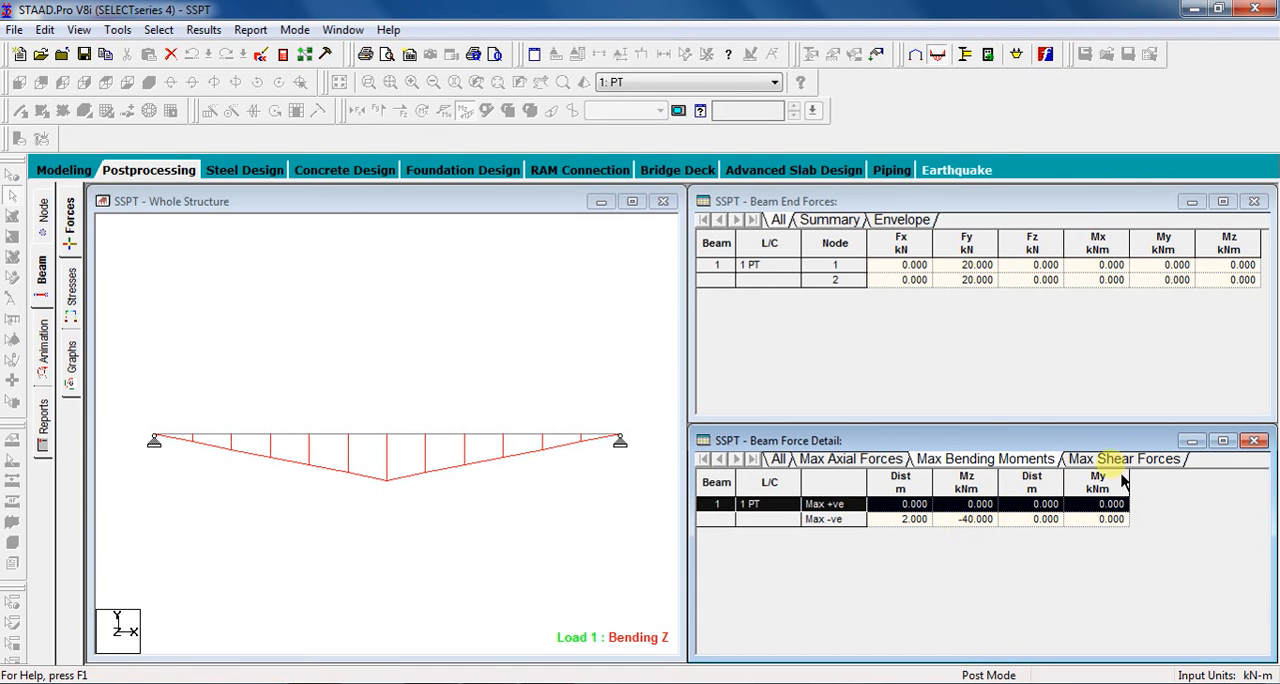
click(1124, 458)
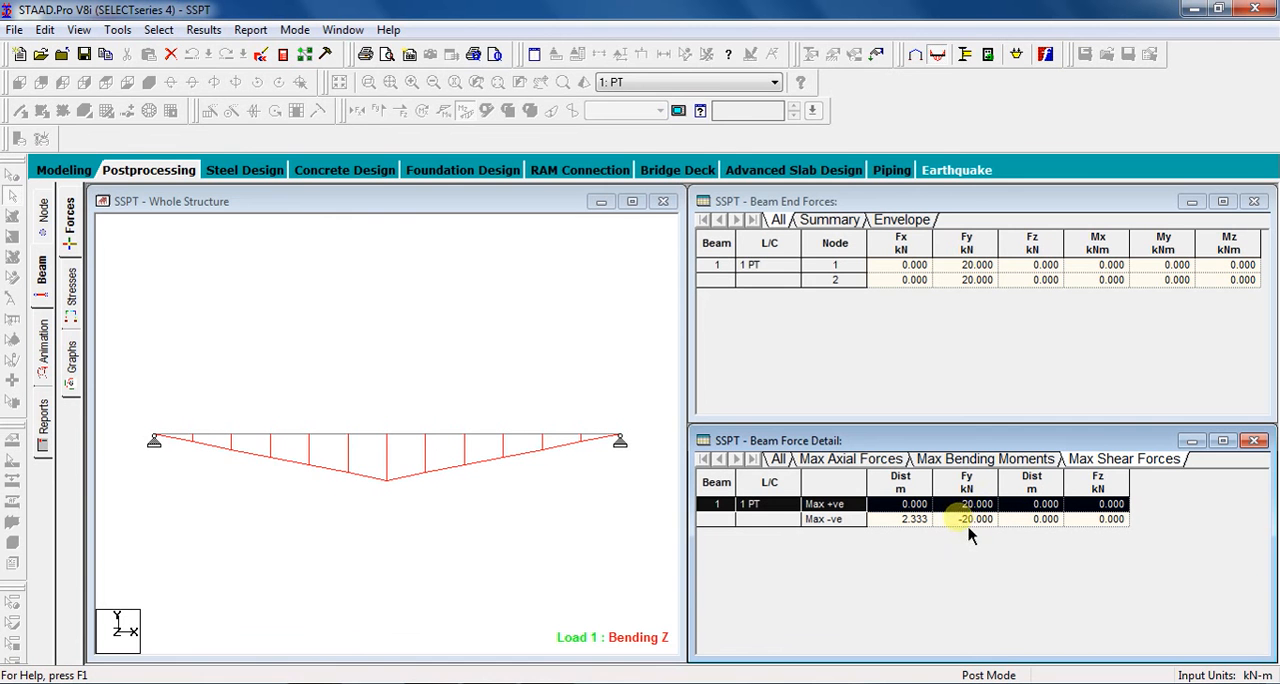
mouse_move(970, 544)
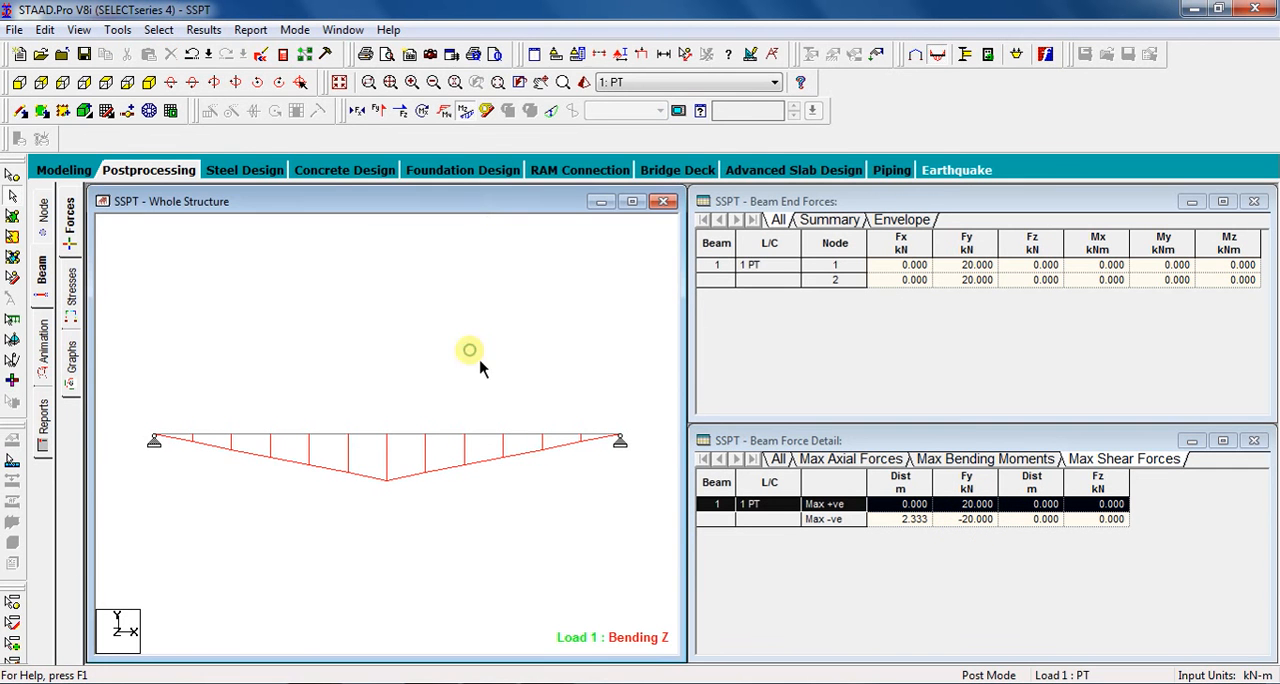
mouse_move(464, 110)
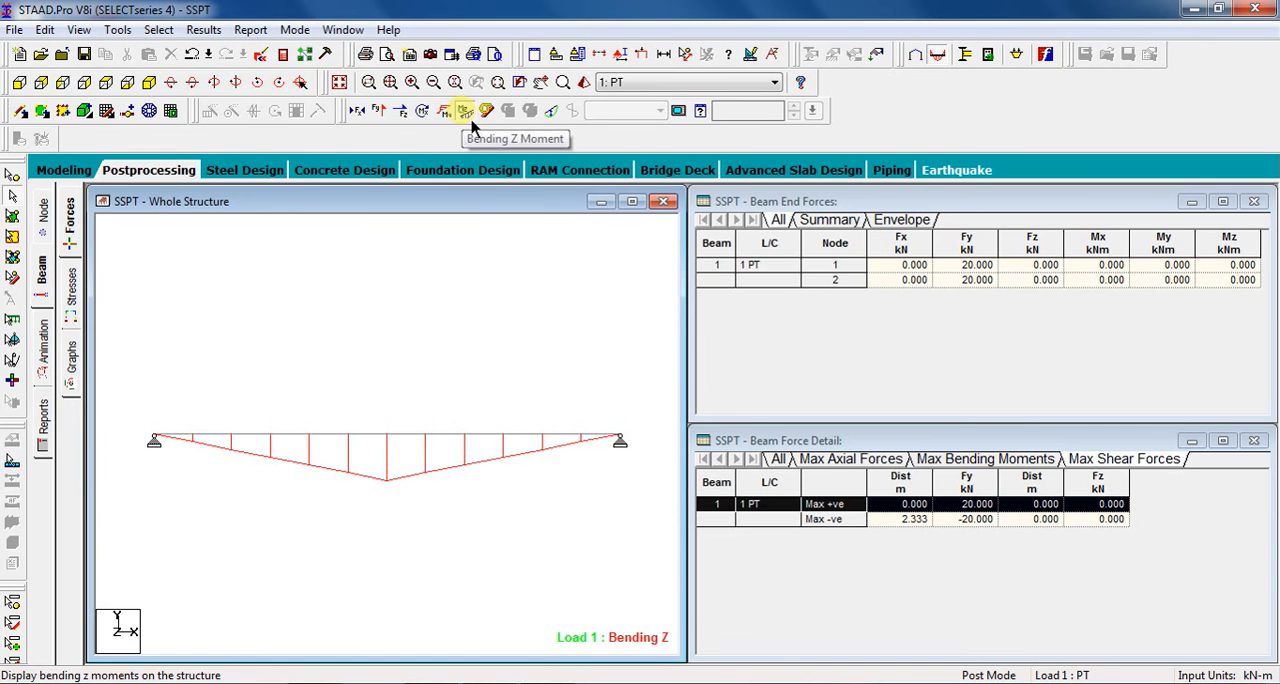
- Switch the beam diagram from Bending Z Moment to Shear Y Force
click(380, 110)
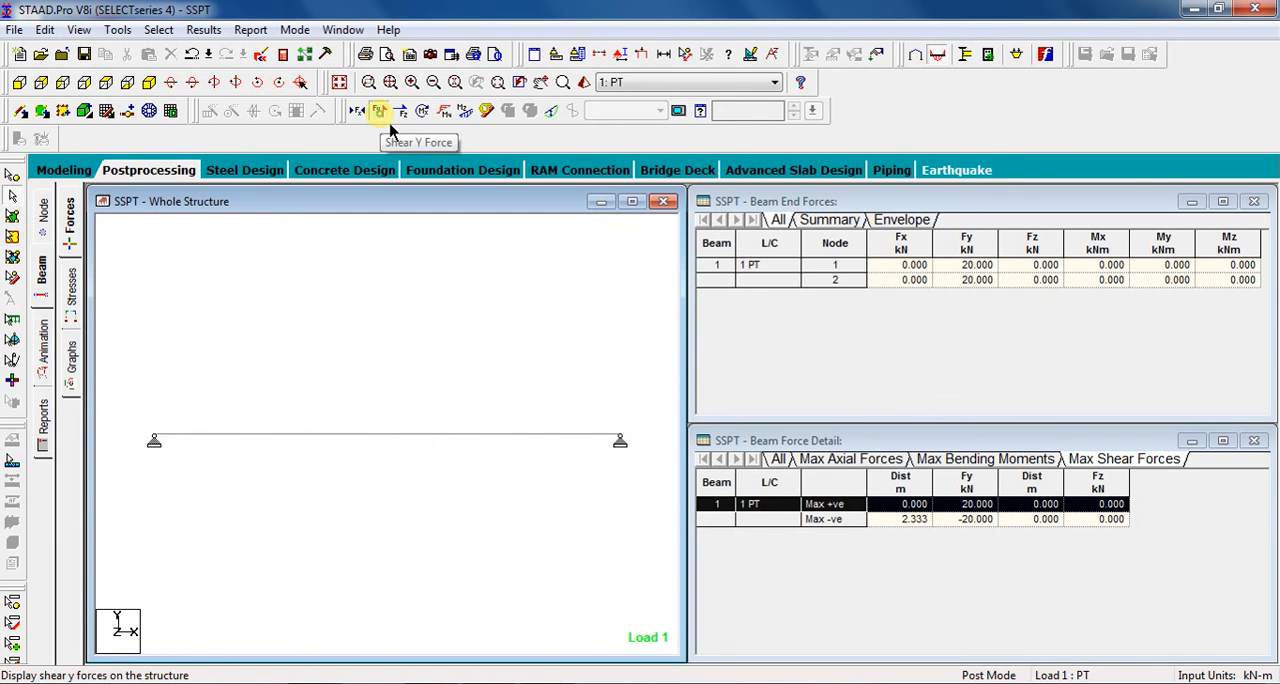
click(378, 112)
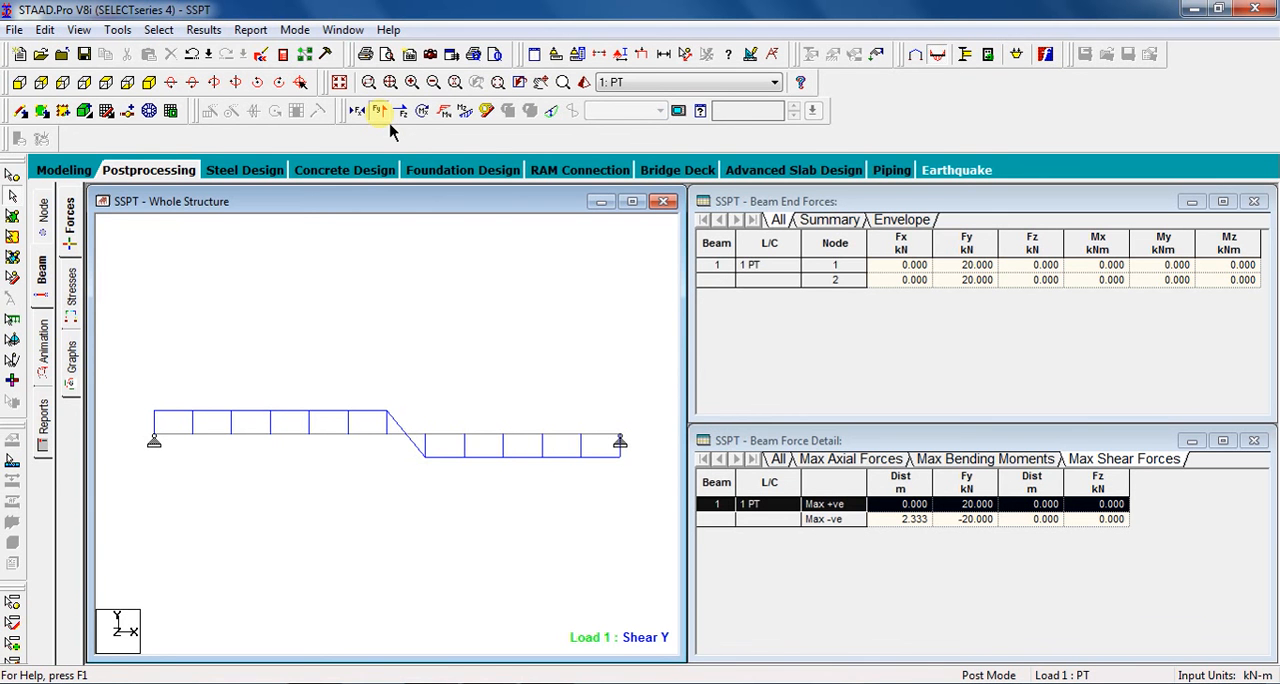
click(204, 28)
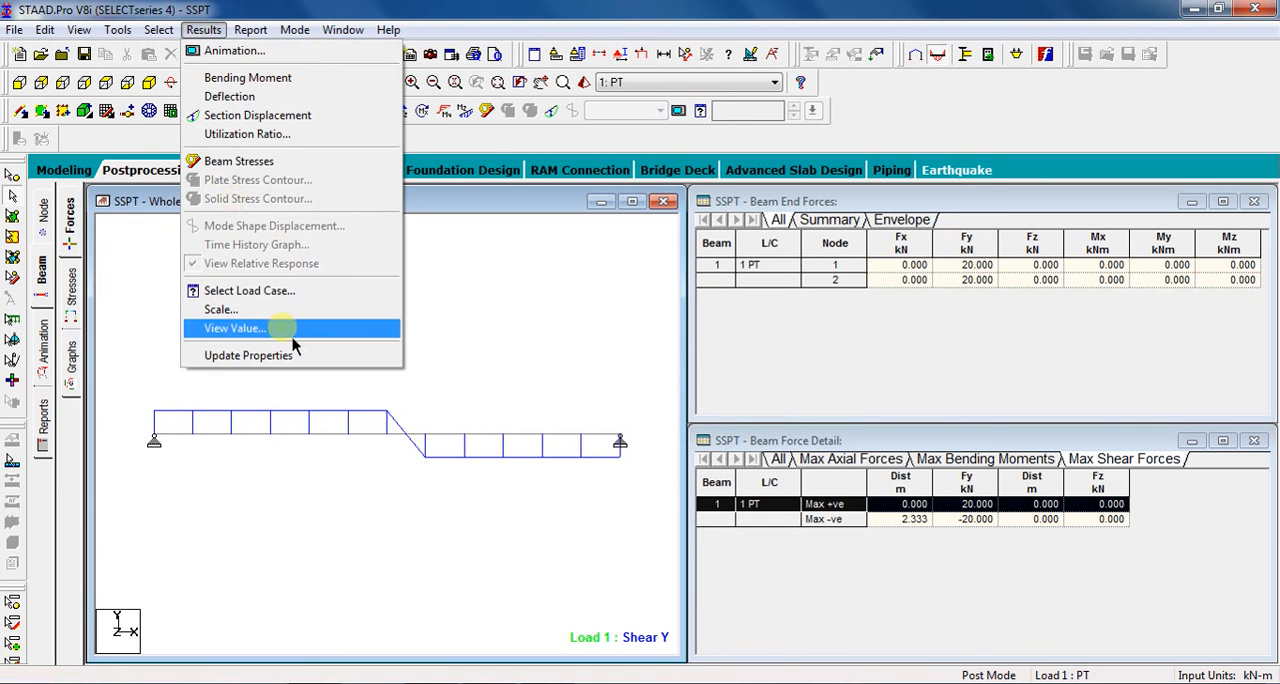
- Annotate the diagram with bending end values and maximum shear (Max: 20.000 kN)
click(236, 328)
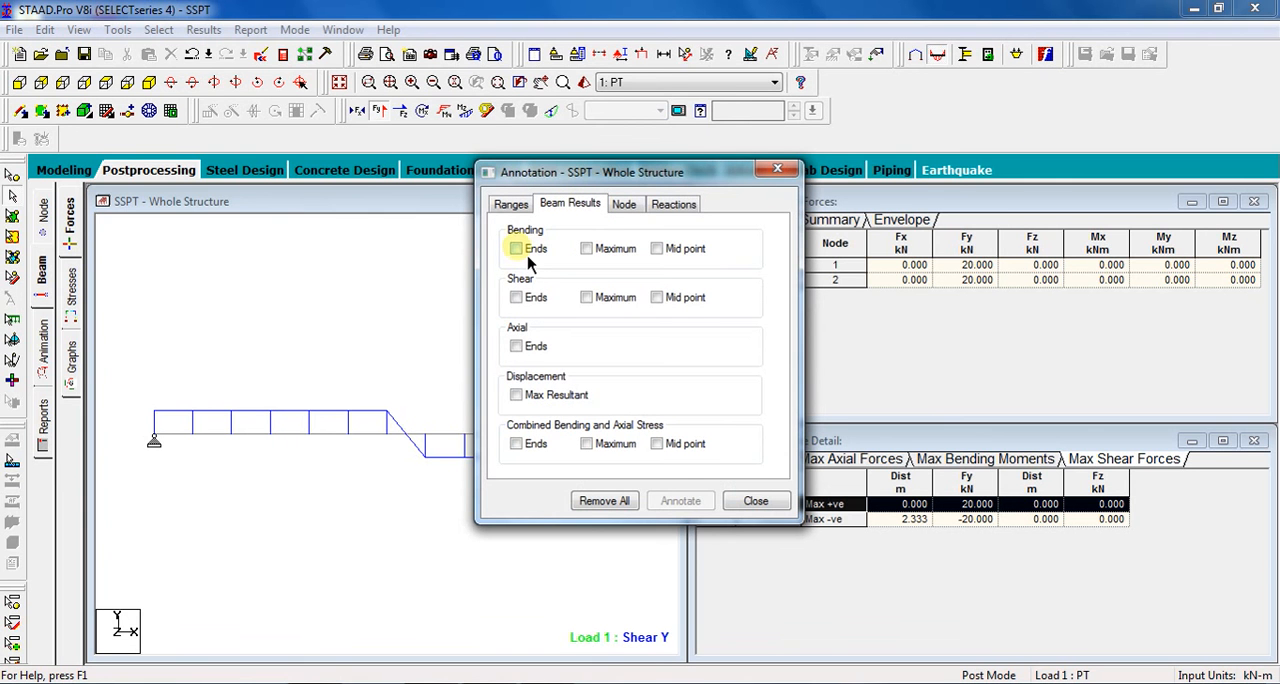
click(516, 248)
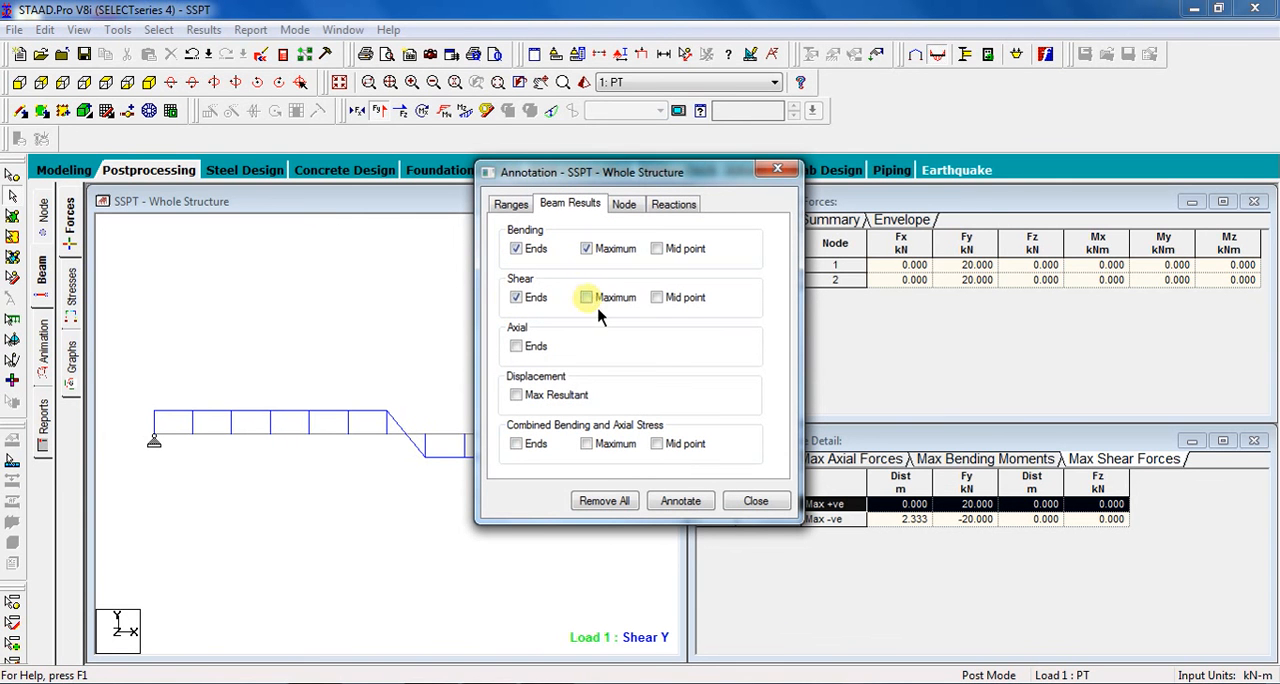
click(586, 296)
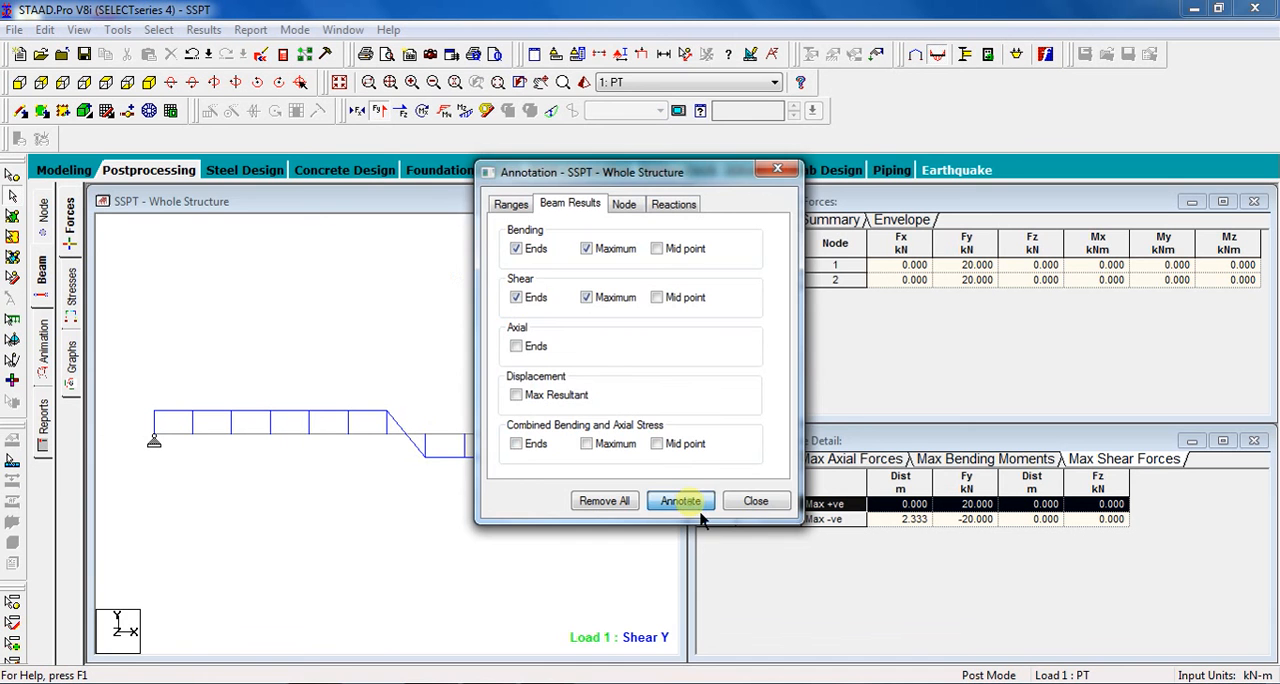
click(680, 500)
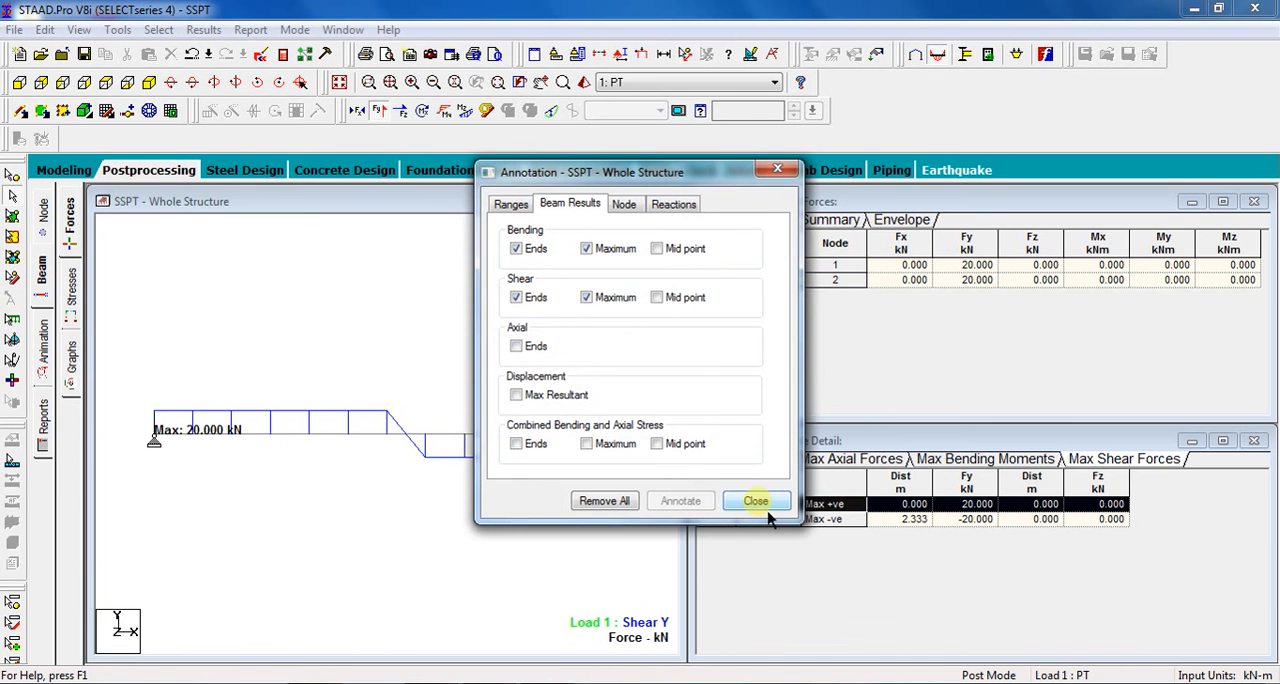
click(756, 500)
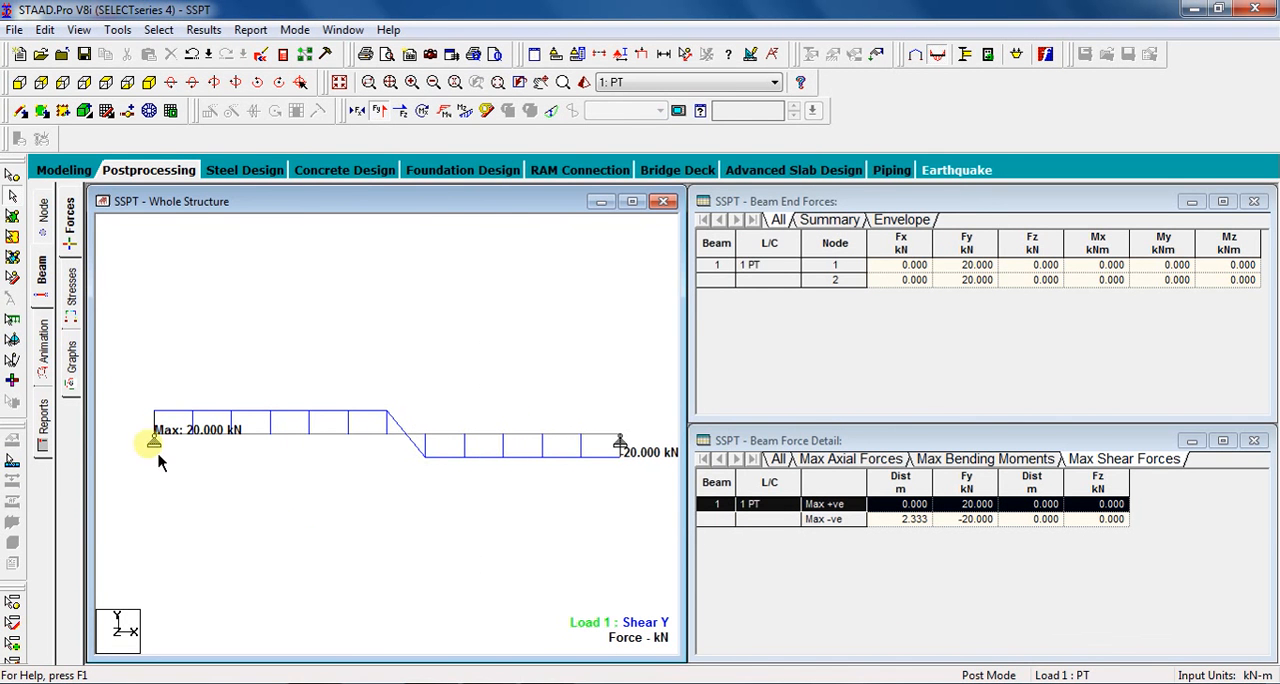
mouse_move(444, 470)
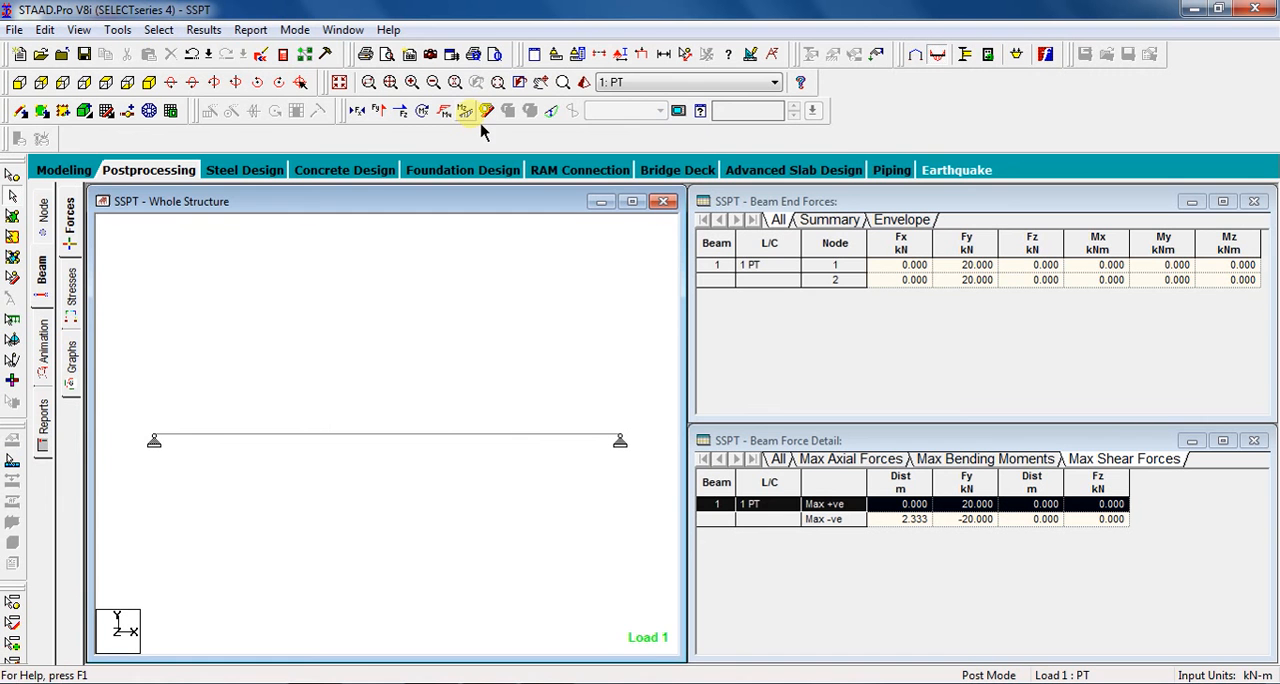
- Show the annotated bending moment diagram (Max: 40.000 kNm) and return to the Word tutorial
click(464, 110)
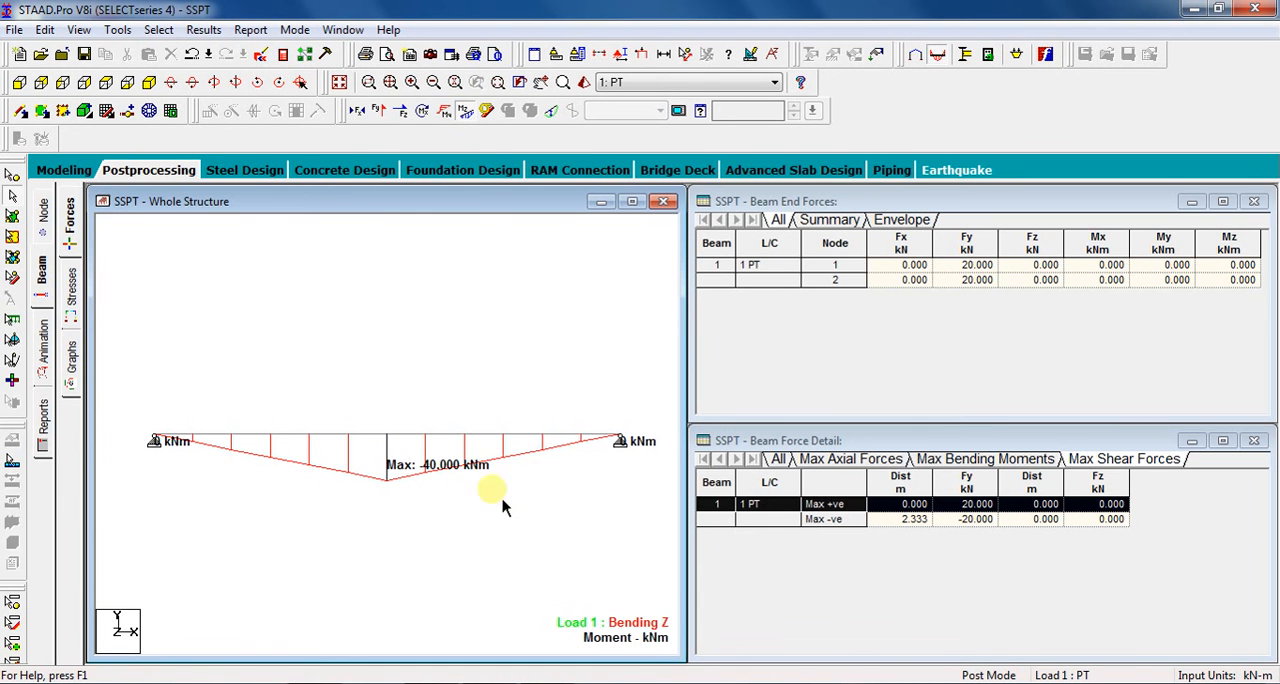
mouse_move(490, 482)
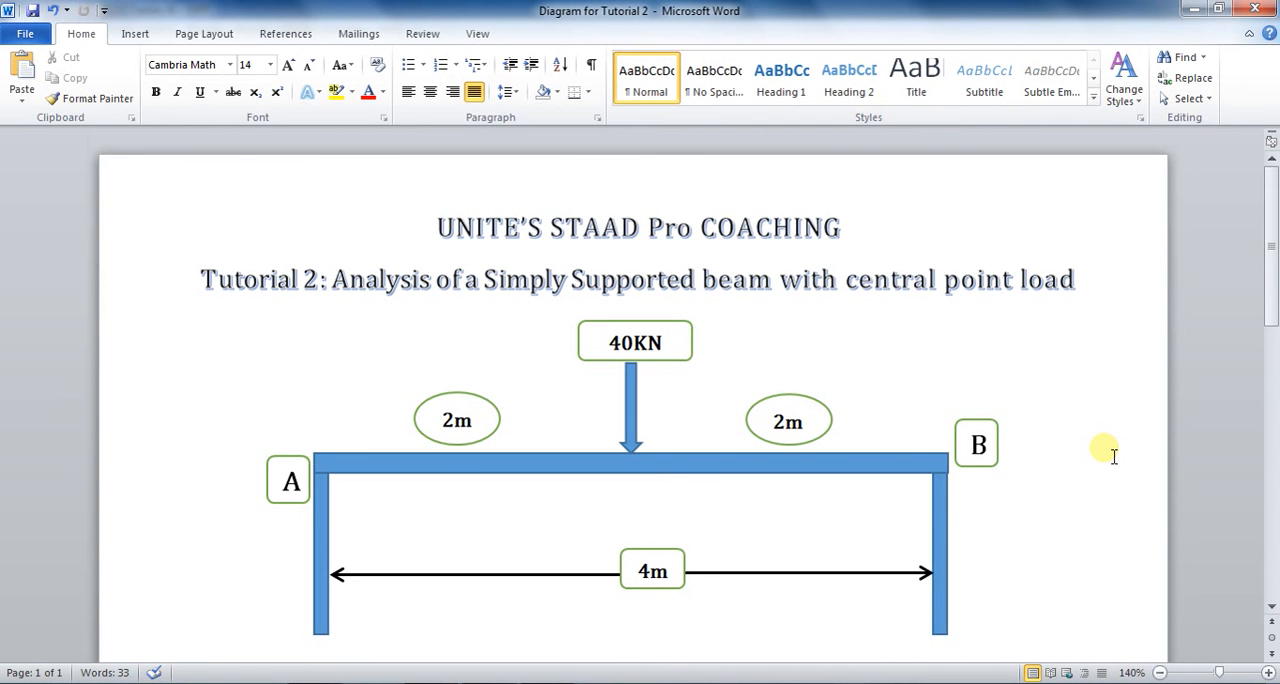
click(224, 322)
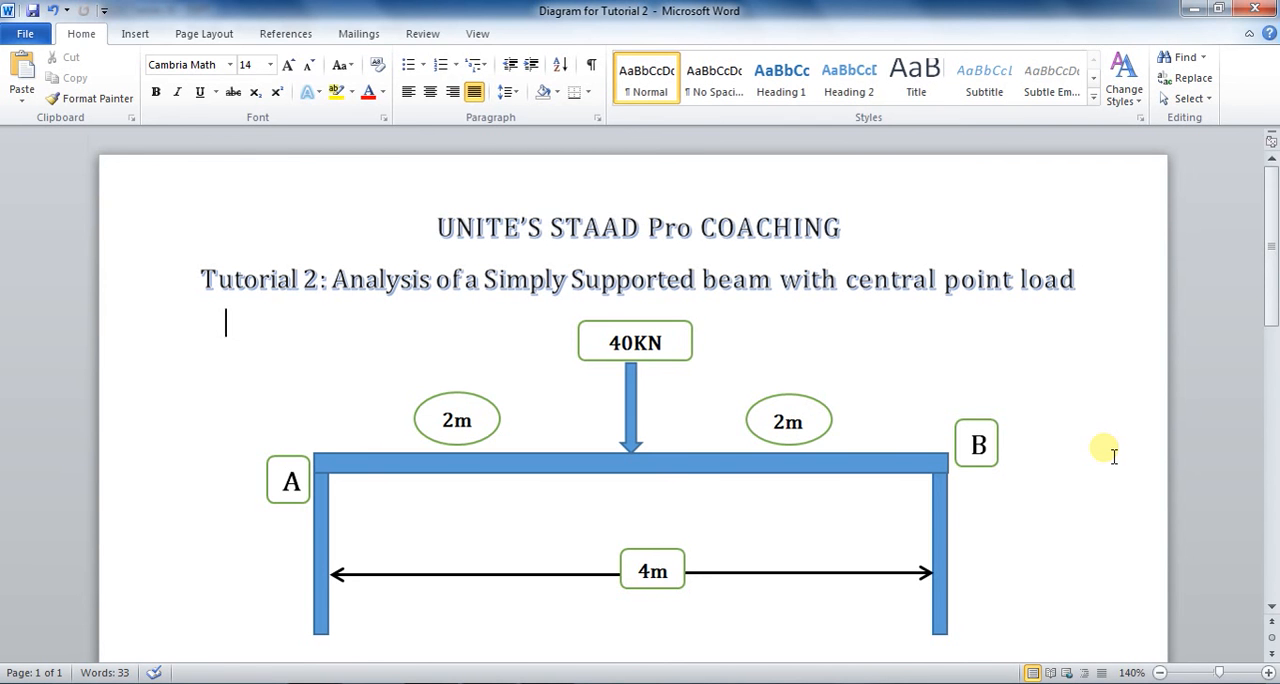